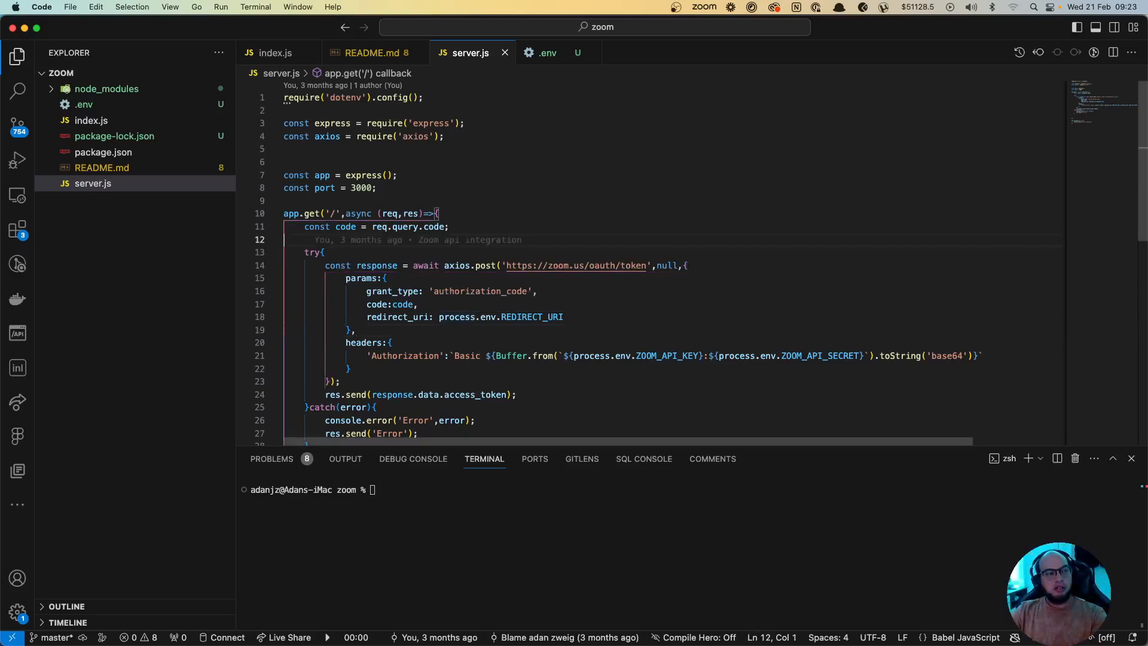
Remove the extra blank lines in the root handler and open space before app.listen
scroll("down", 3)
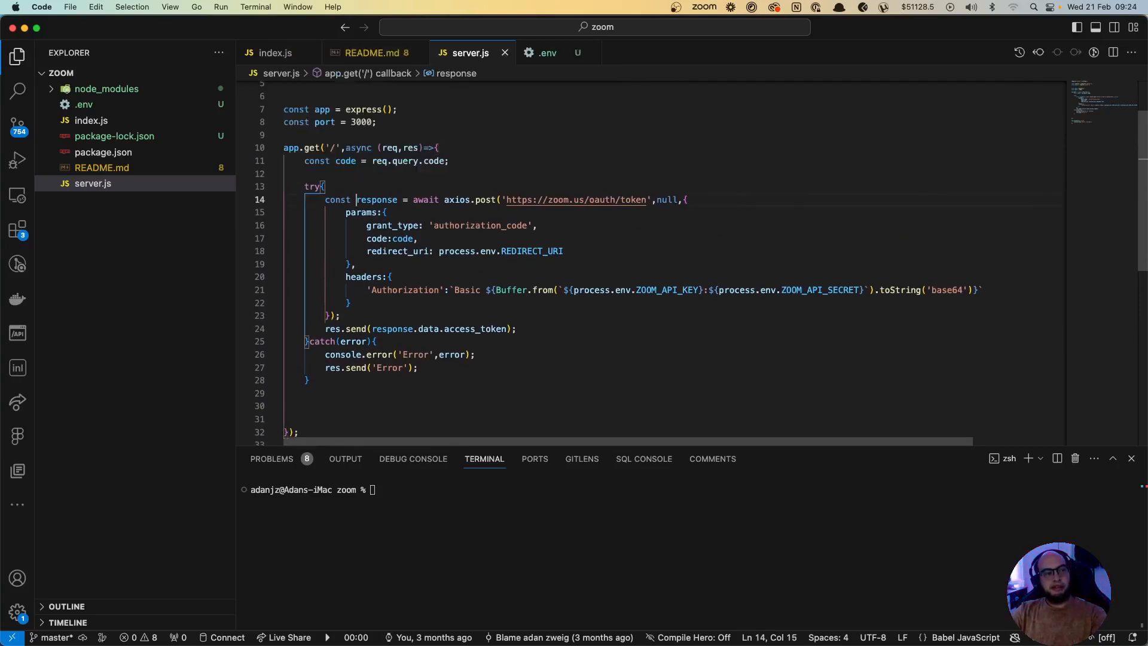
mouse_move(362, 213)
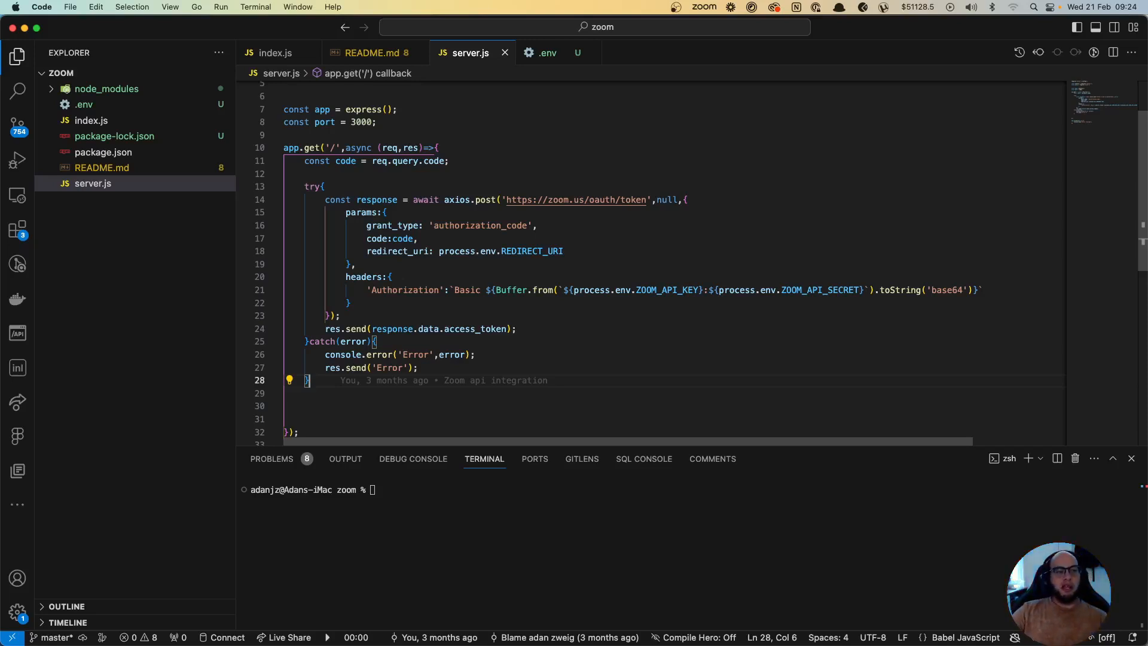
scroll("down", 3)
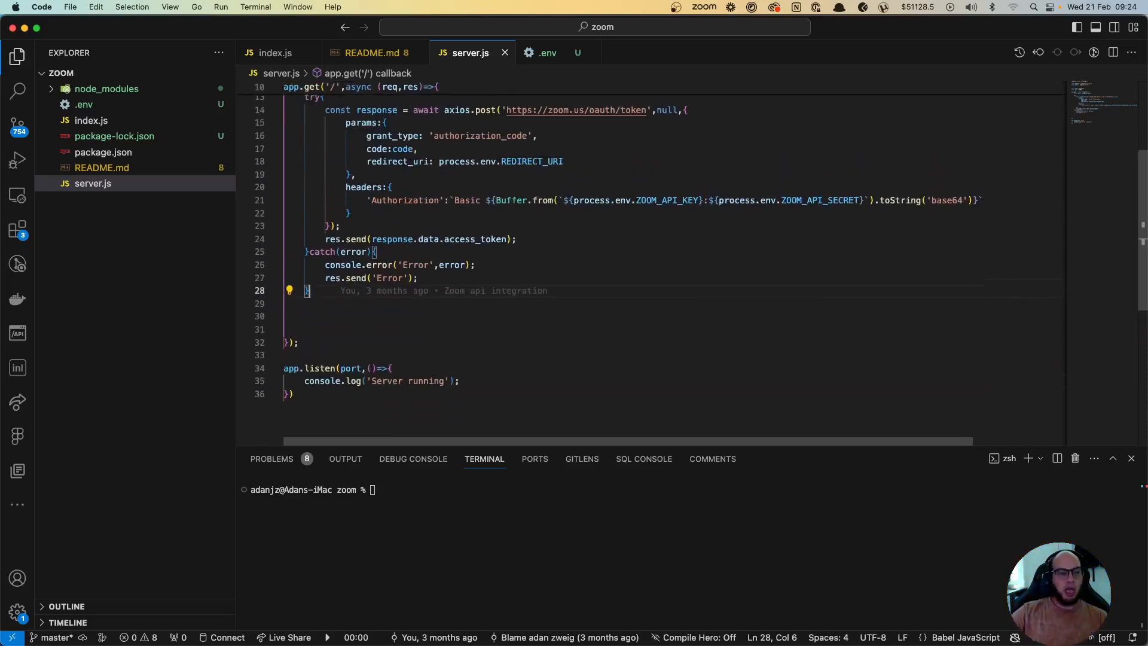
scroll("up", 3)
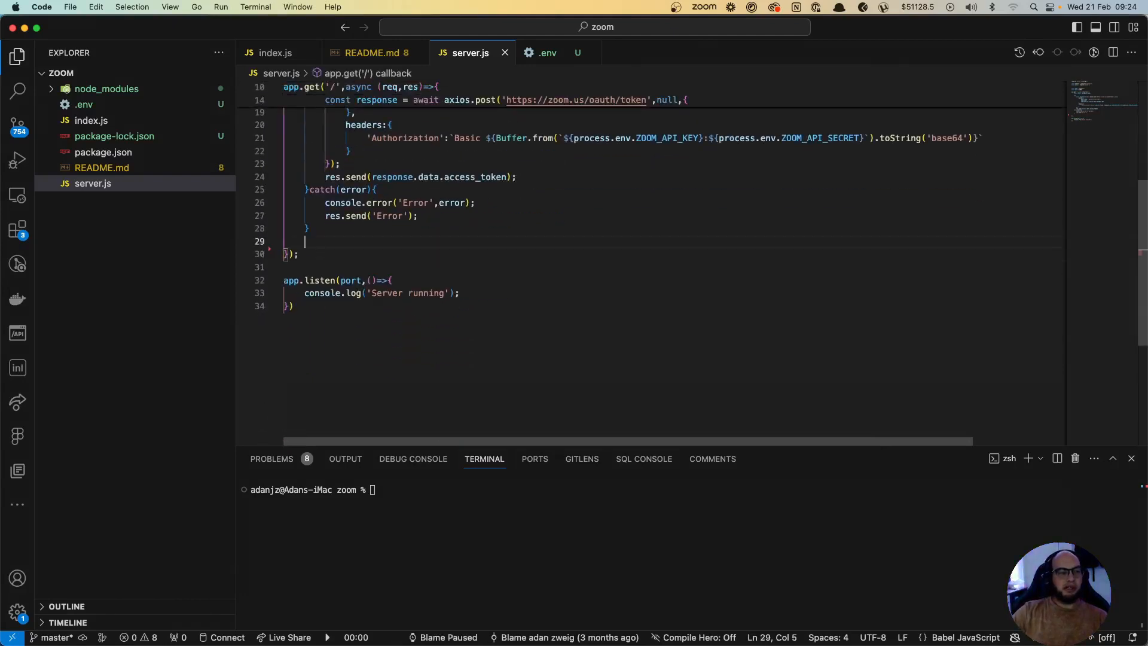
key("enter")
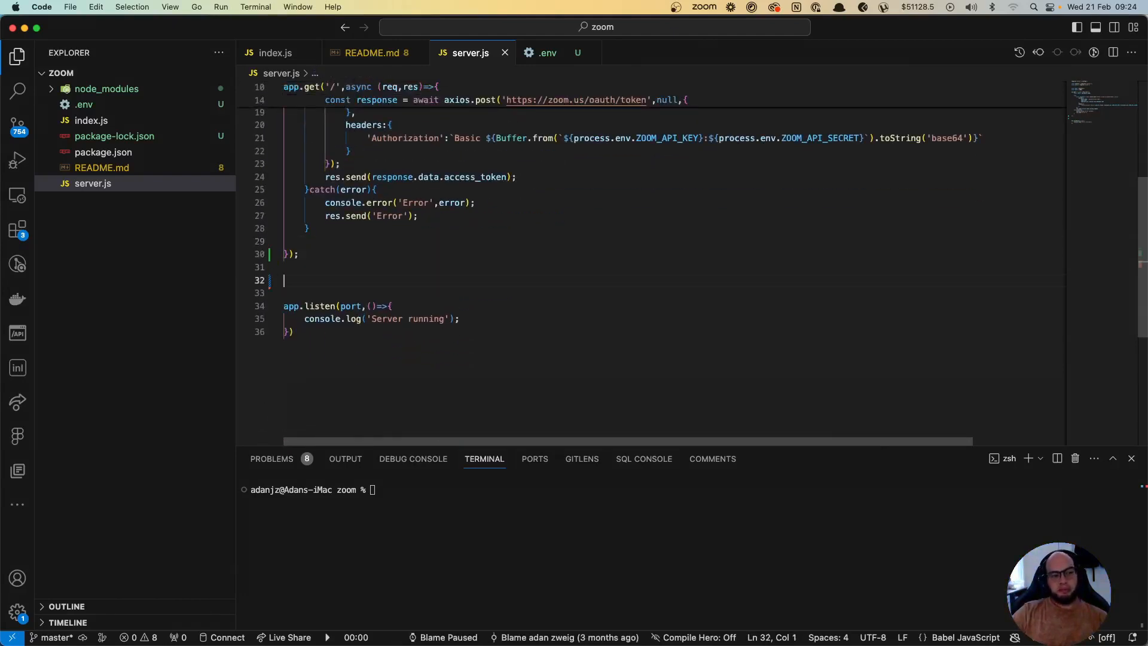
key("Enter")
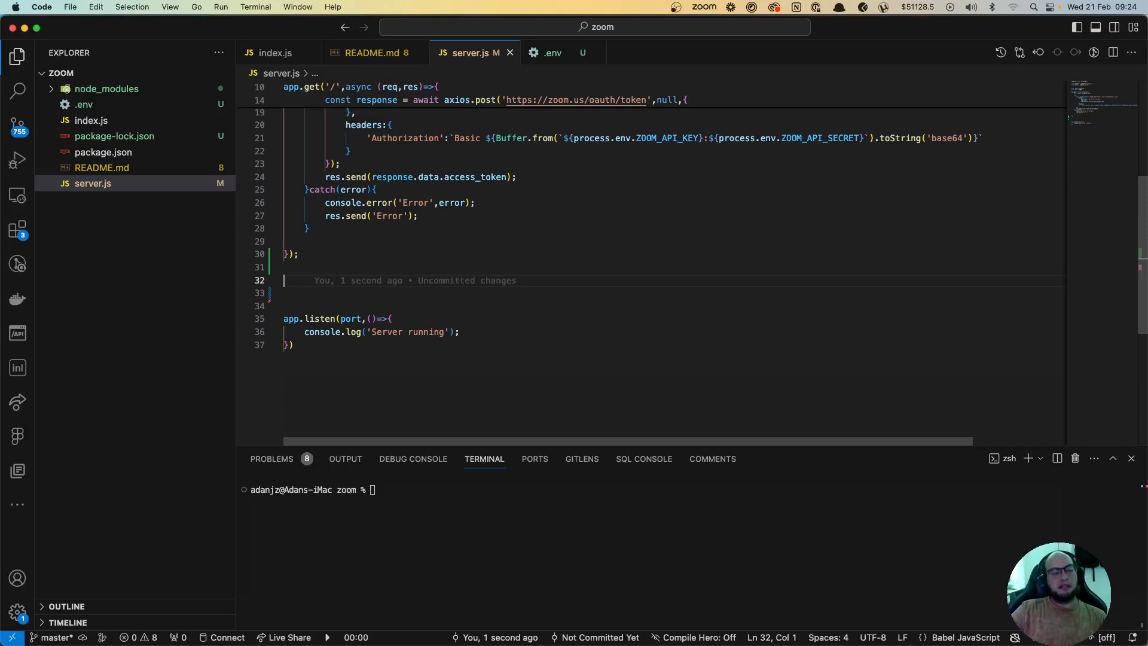
Write app.get('/auth/zoom',(req,res)=>{ }) as a new empty route handler
type("app.get('/')")
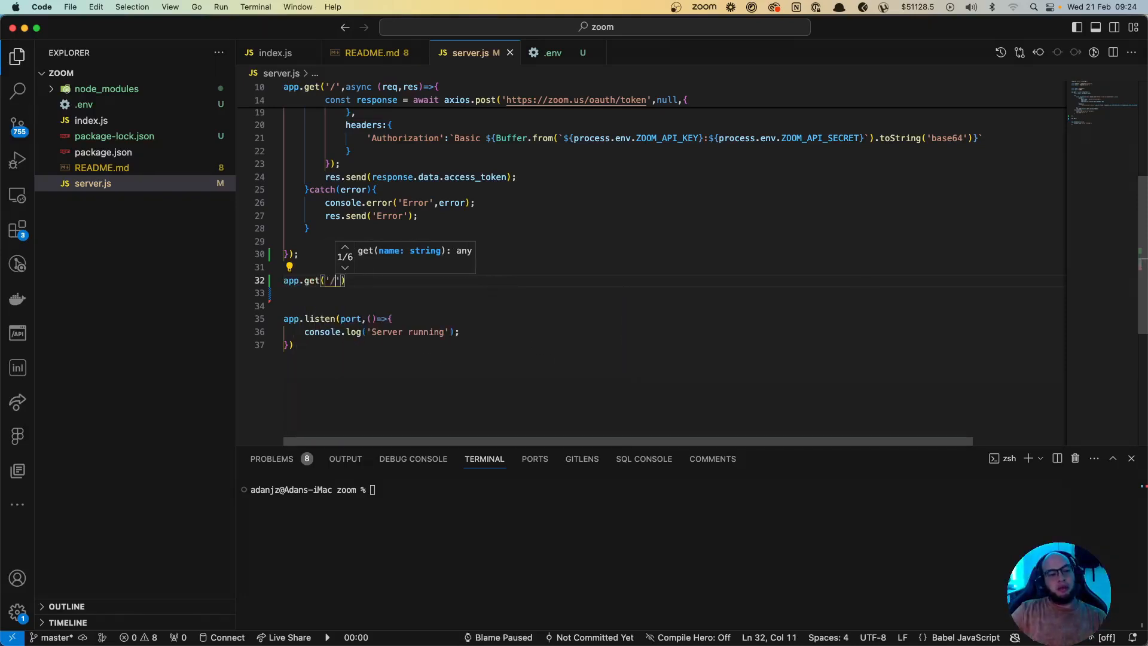
type("auth/")
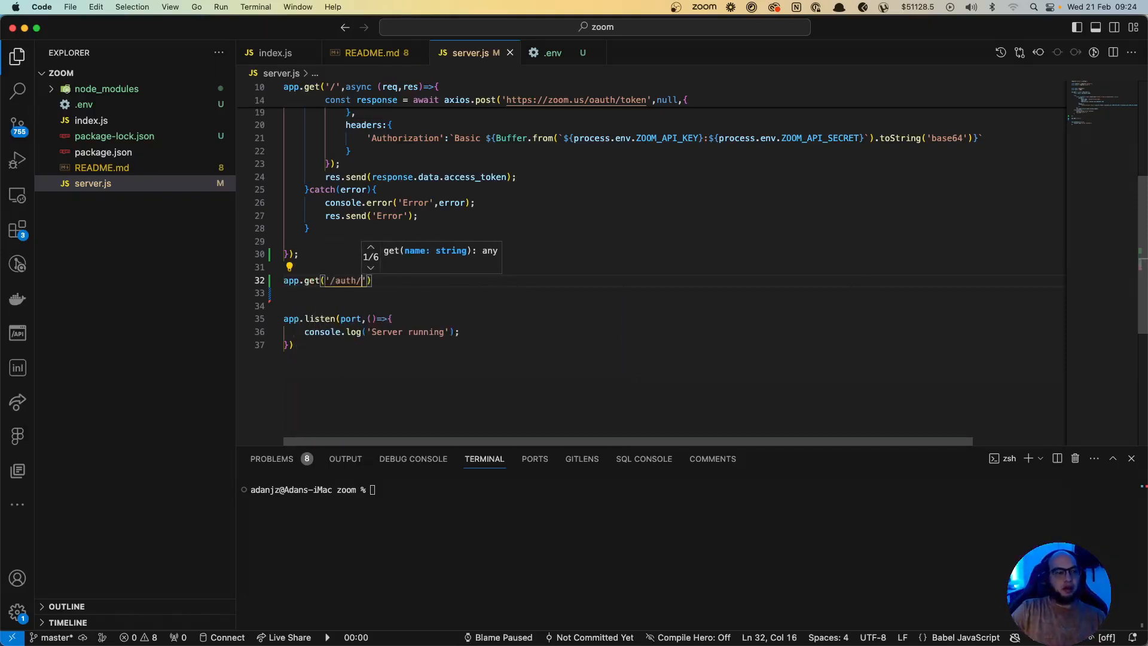
type("zoom',")
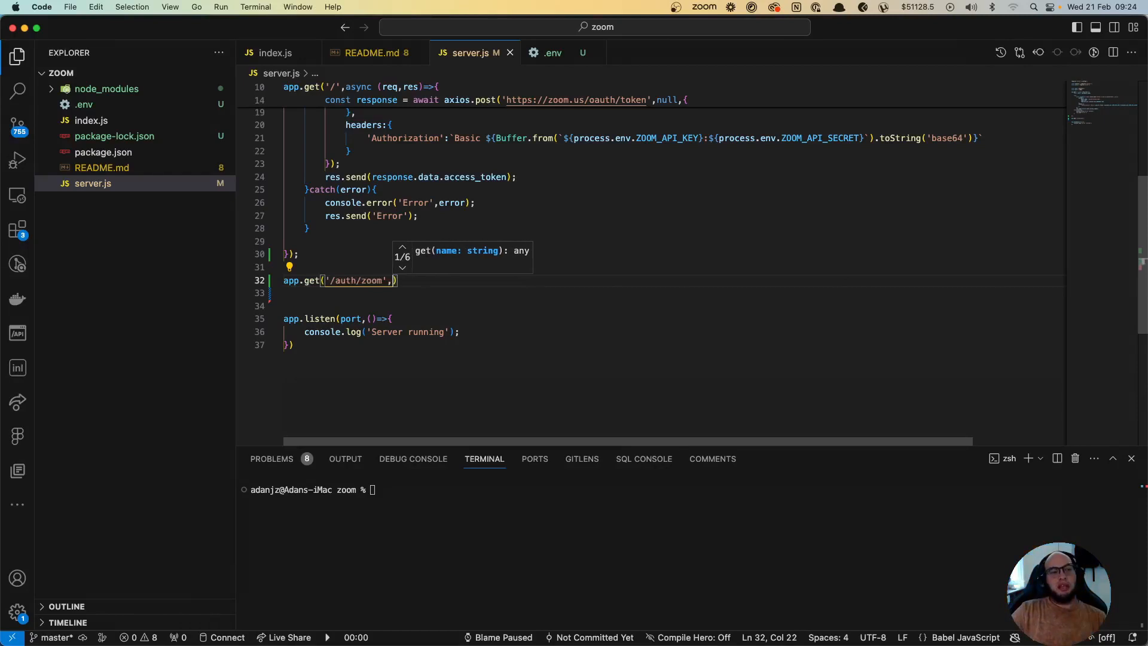
type("(req,res")
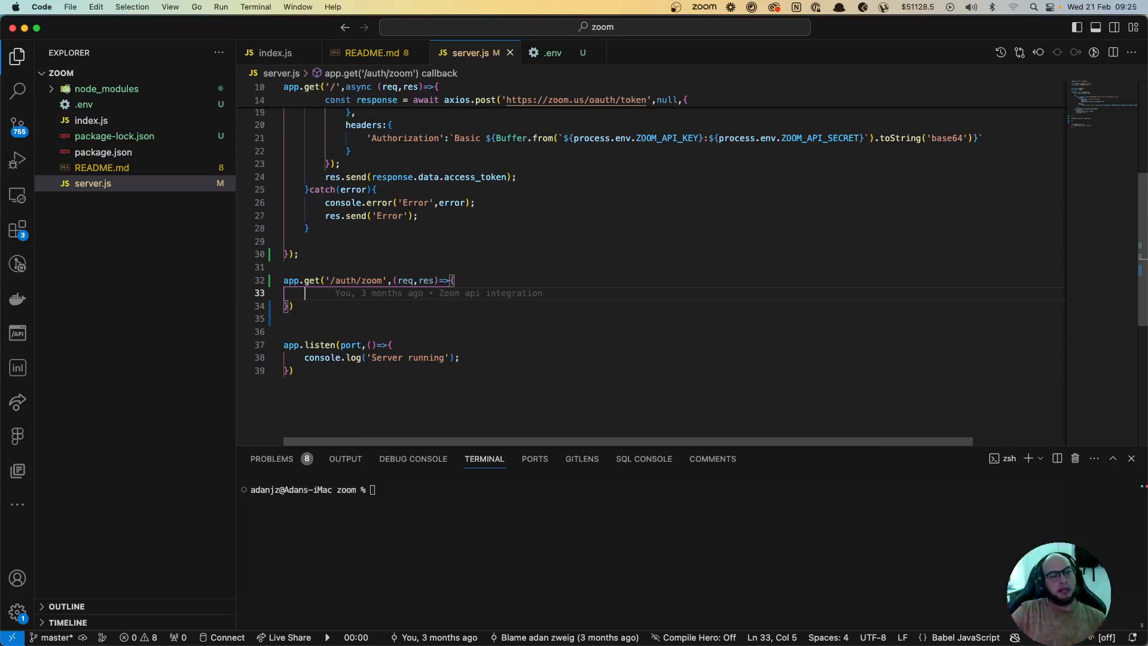
Declare clientId from process.env.ZOOM_API_KEY and redirect_uri as encodeURIComponent(process.env.REDIRECT_URI)
type("const clientId")
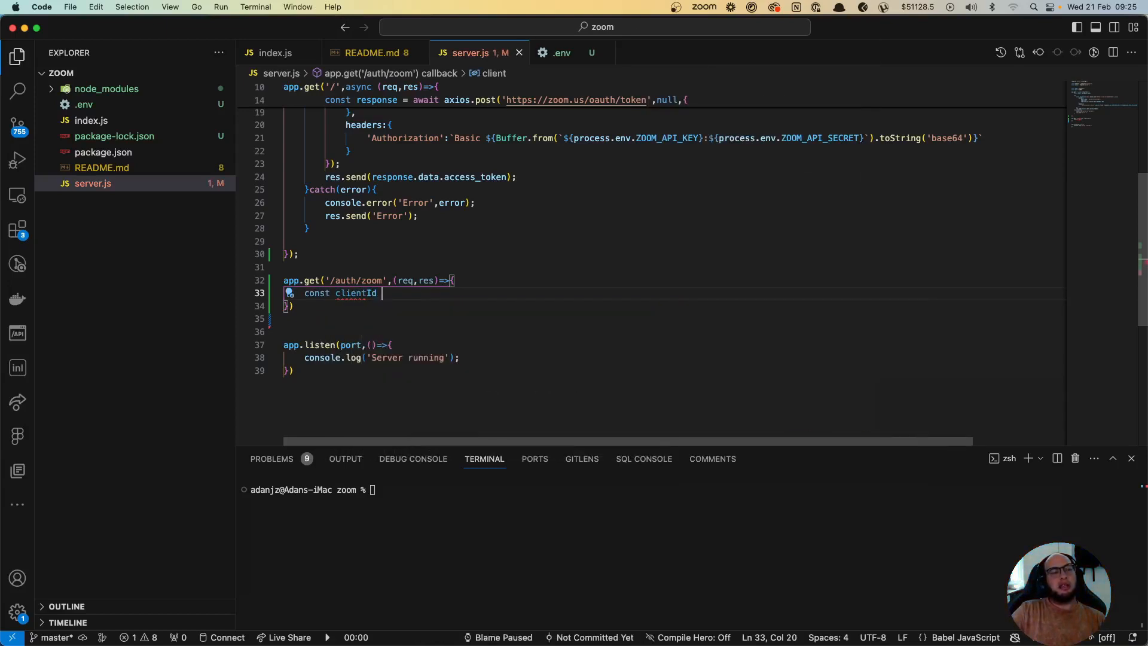
type("= process.d")
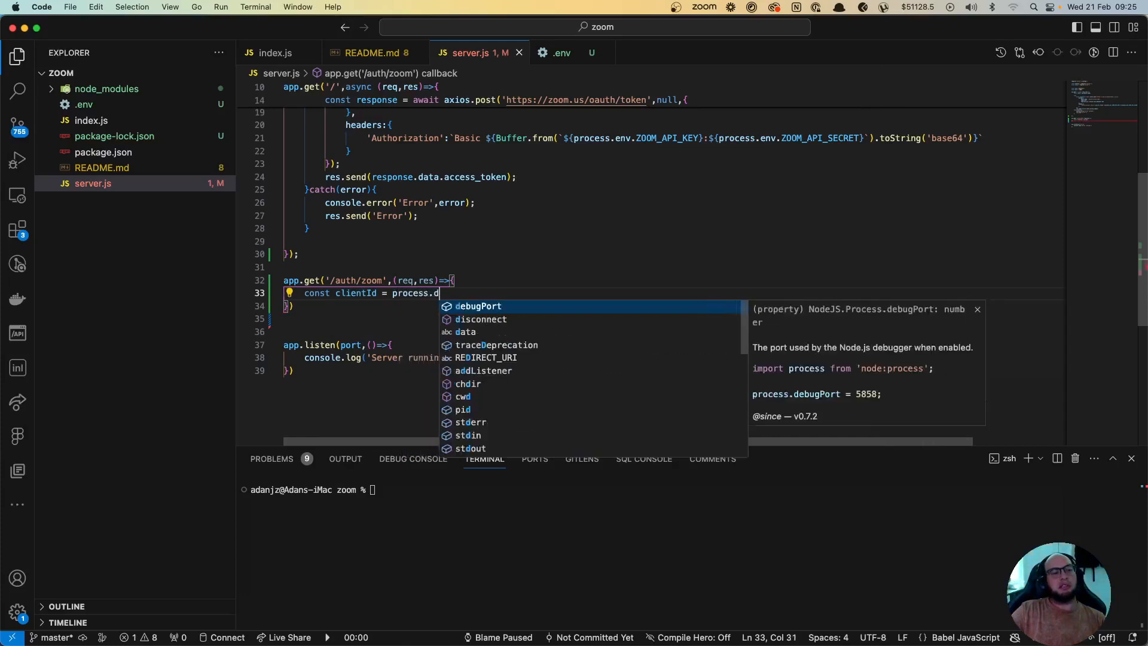
type("env")
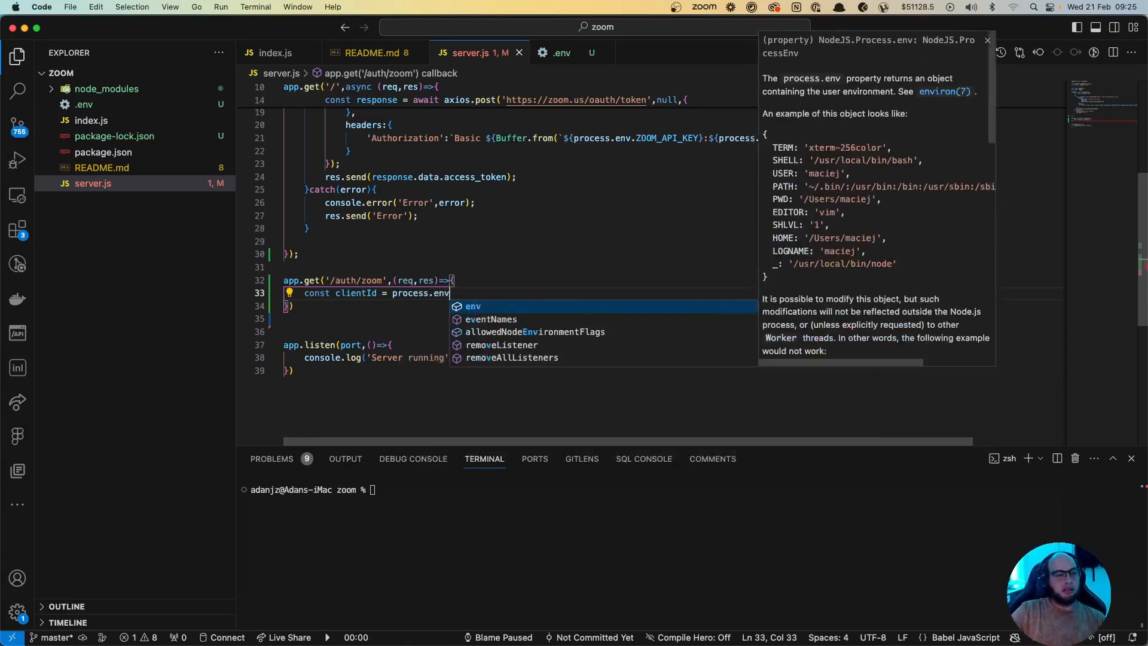
type(".ZOOM_API_KEY;")
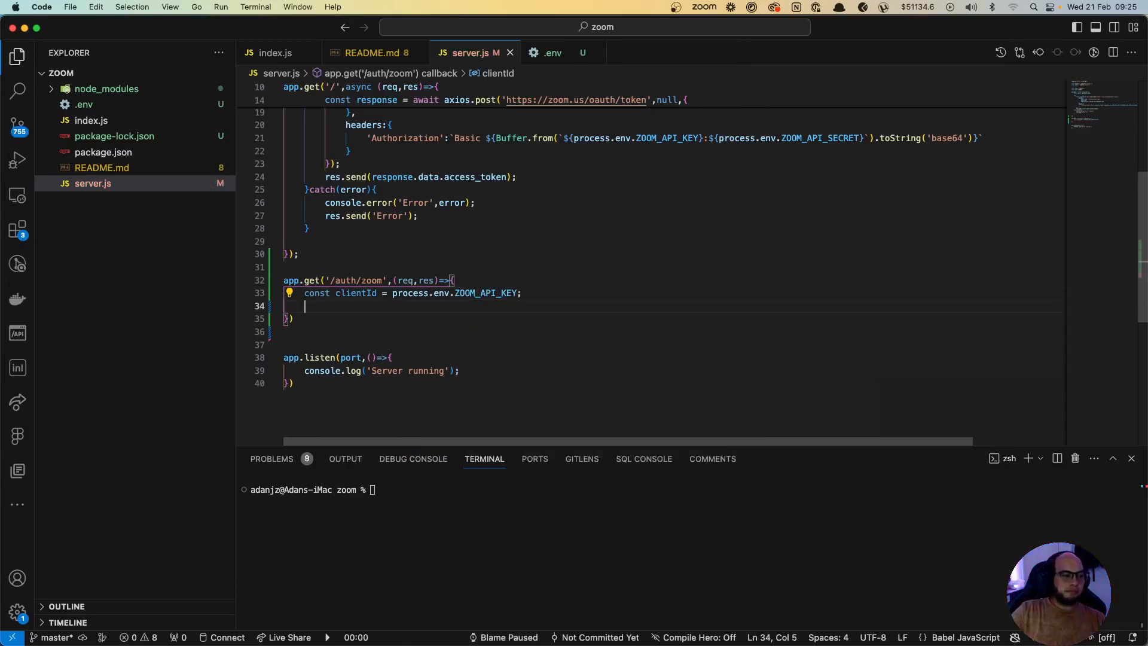
type("const req")
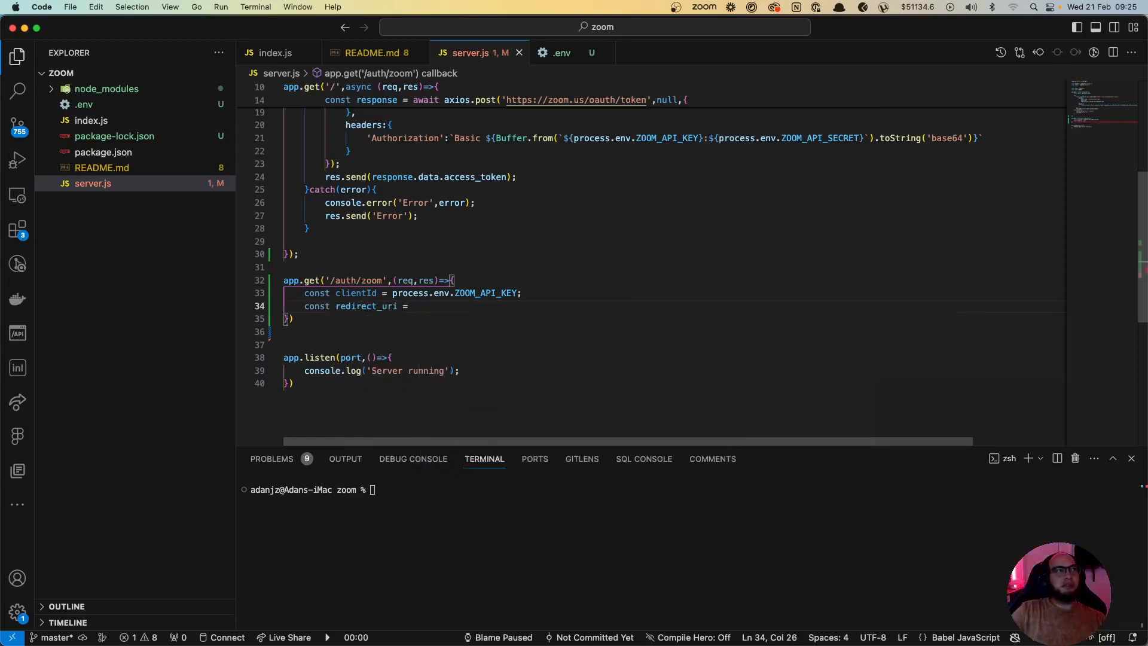
type("encodeURIComponent(pr")
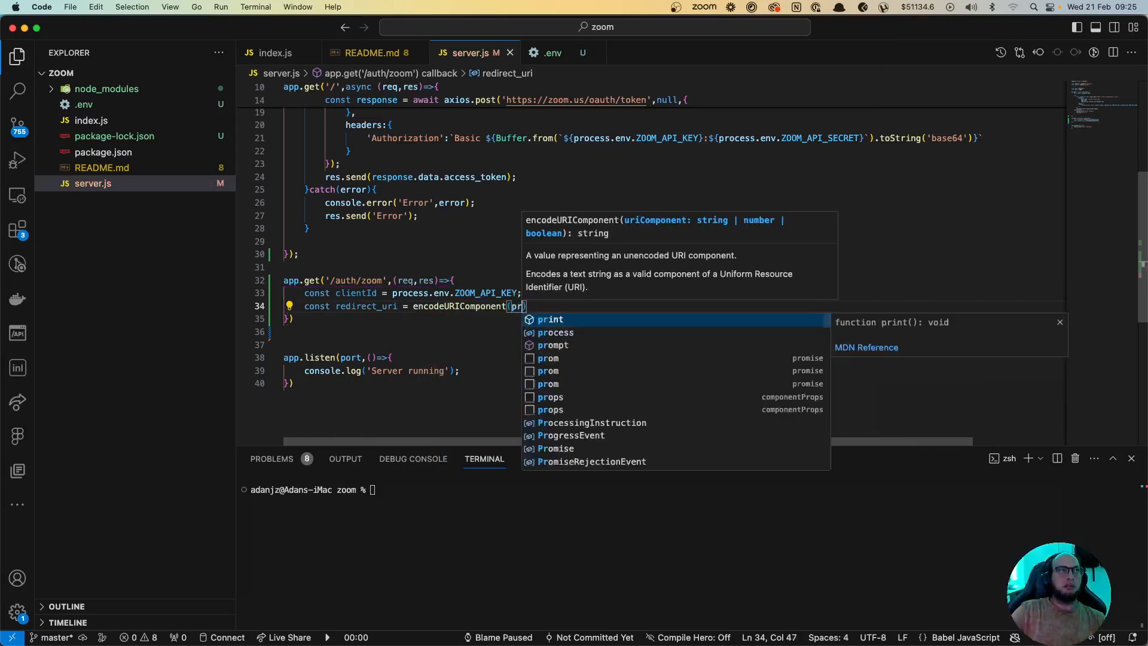
type("process.env.REDIRECT_URI")
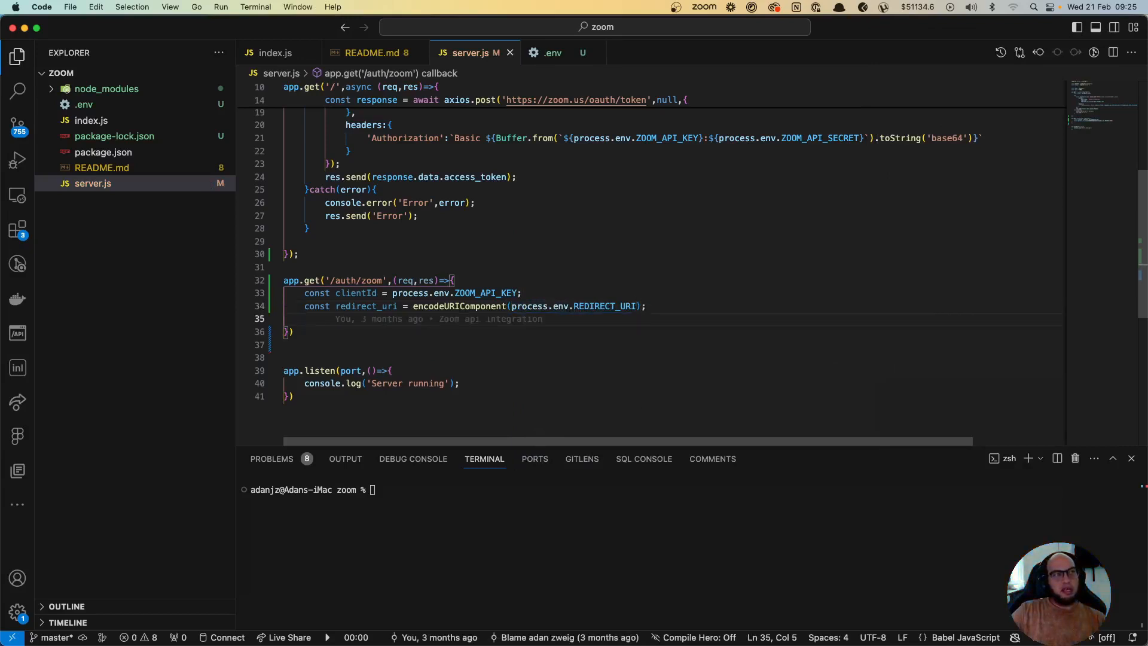
Declare const responseType = 'code'; in the /auth/zoom handler
type("const")
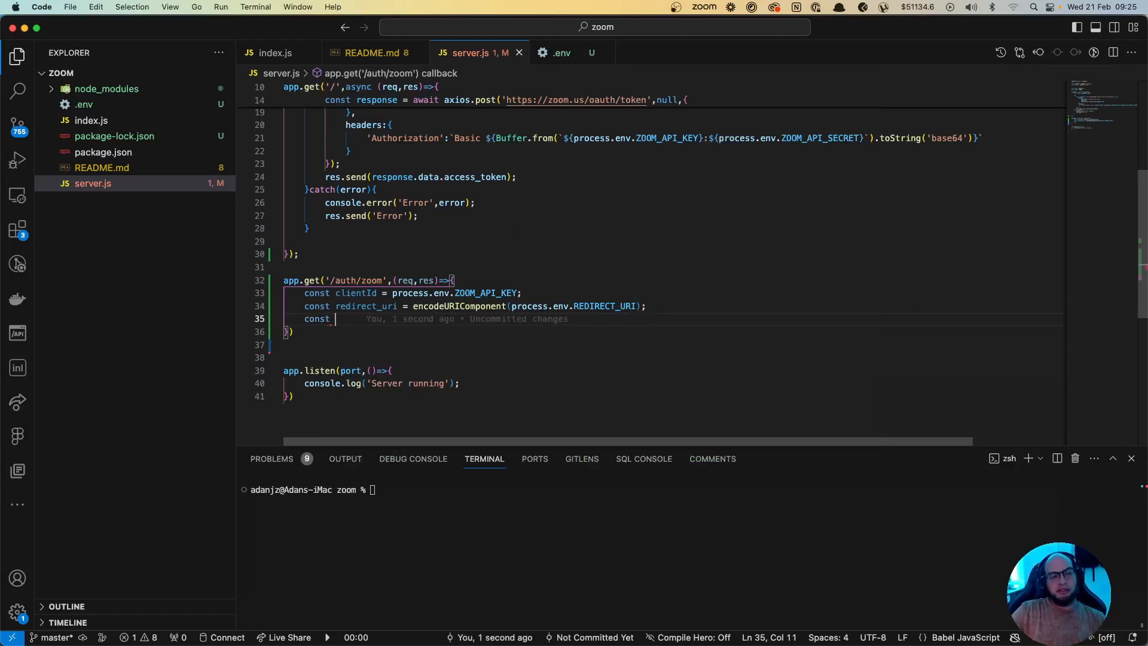
type("restpons")
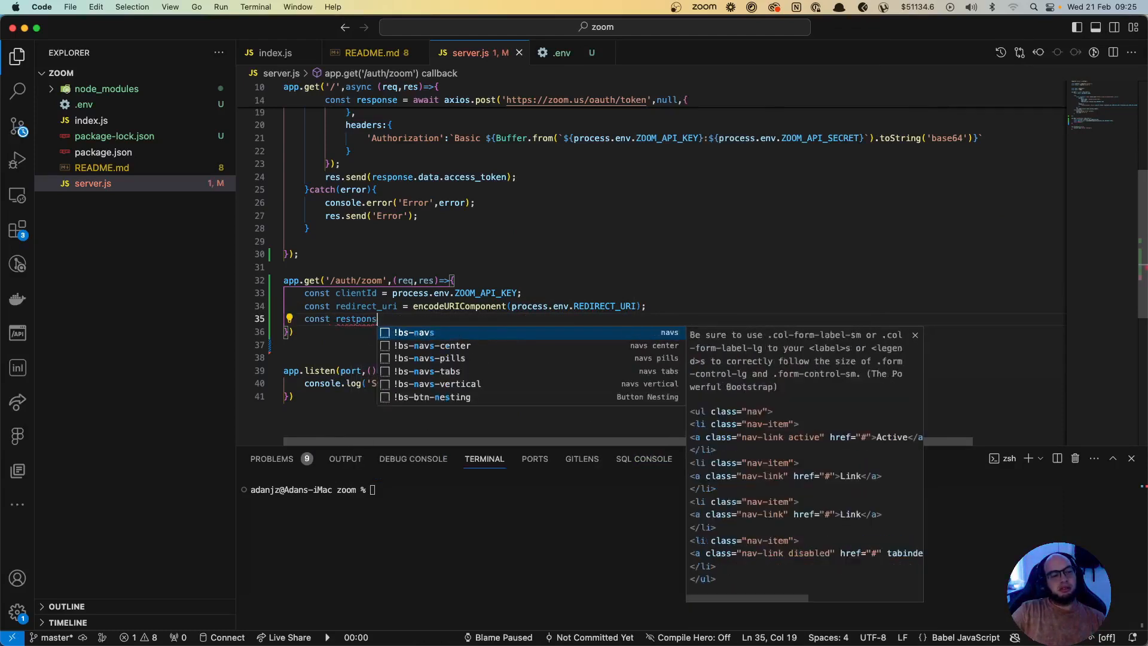
type("responseType")
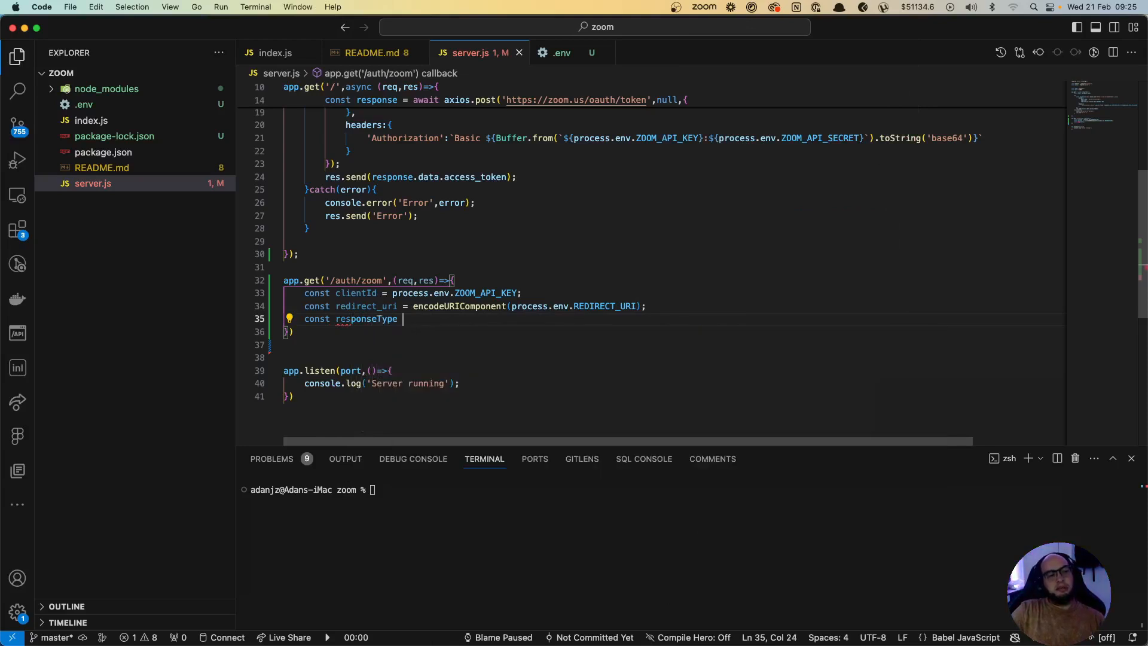
type("= 'code';")
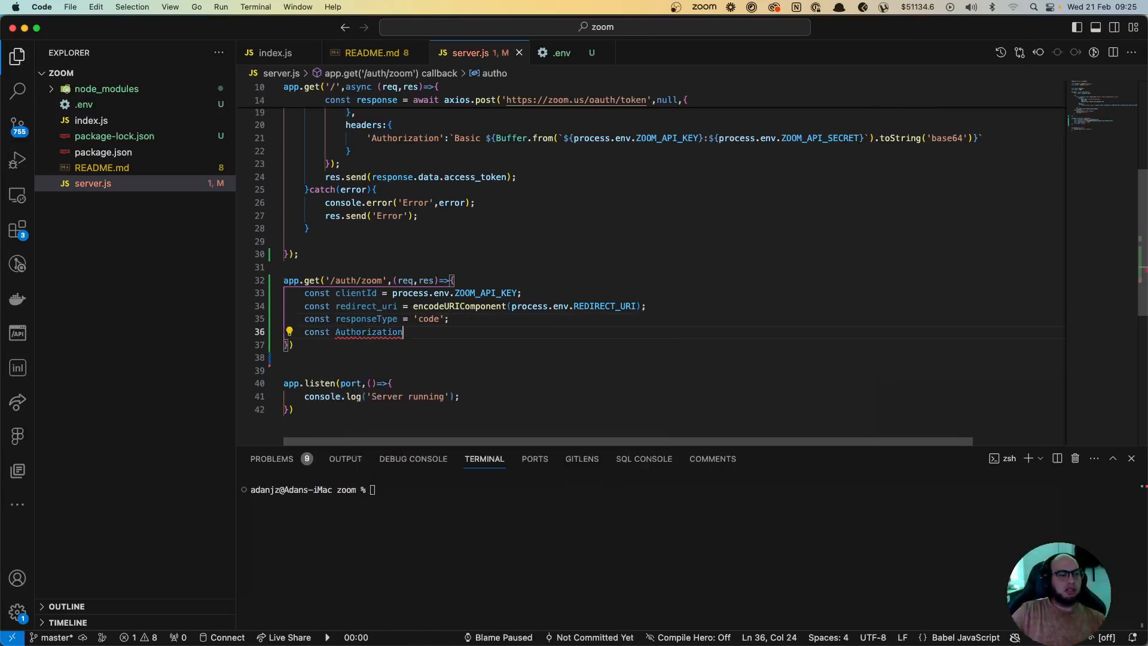
type("authorize")
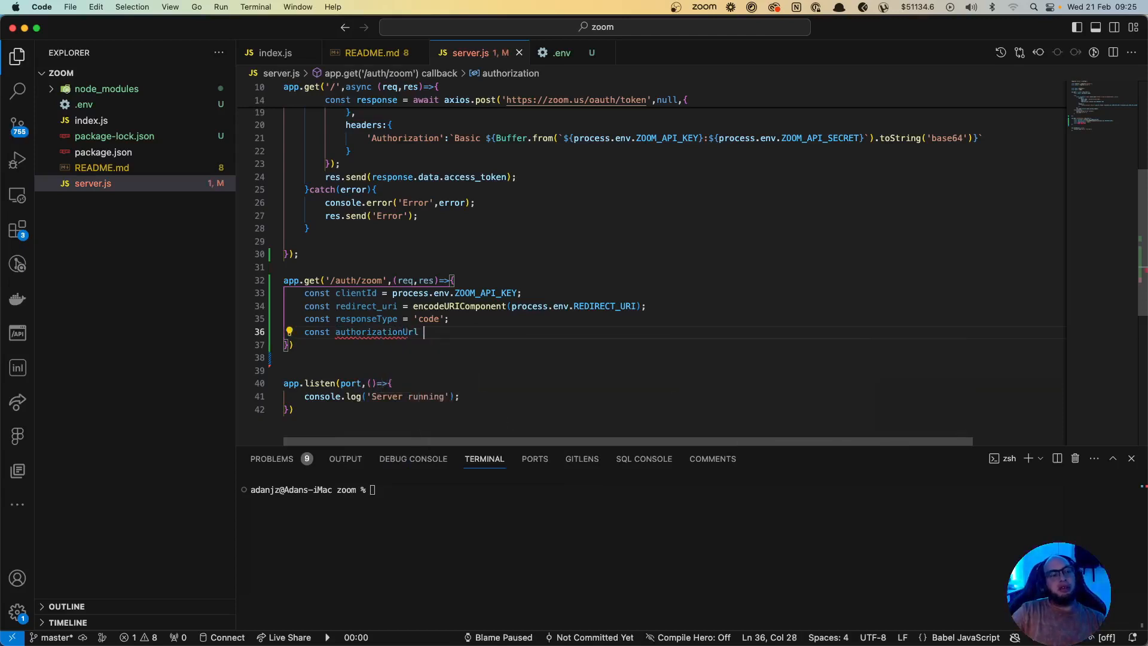
type("= 'https://'")
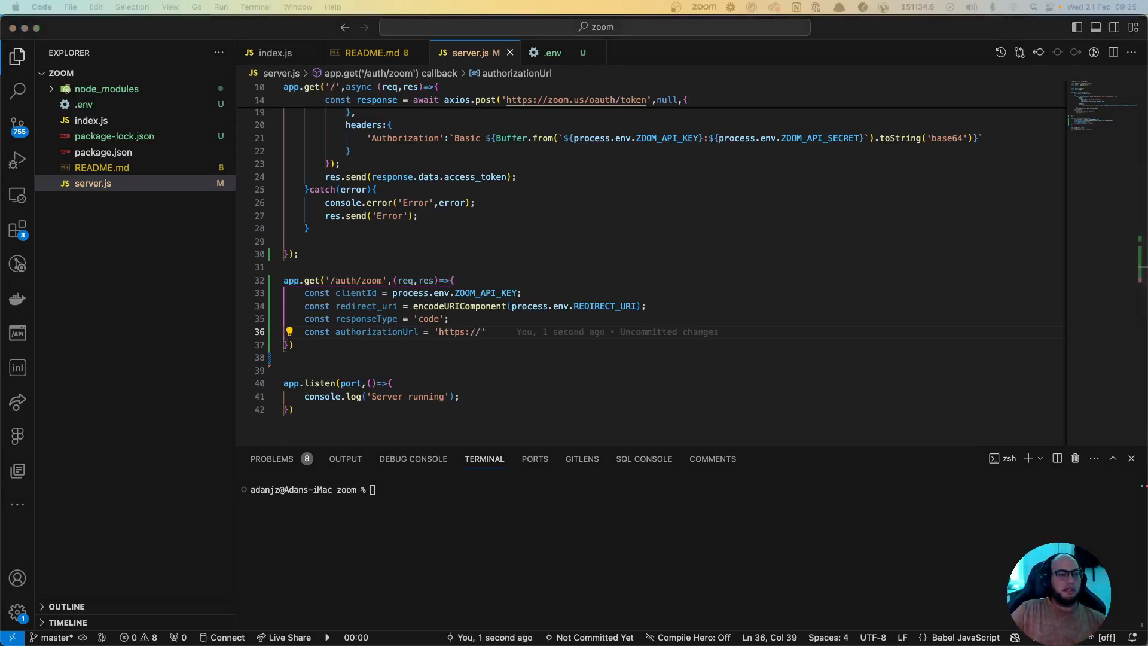
type("zoom")
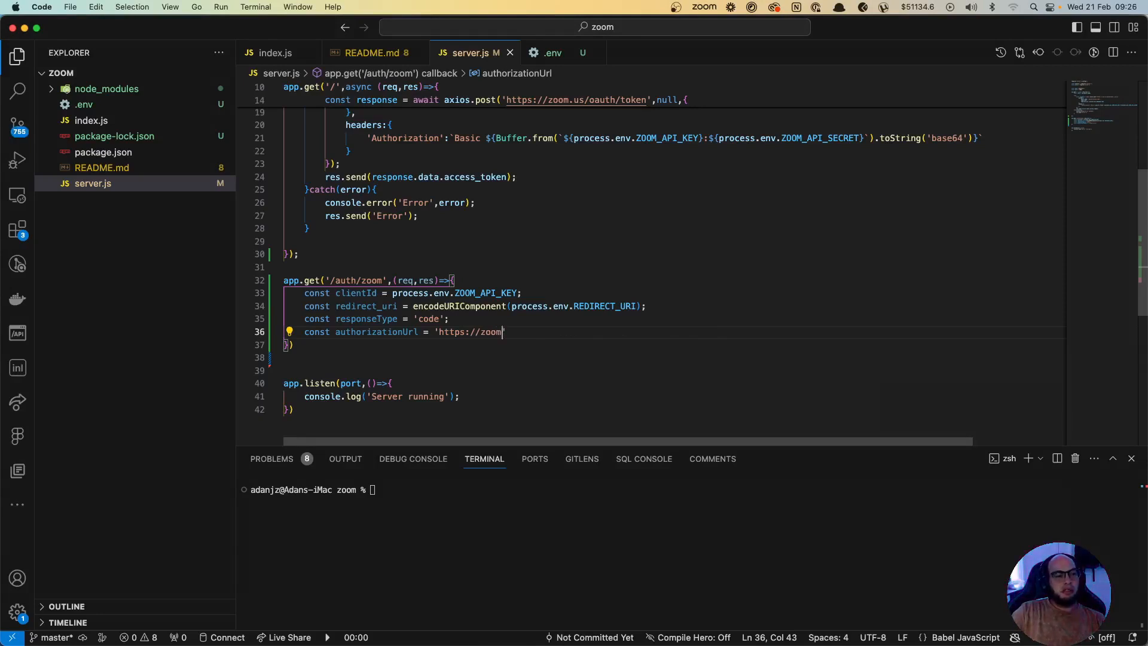
type(".us/")
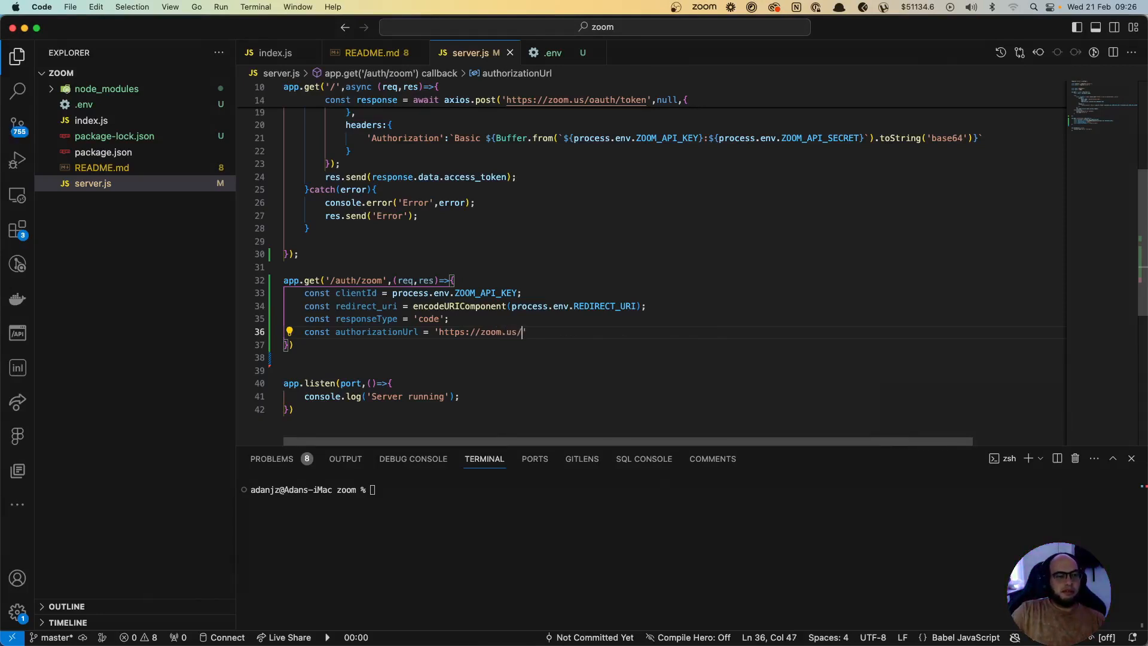
type("authorize")
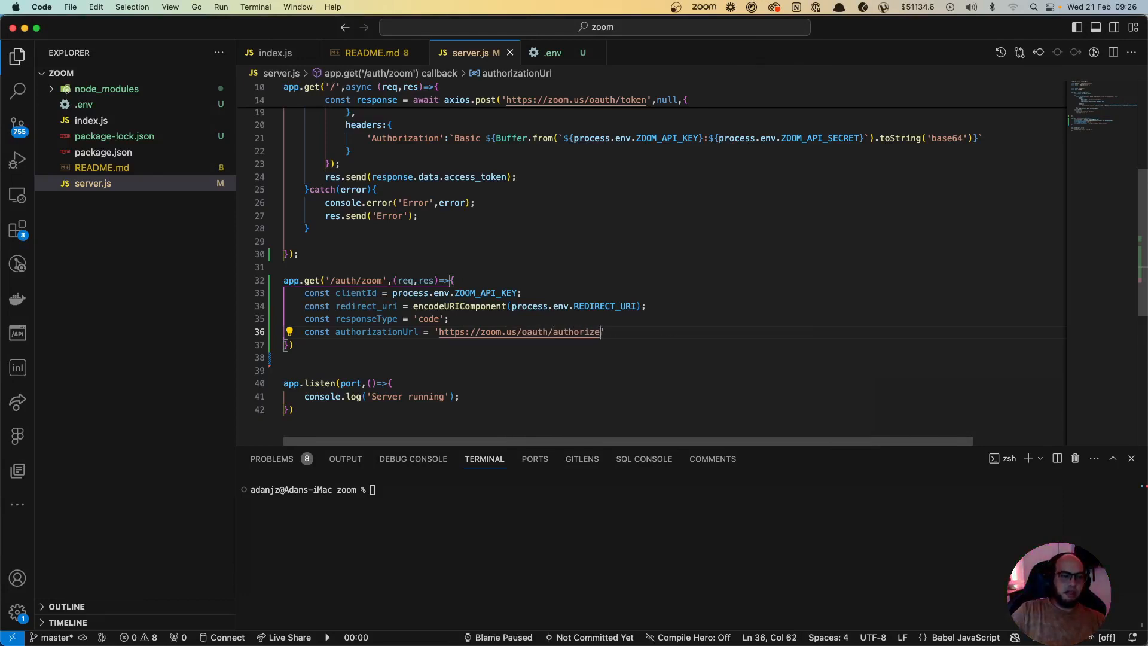
type("?response_")
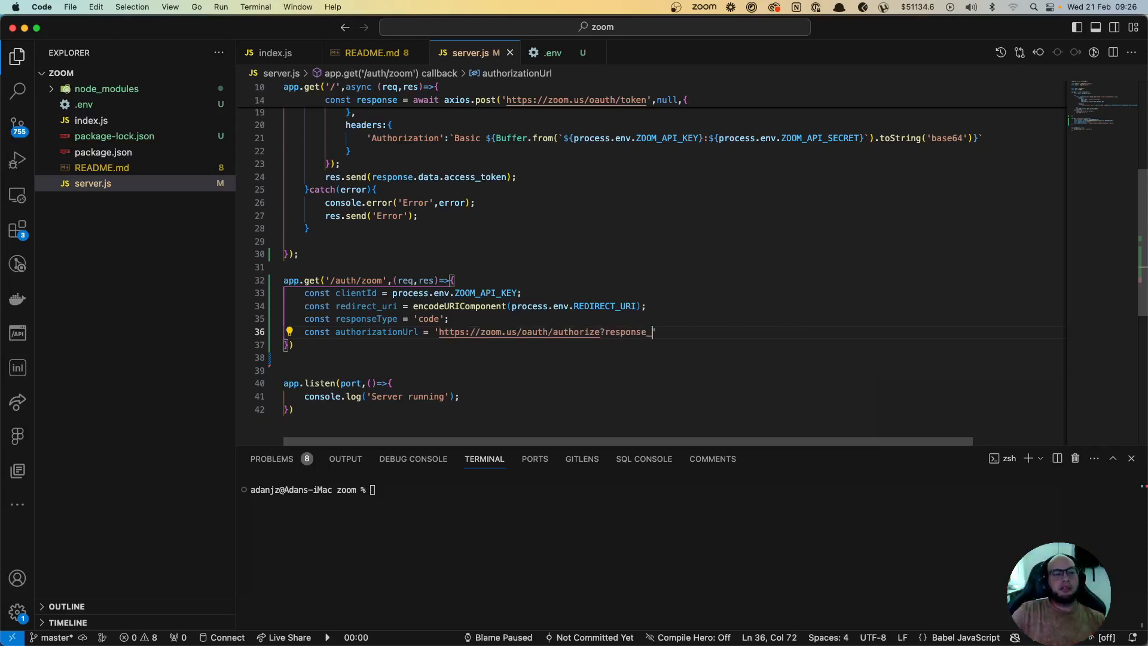
type("type${}")
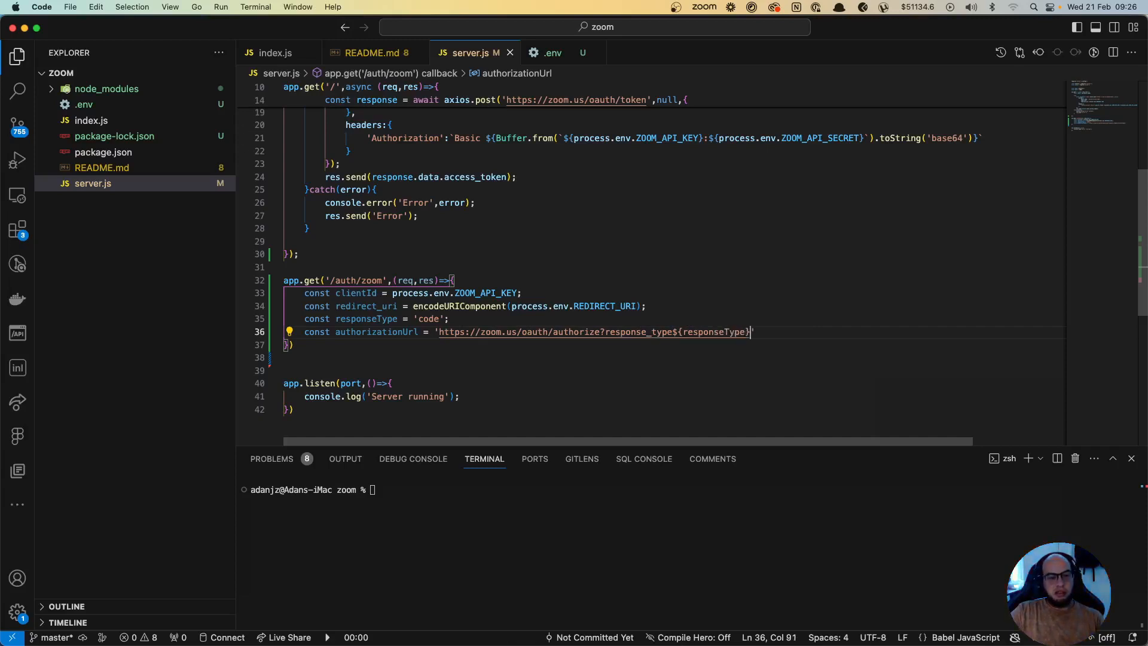
Append client_id and redirect_uri to the URL, then res.redirect(authorizationUrl)
type("&")
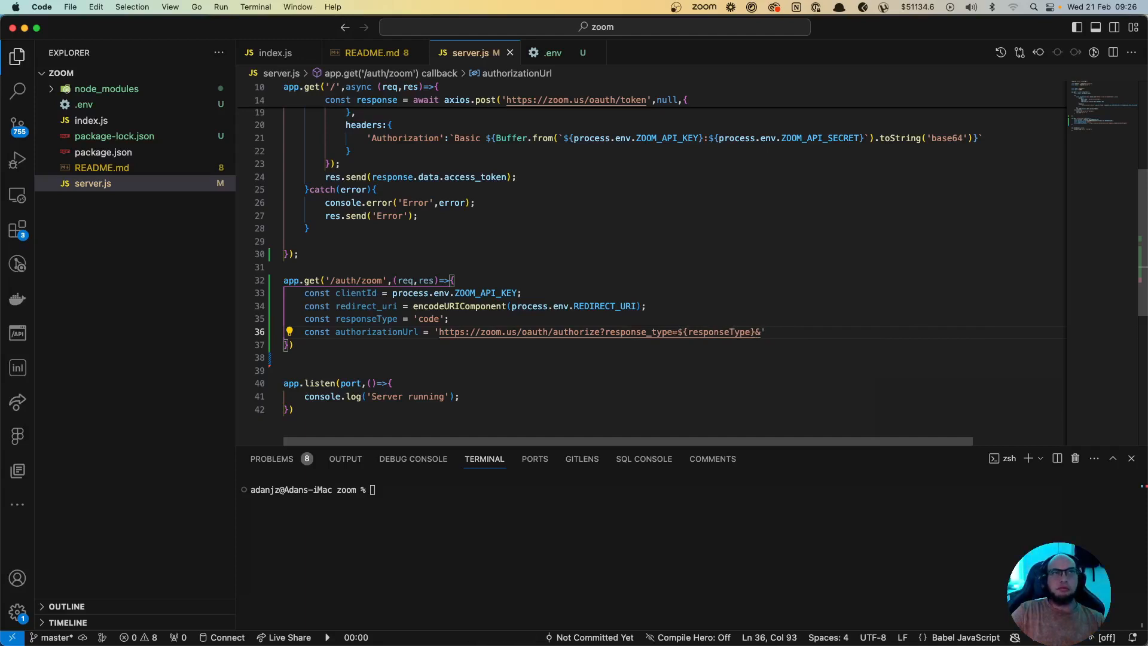
type("client_id$")
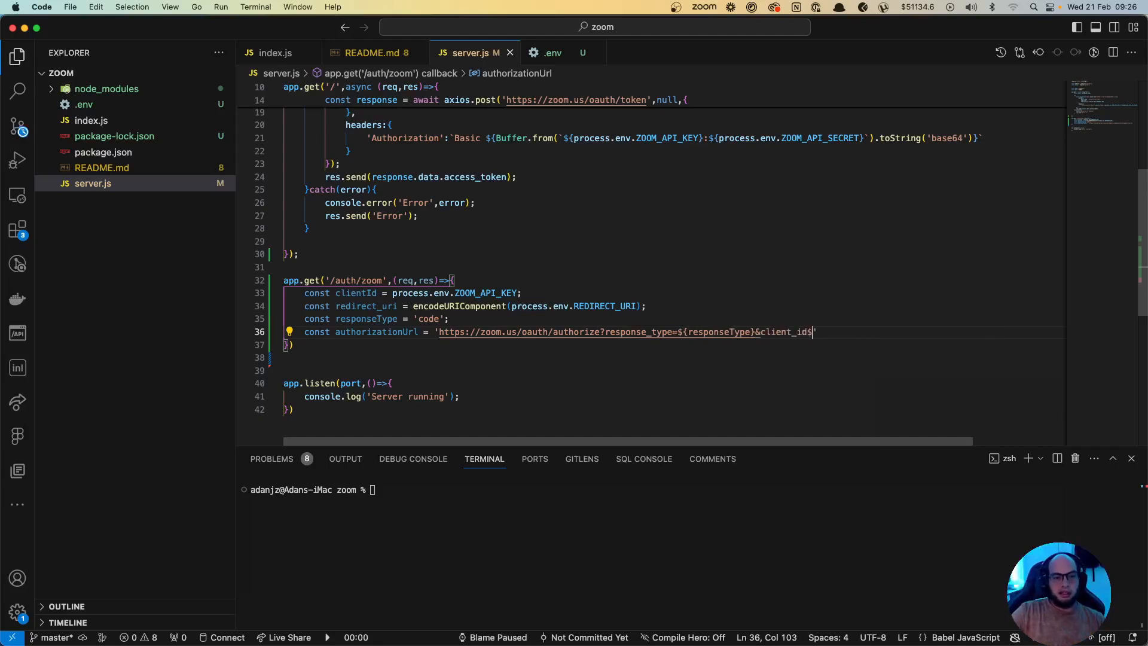
type("{")
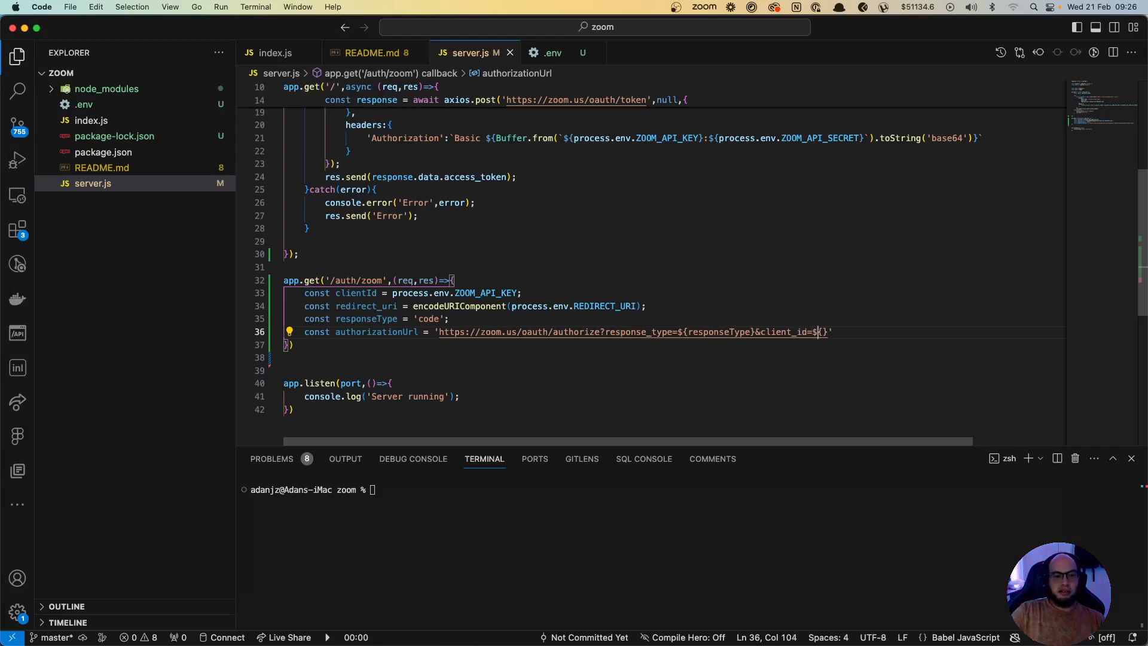
type("clientId}")
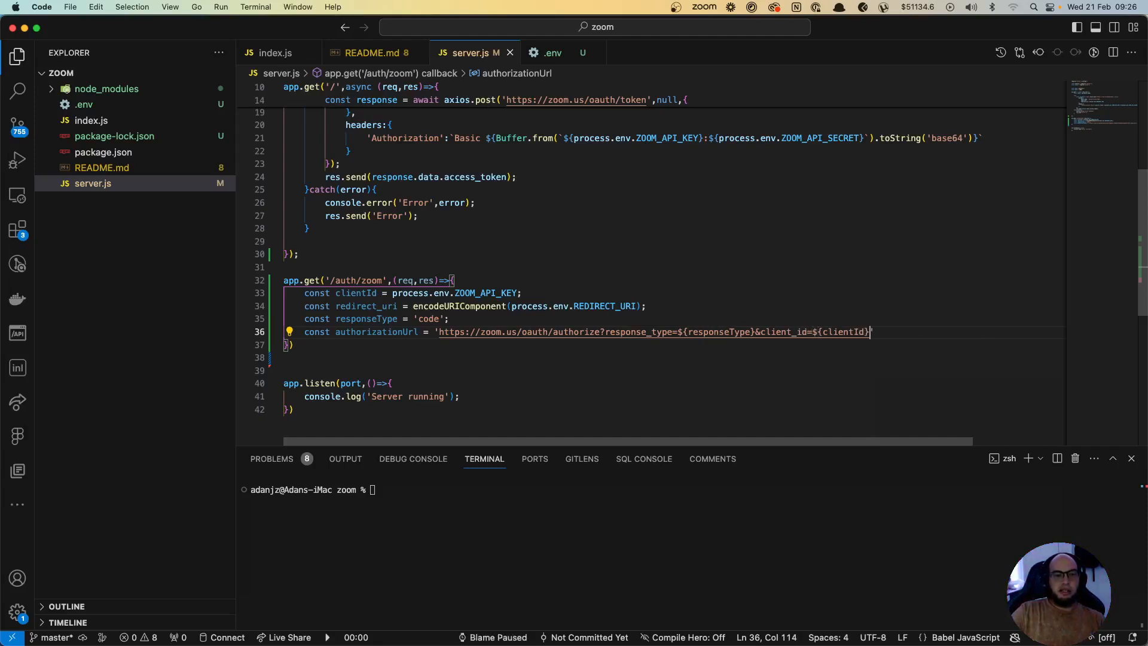
type("&'")
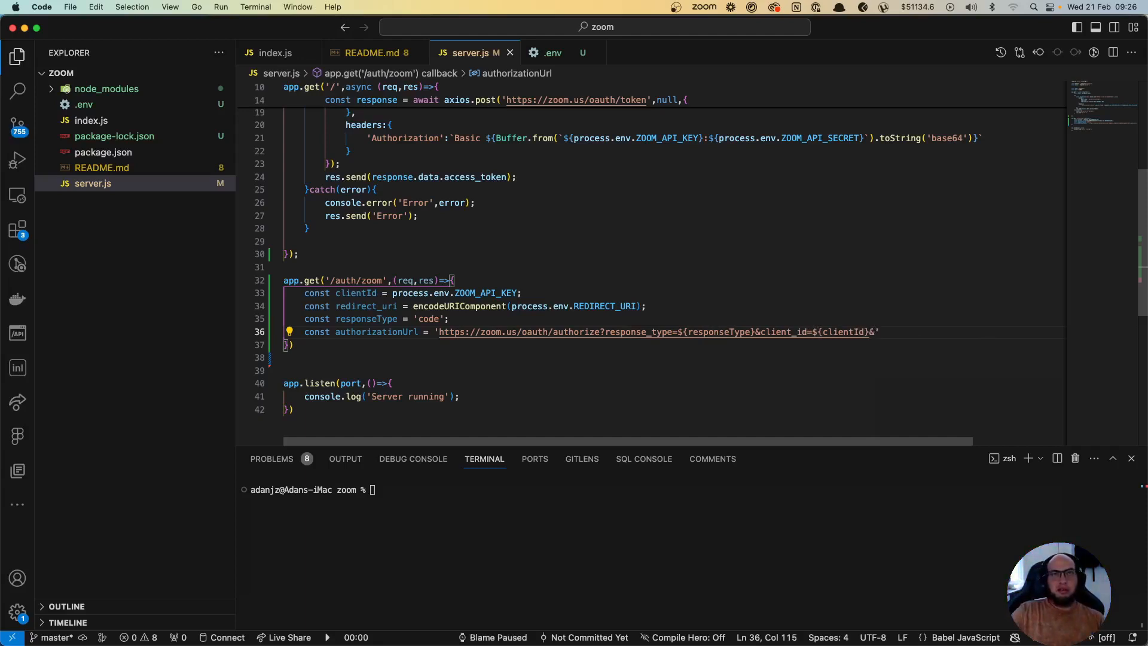
type("redirect_uri=${redirectUri")
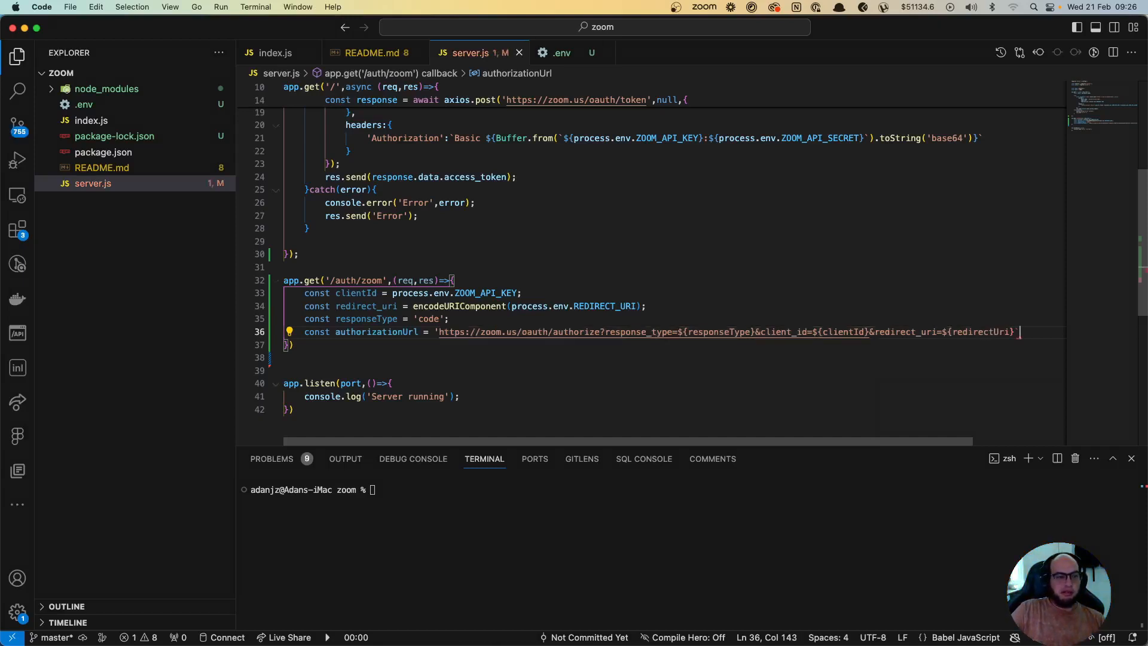
type("`;")
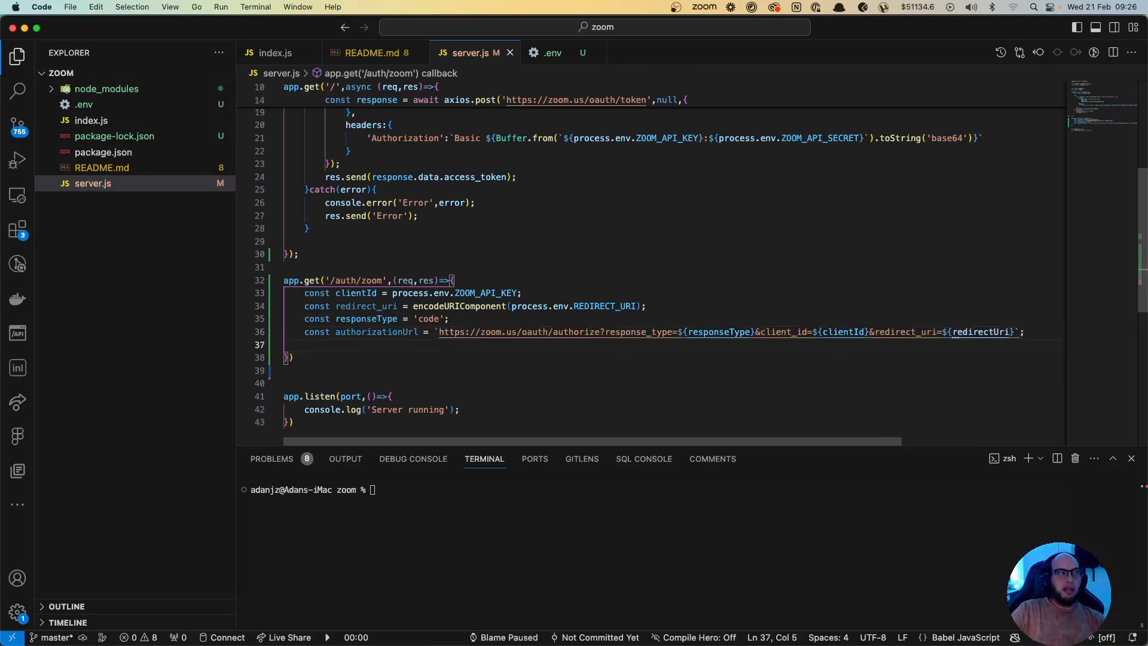
type("res.redirect(authorizationUrl);")
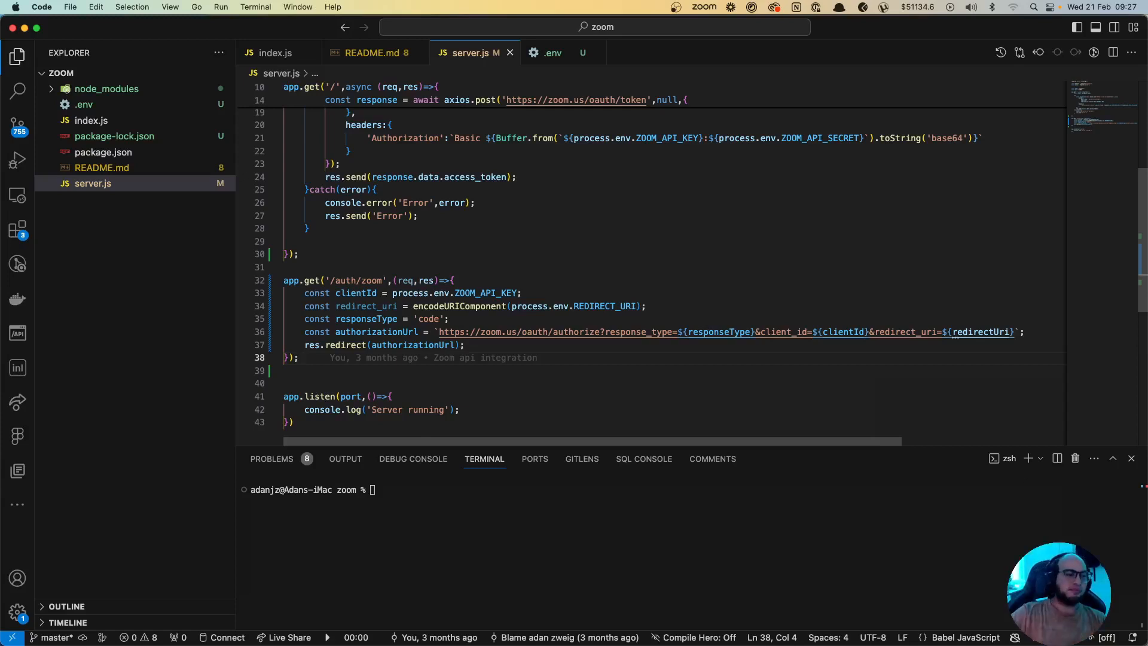
Add async app.get('/callback') that reads const code = req.query.code
type("app.get(")
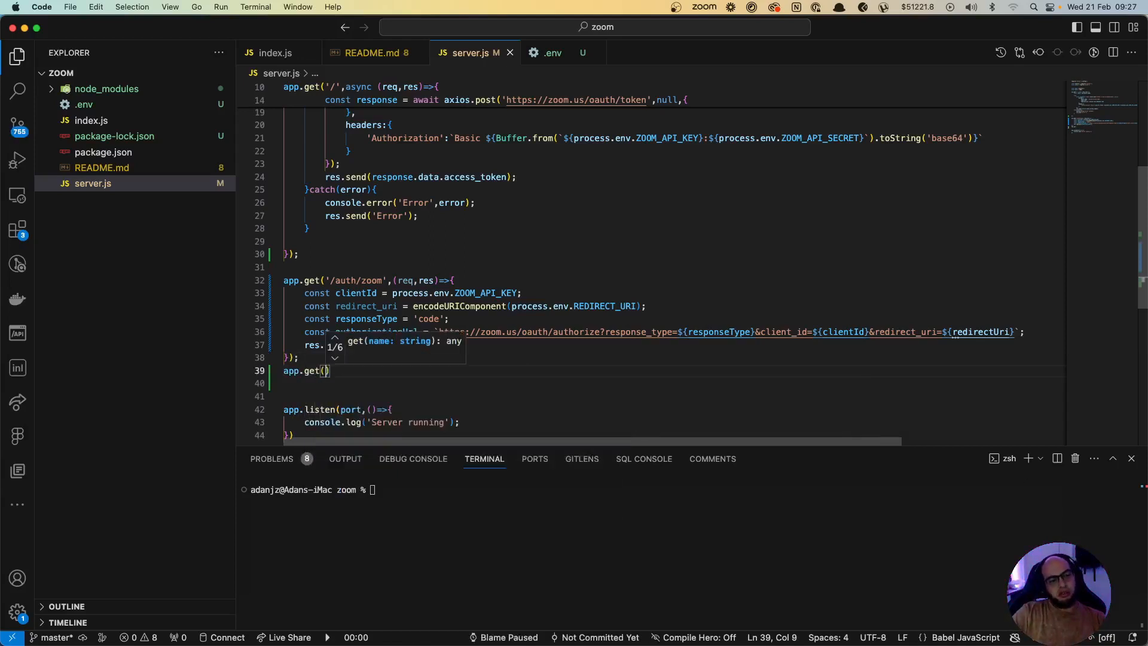
type("'/'")
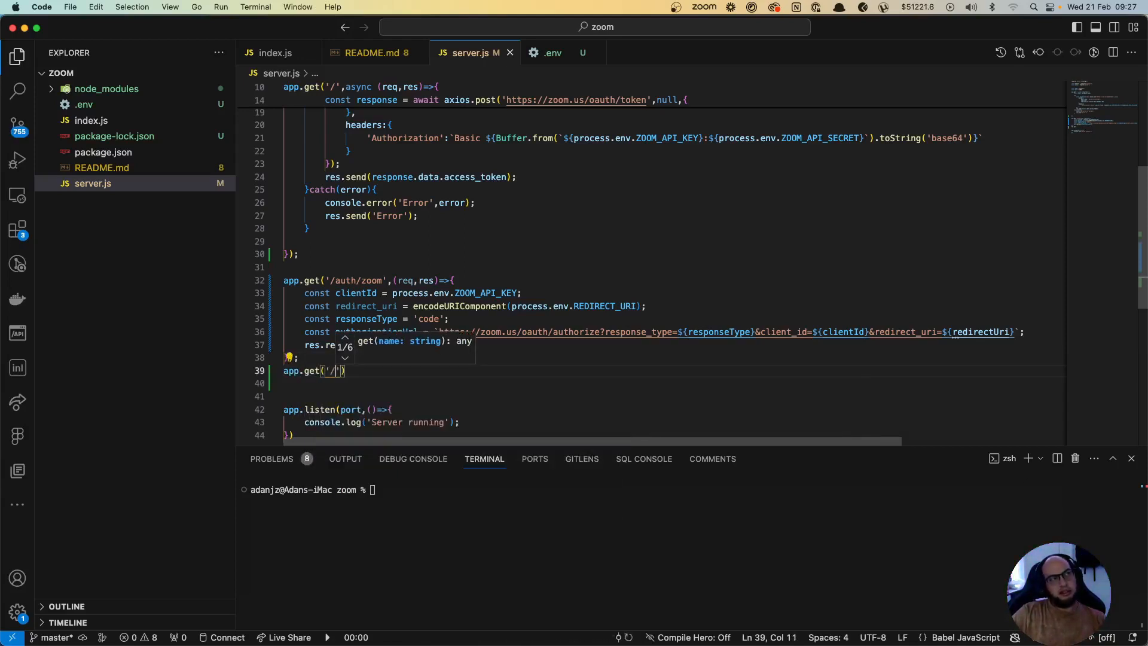
mouse_move(330, 371)
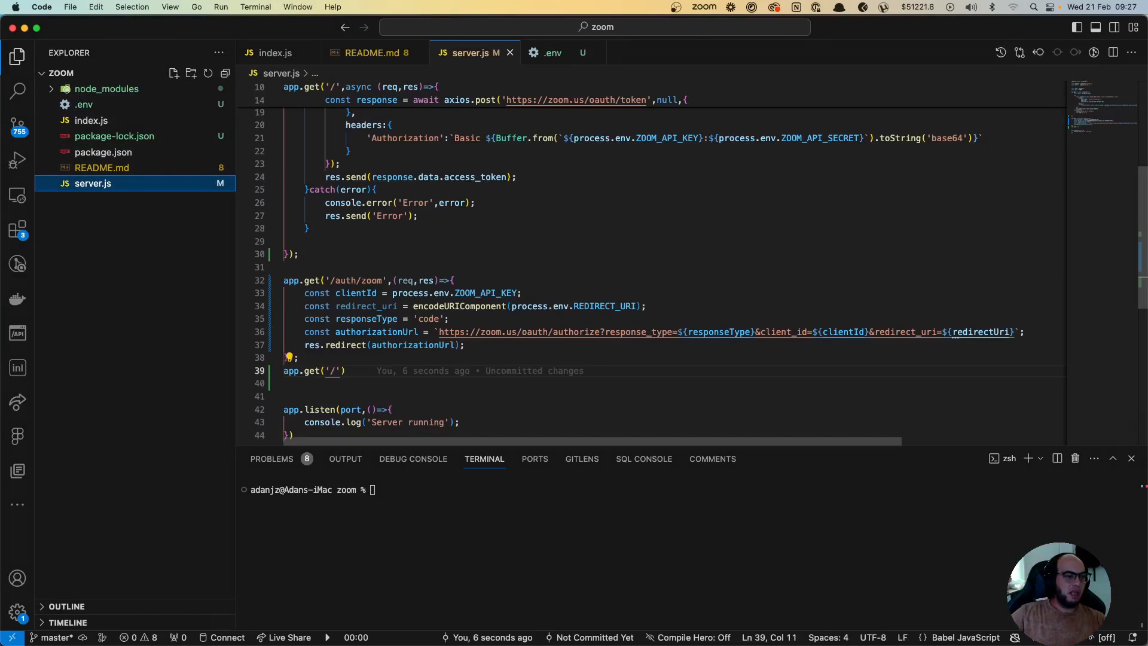
type("/callback")
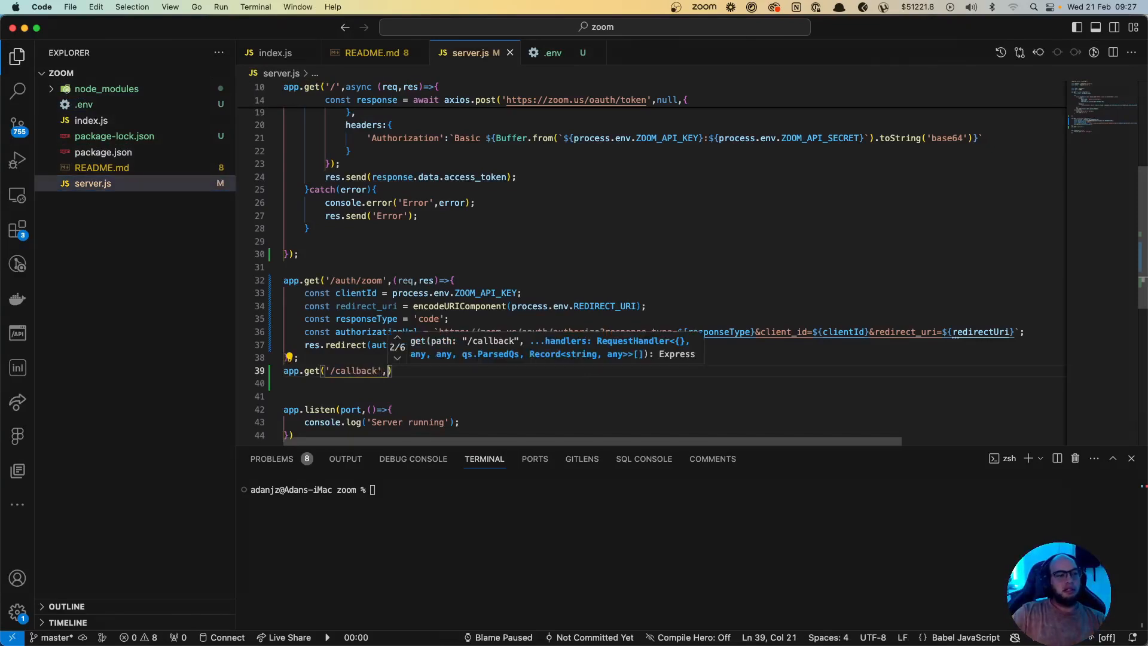
type("async(req,res")
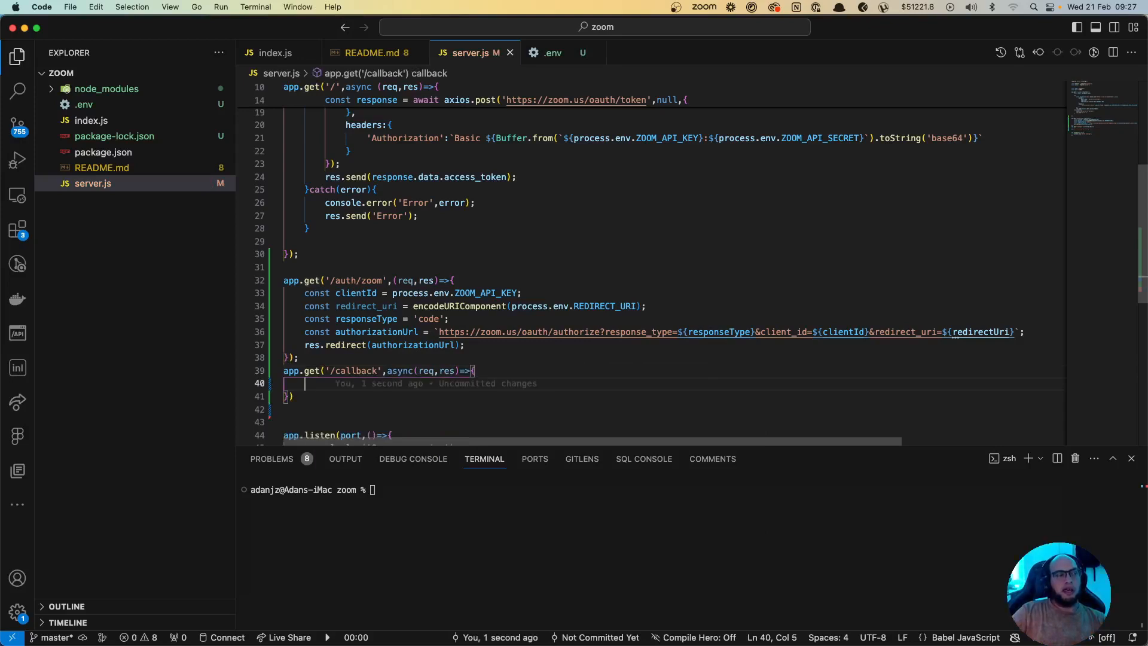
type("const code =")
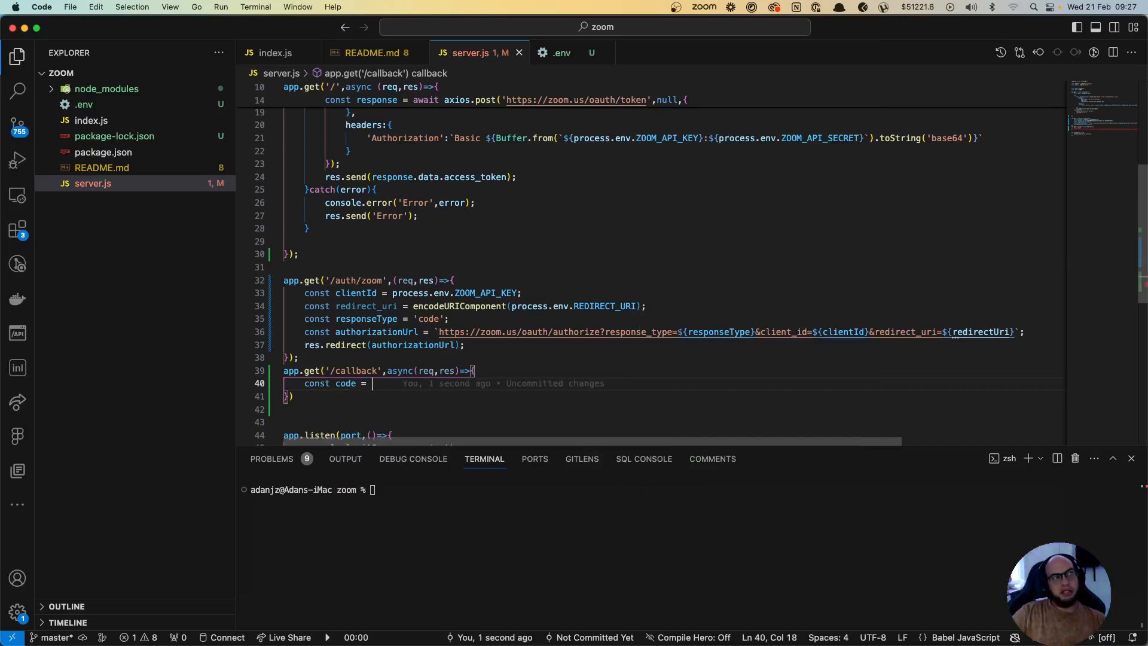
type("req.re")
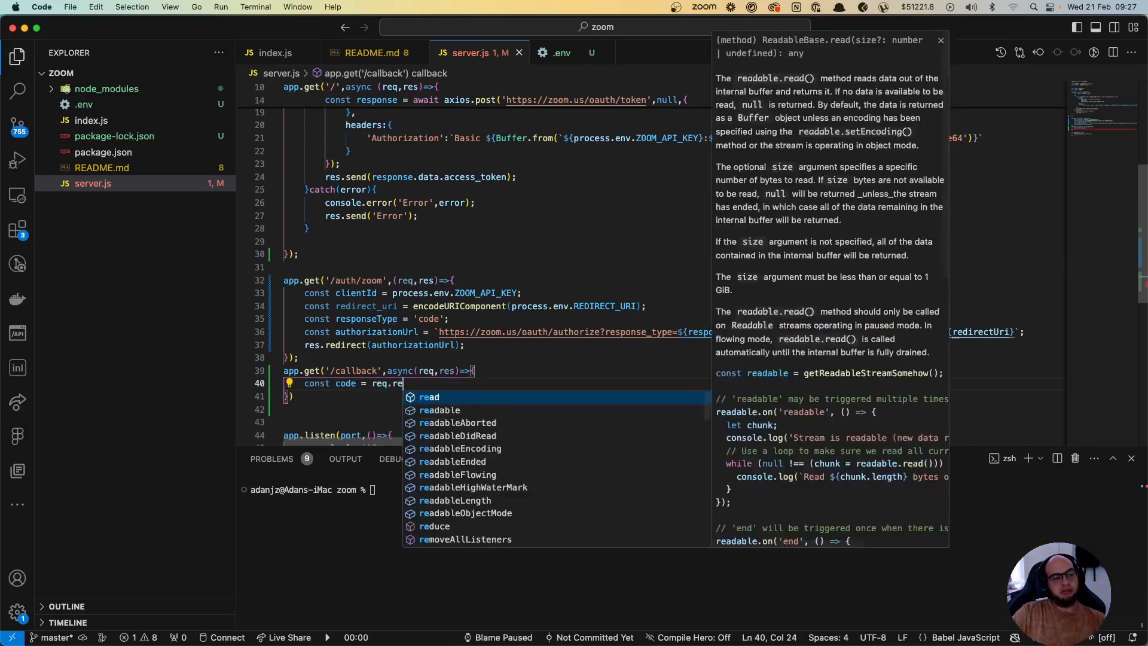
type("query.code;")
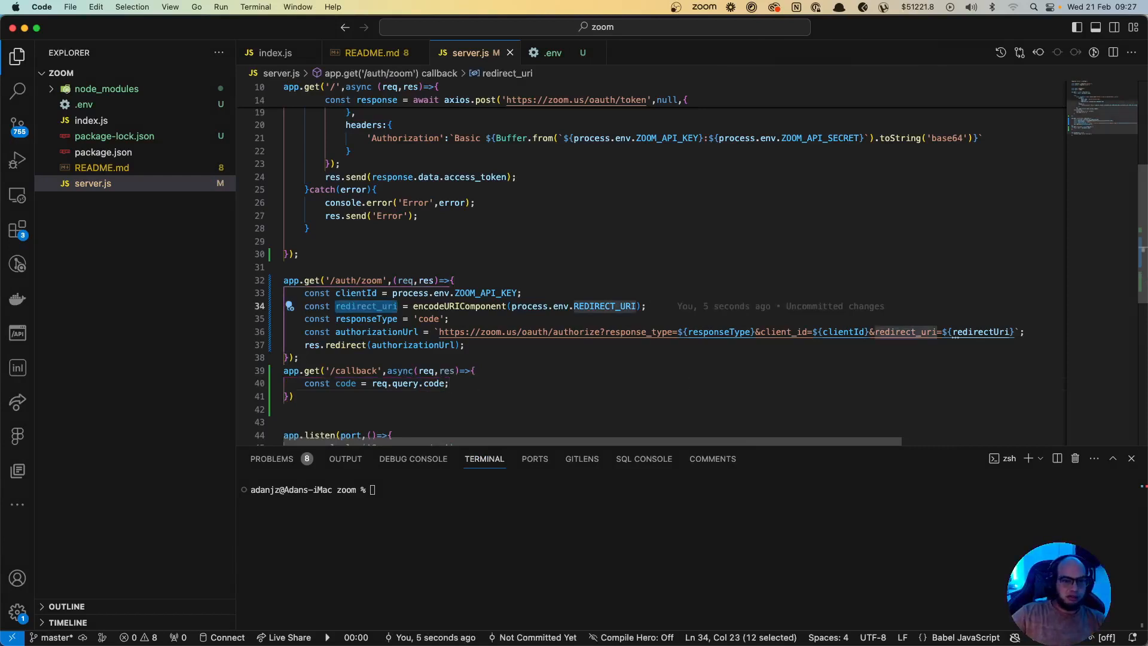
Fix the redirect_uri variable in the URL and return 400 'No code provided' when code is missing
left_click(475, 371)
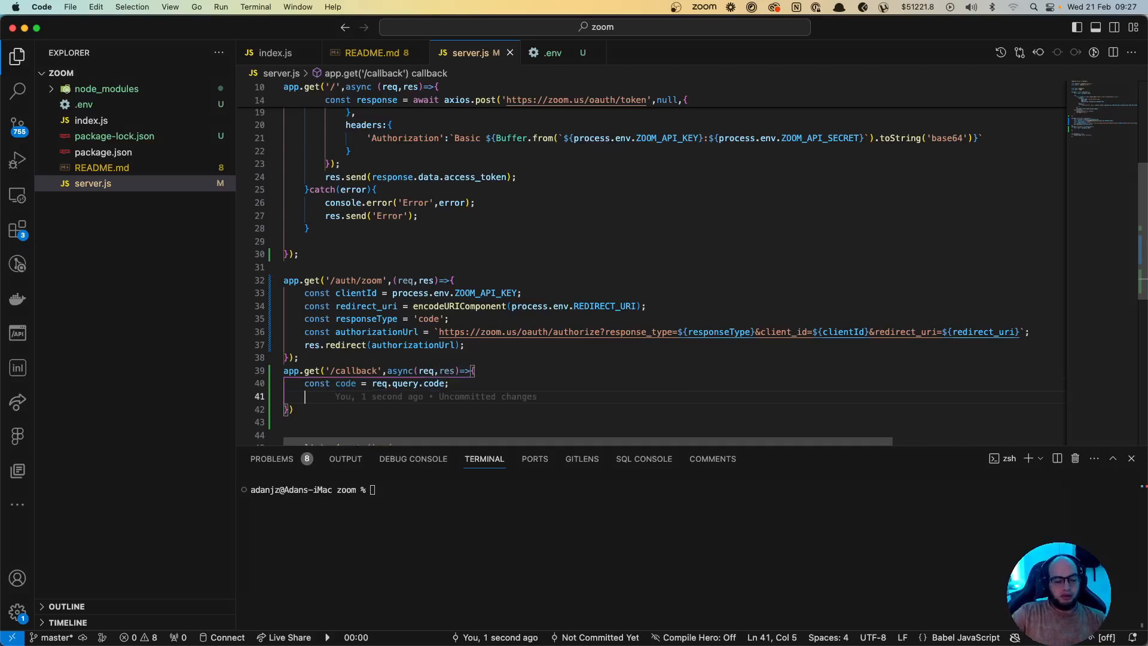
type("if(!code)")
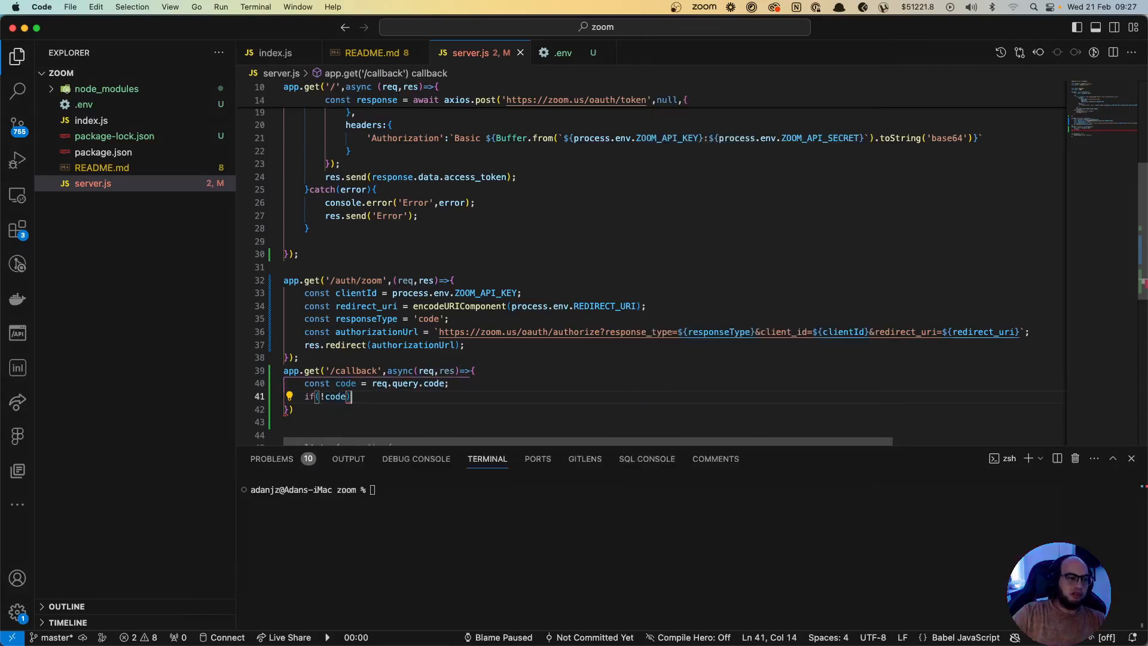
type("req")
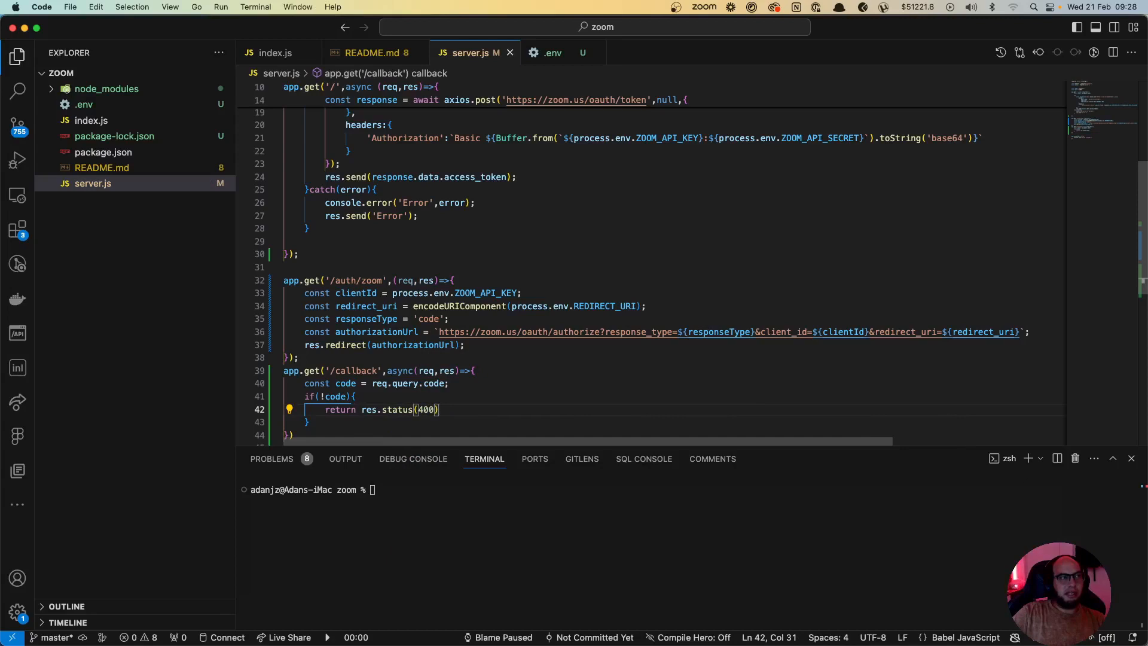
type(".send('')")
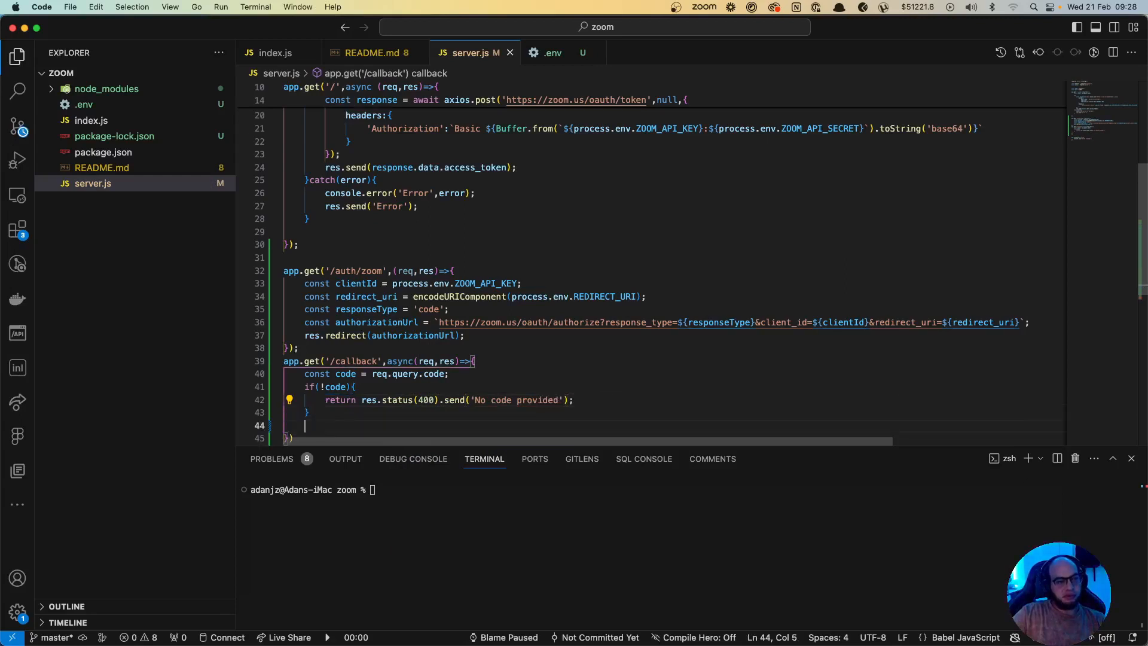
scroll("down", 3)
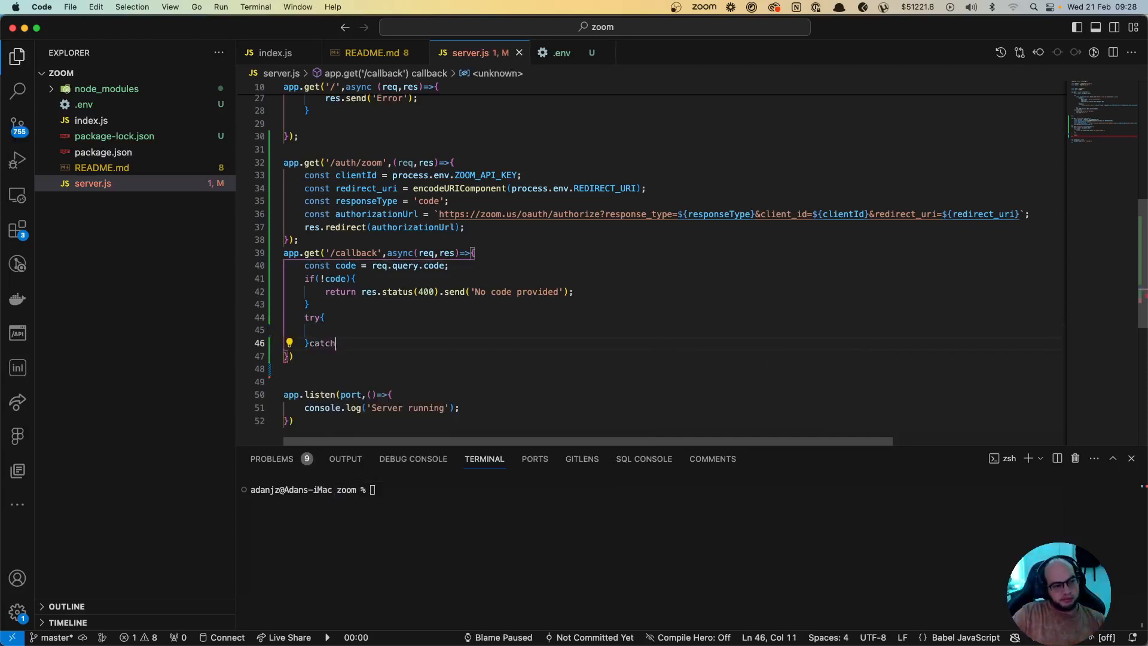
type("(error){")
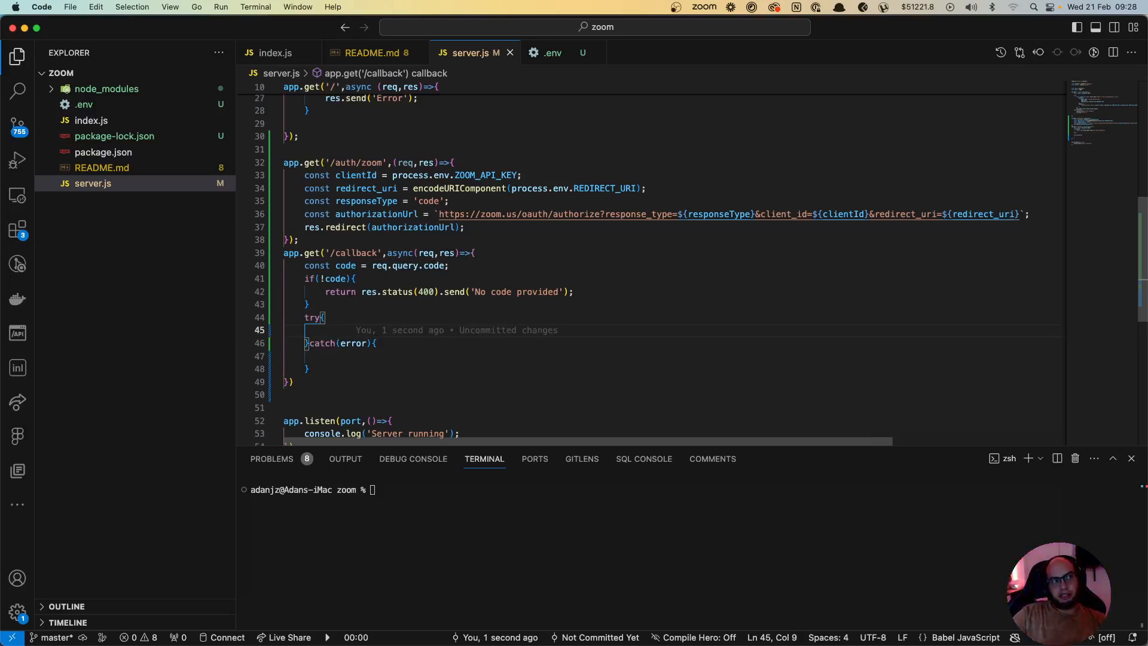
type("const")
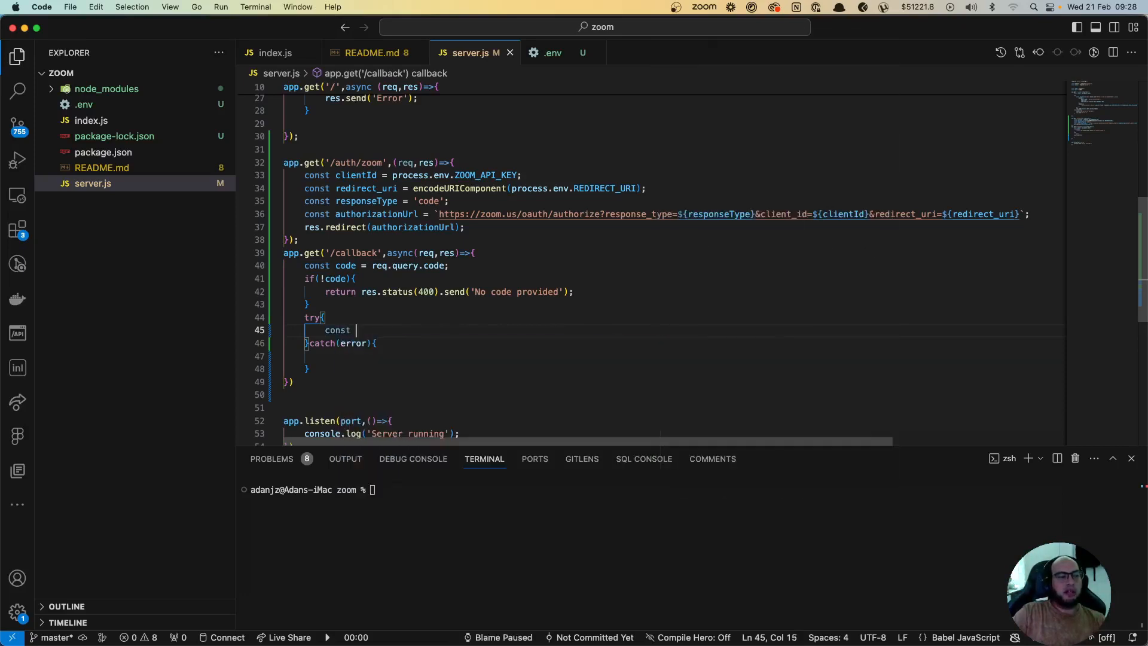
type("response")
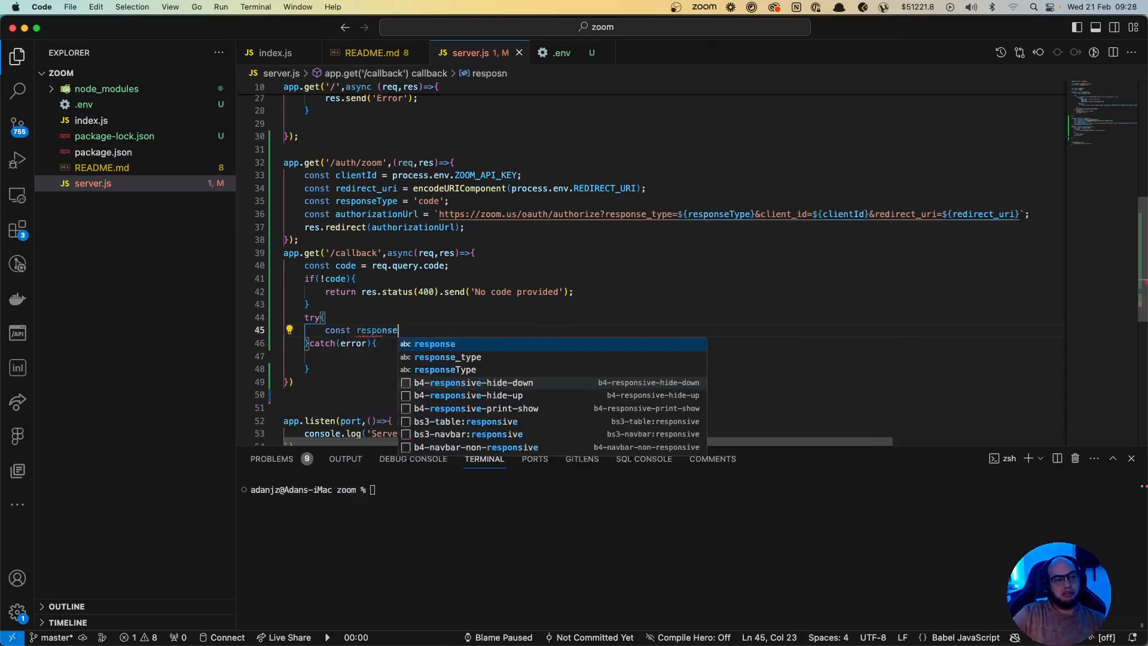
type("= await axios.post('")
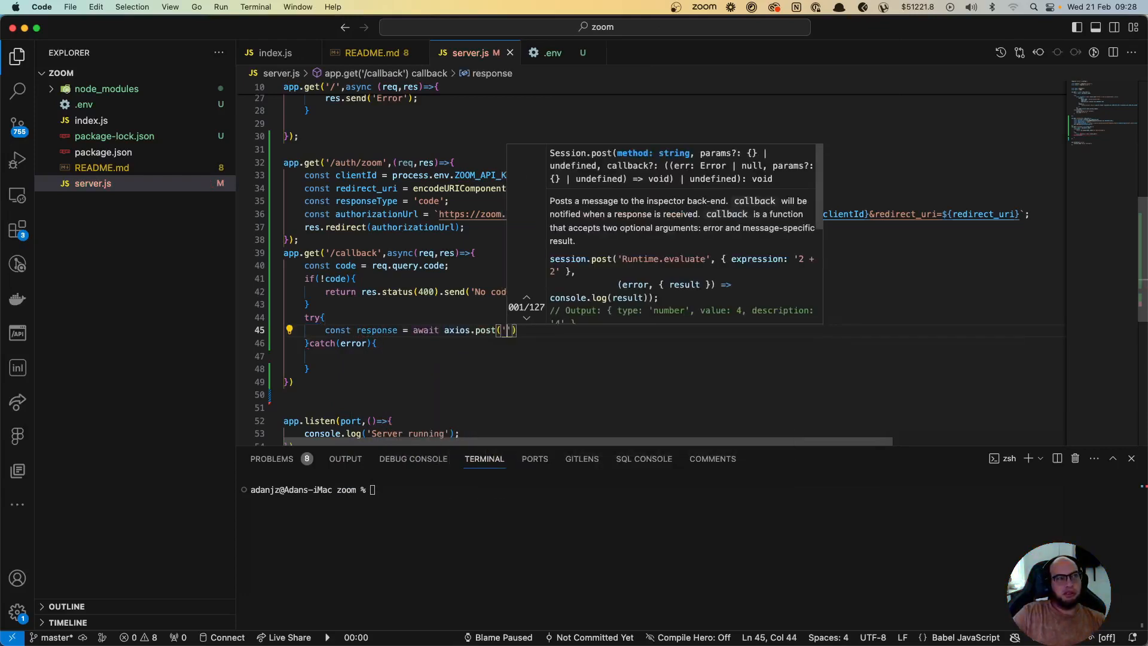
type("https:/")
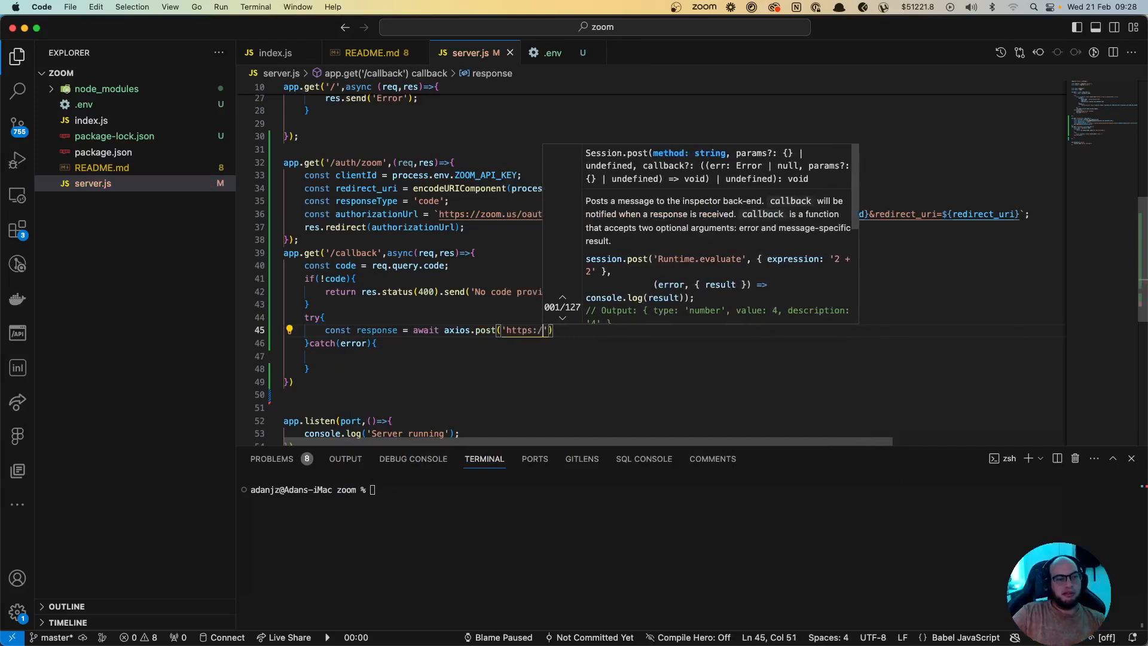
type("zoom.us/oauth/toke")
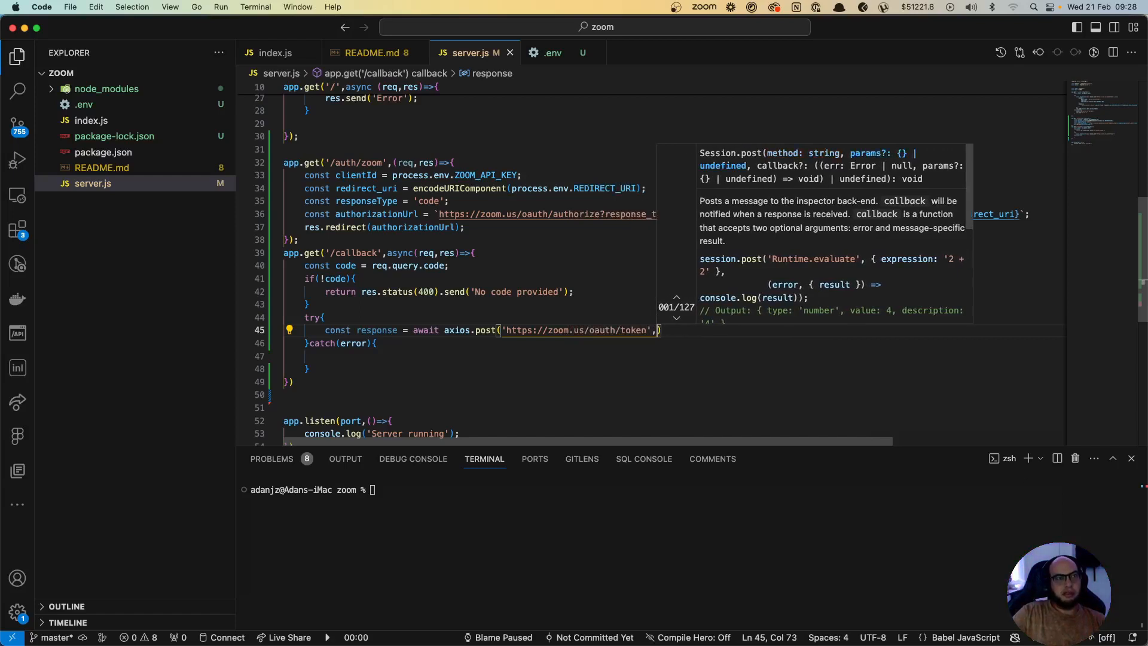
Pass null body and params grant_type 'authorization_code', code and redirect_uri from process.env.REDIRECT_URI
type("null,")
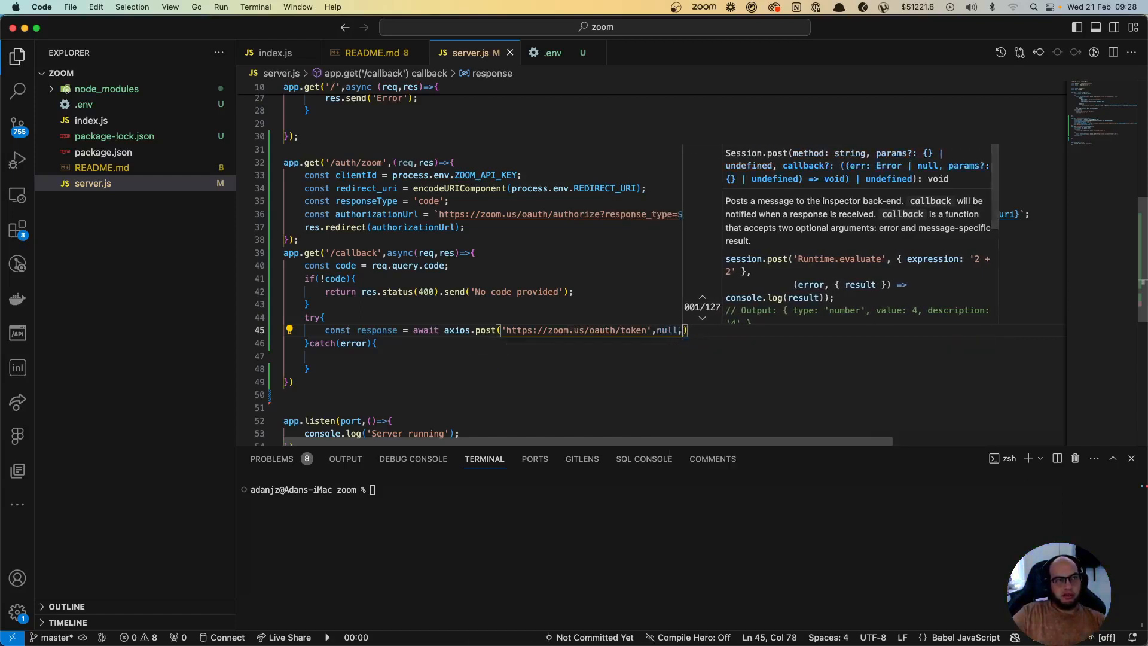
type("{}")
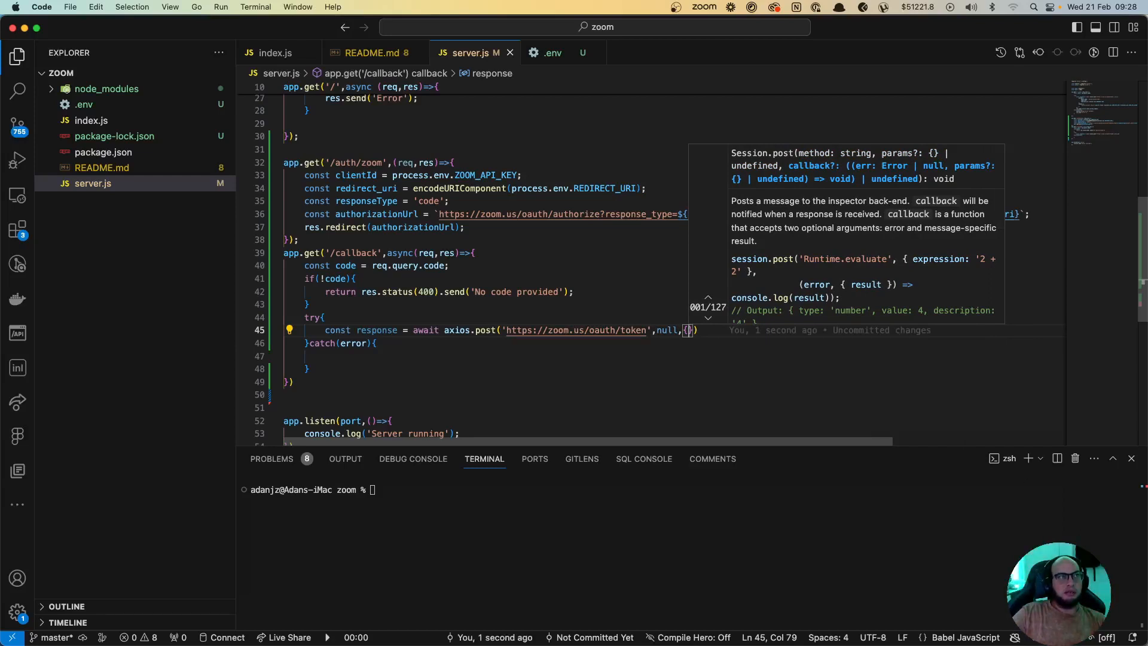
type("params:{")
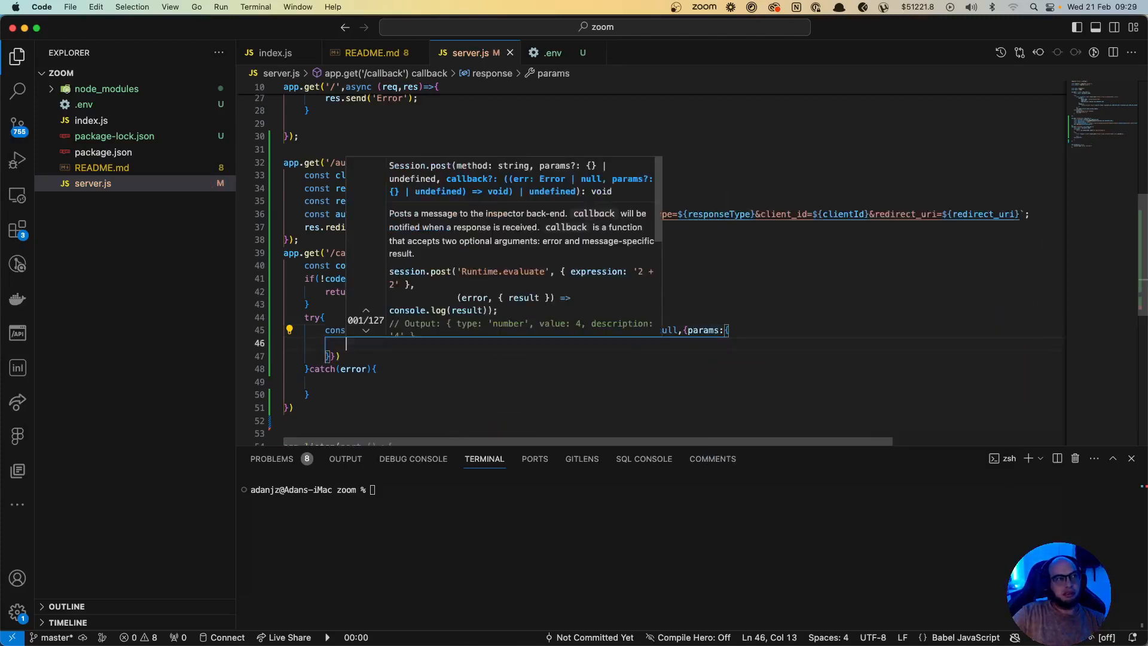
type("grant_type")
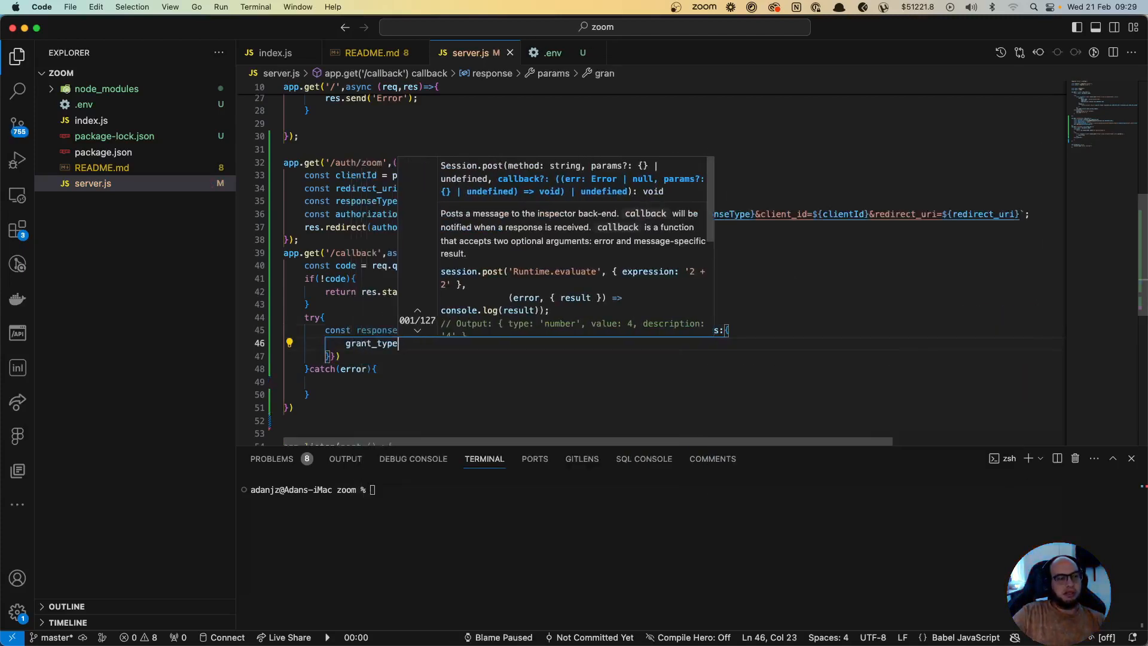
type(":'authori")
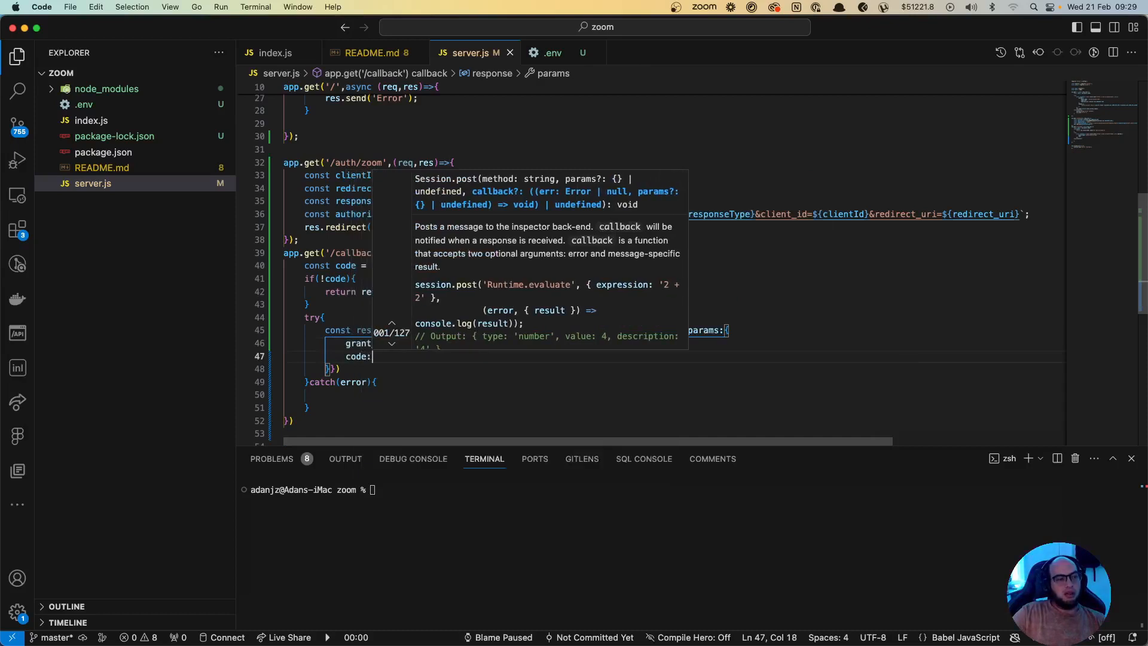
type("code")
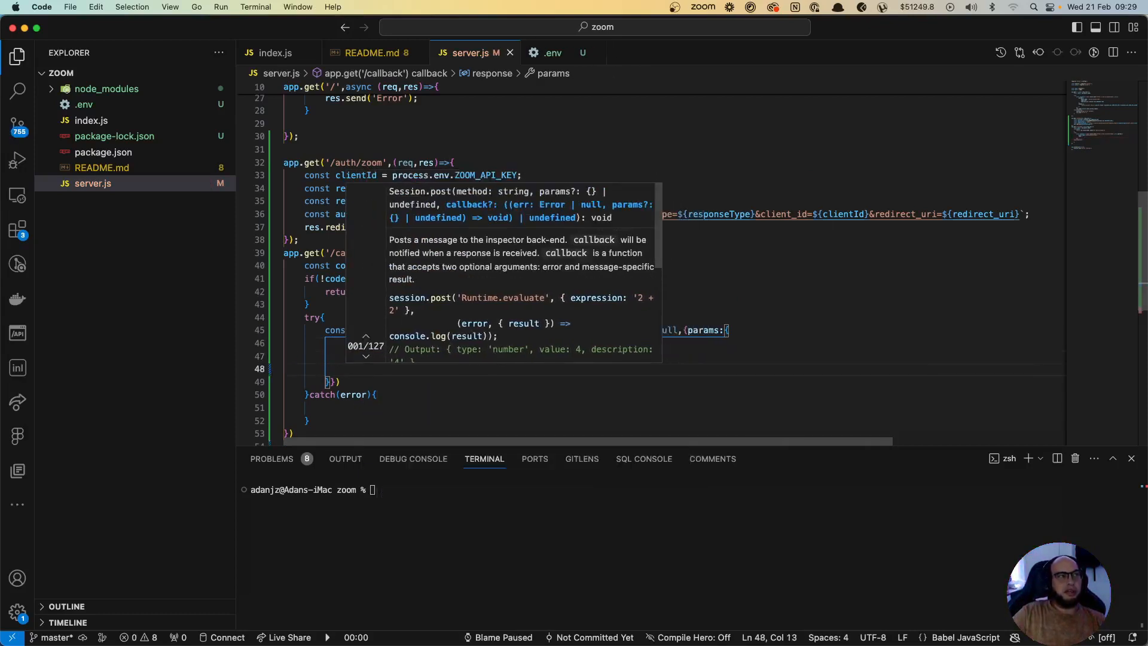
type("redirect_uri:process.env.REDIRECT_URI")
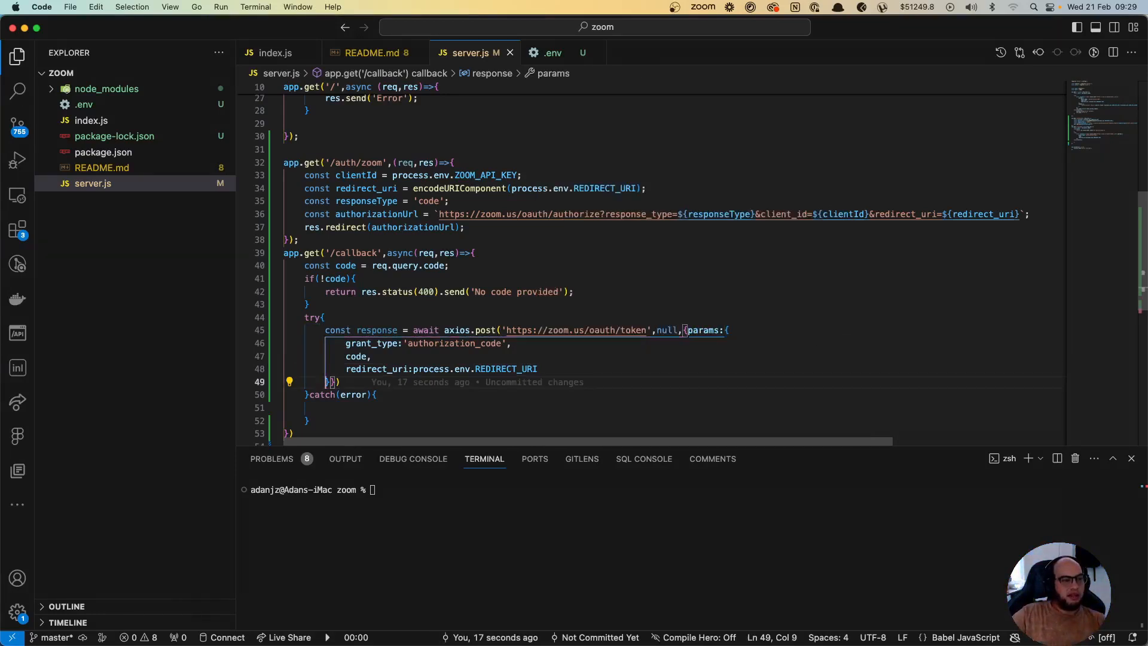
Add an Authorization header: Basic base64 of ZOOM_API_KEY:ZOOM_API_SECRET via Buffer.from().toString
left_click(336, 382)
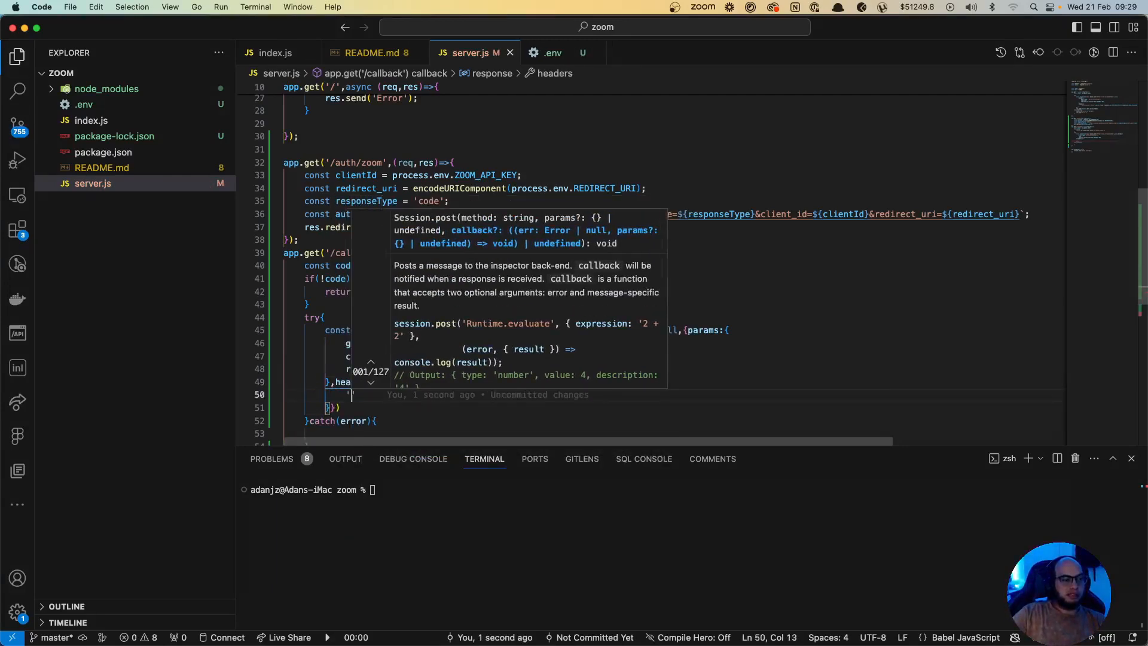
type("Authroizartion'")
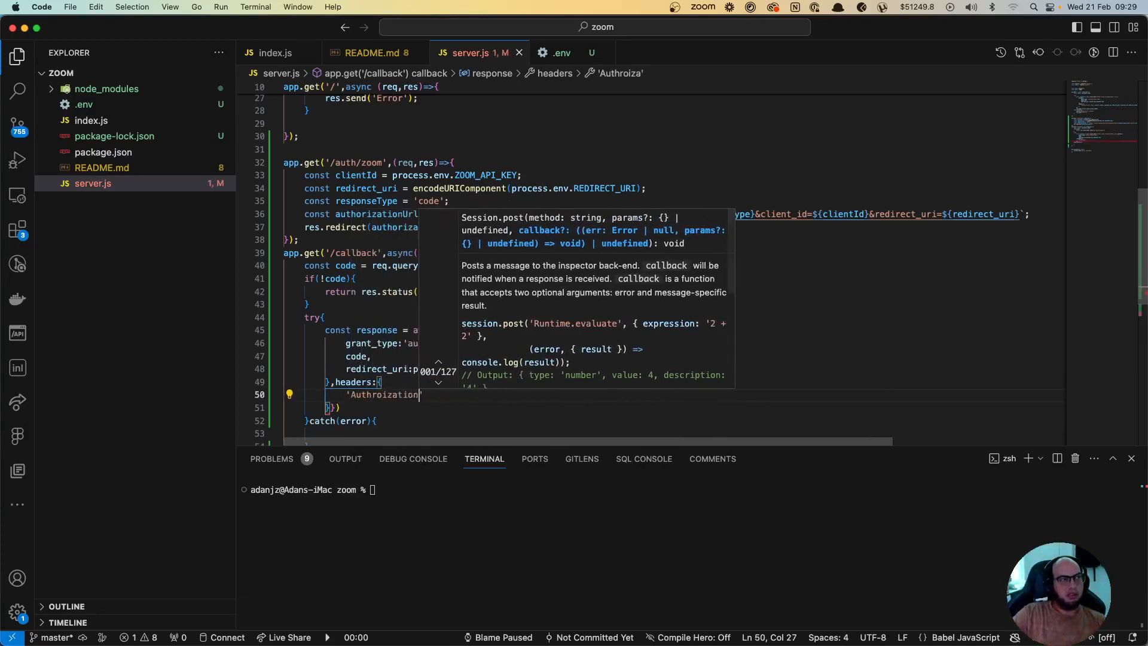
type(":")
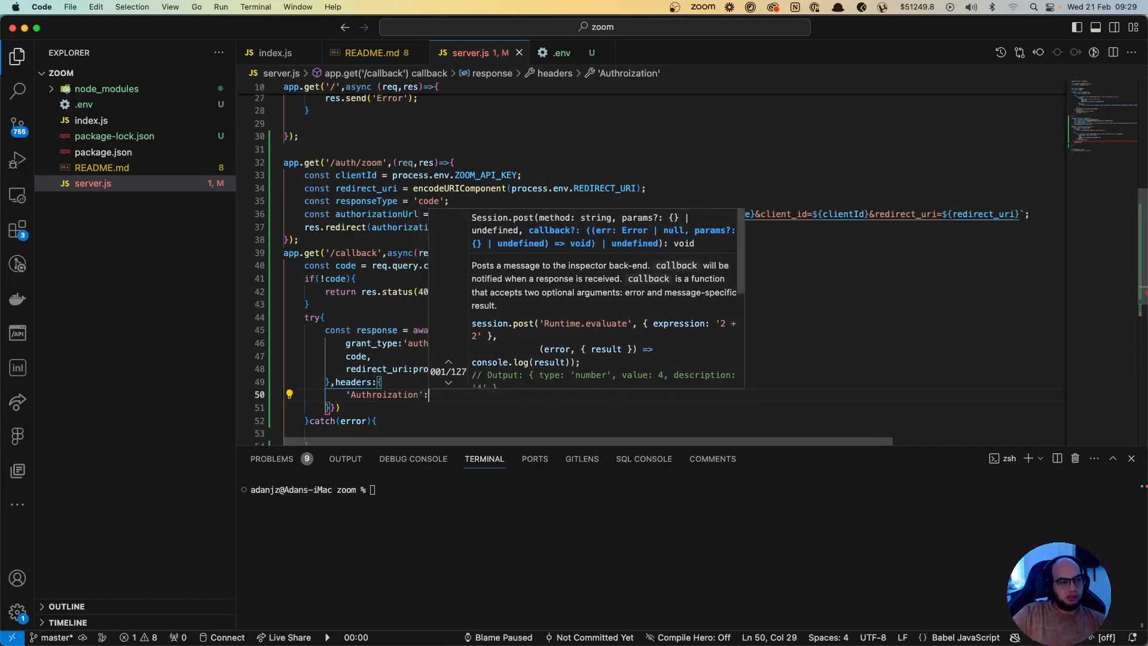
type("Basic")
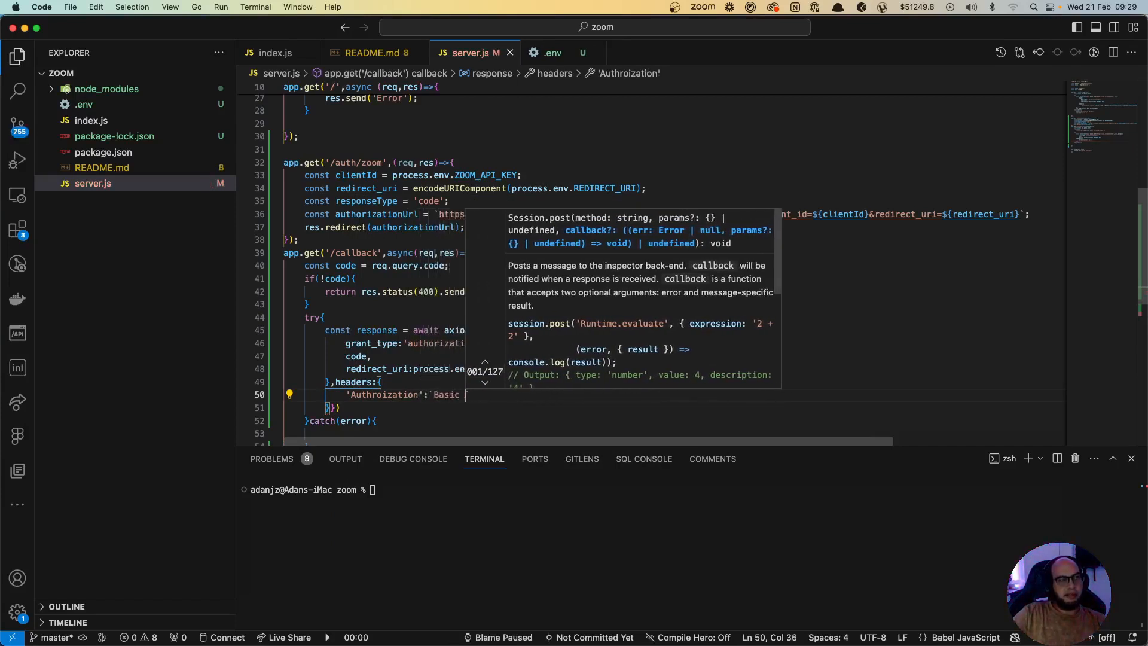
type("${B}`")
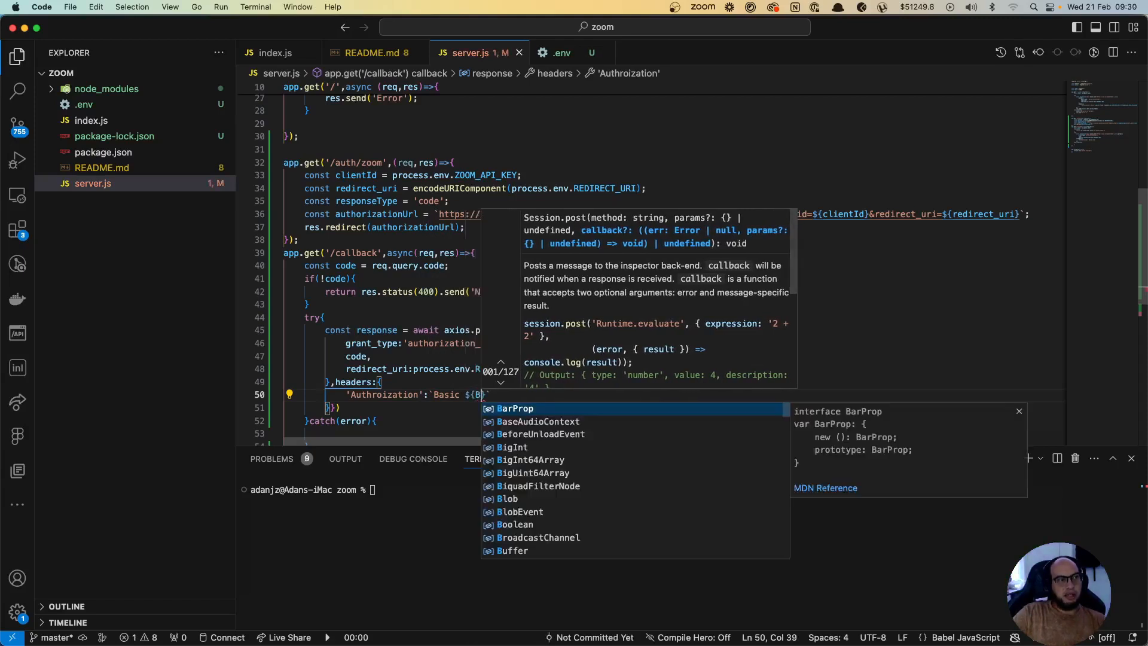
type("uffer.from(`${process.env.ZOOM_API_KEY")
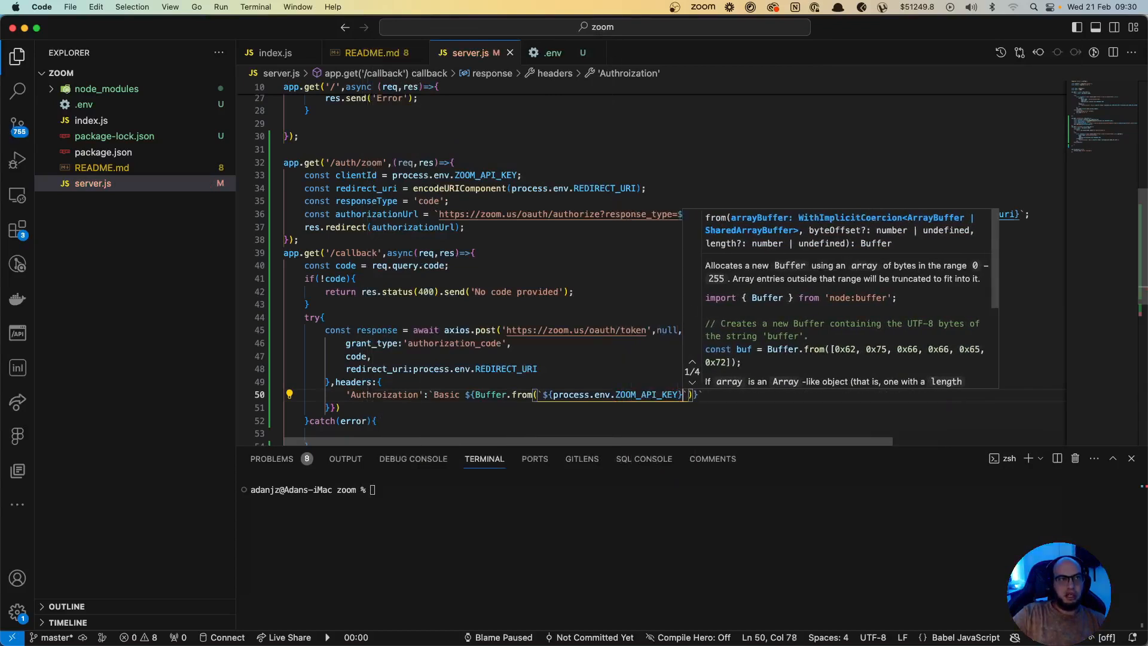
type(":${pr")
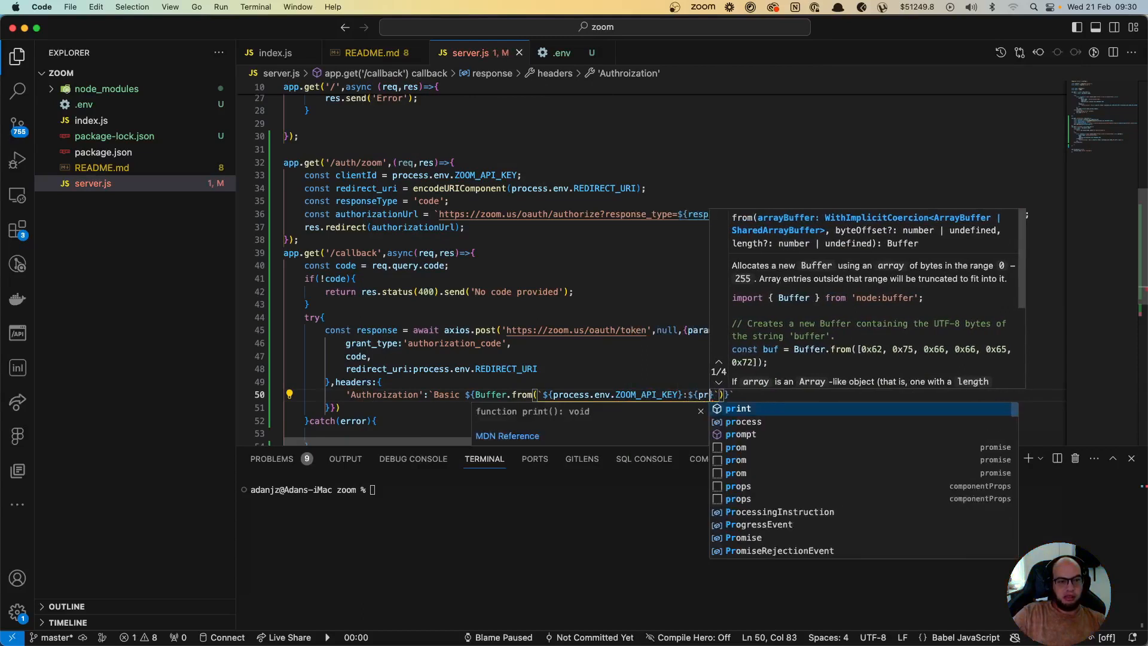
type("process.env.ZOOM_API_SECRET")
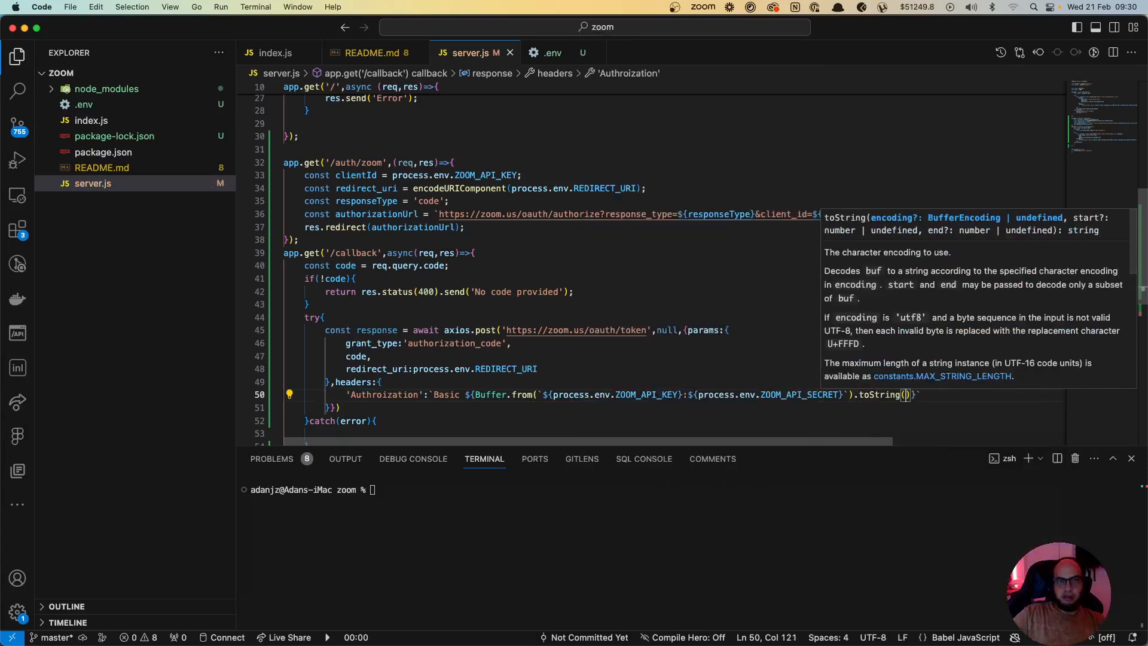
Add a 'Content-Type': 'application/x-www-form-urlencoded' header to the token request
type("'Content-Type':'")
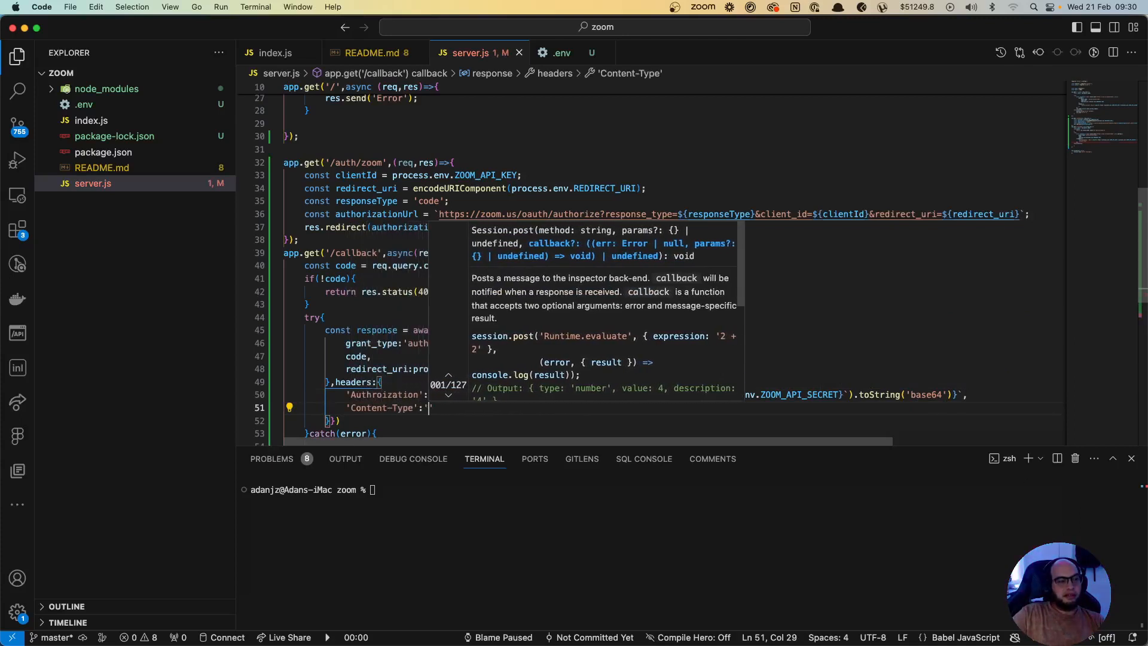
type("application")
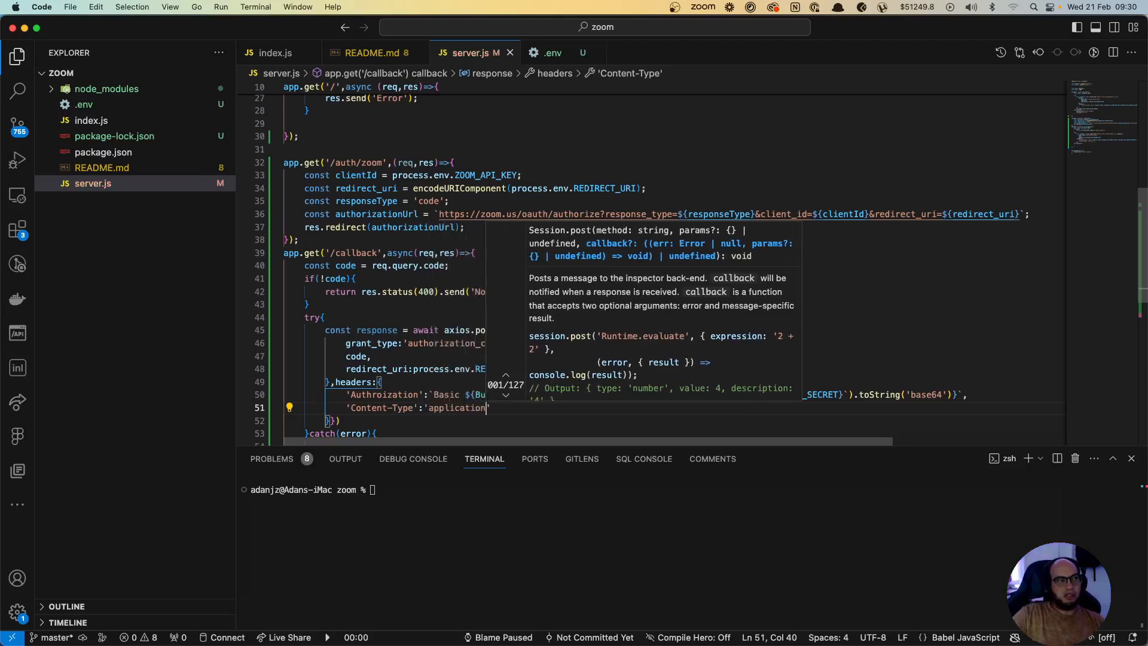
type("/x-www-form-urlencoded")
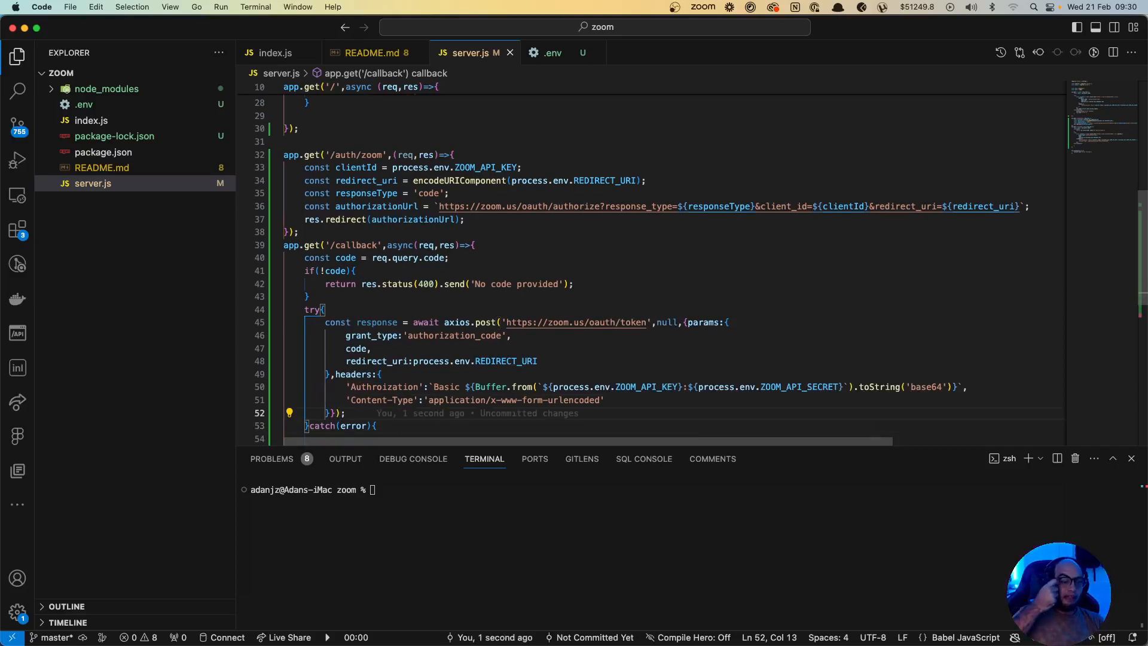
Return res.json(response.data) at the end of the try block
scroll("down", 3)
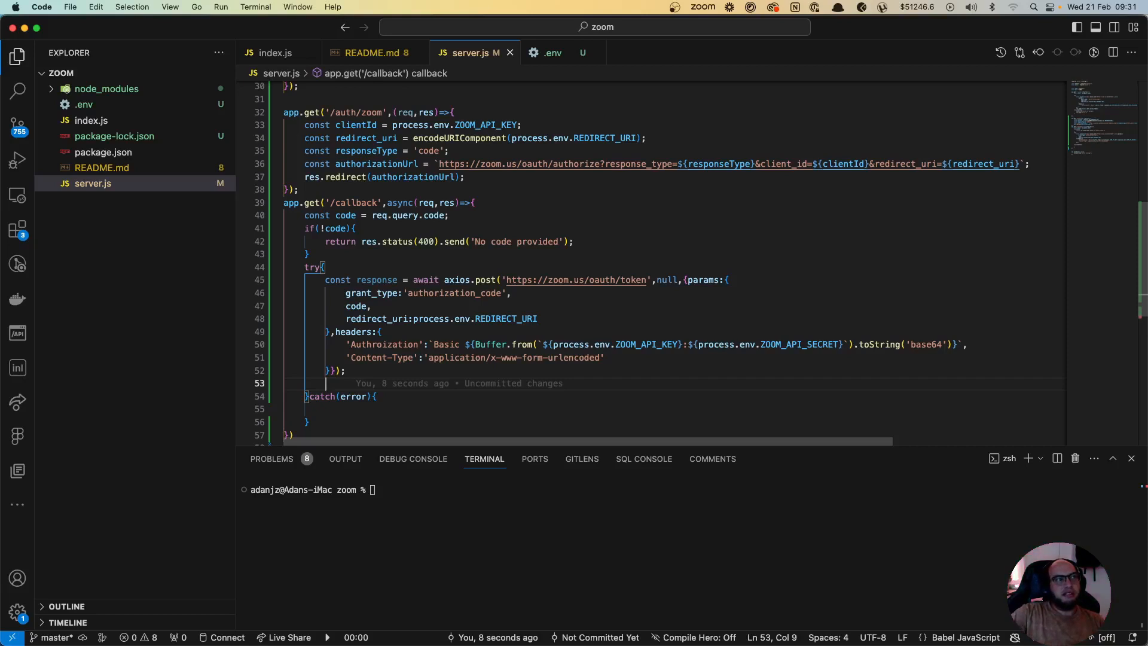
type("res.")
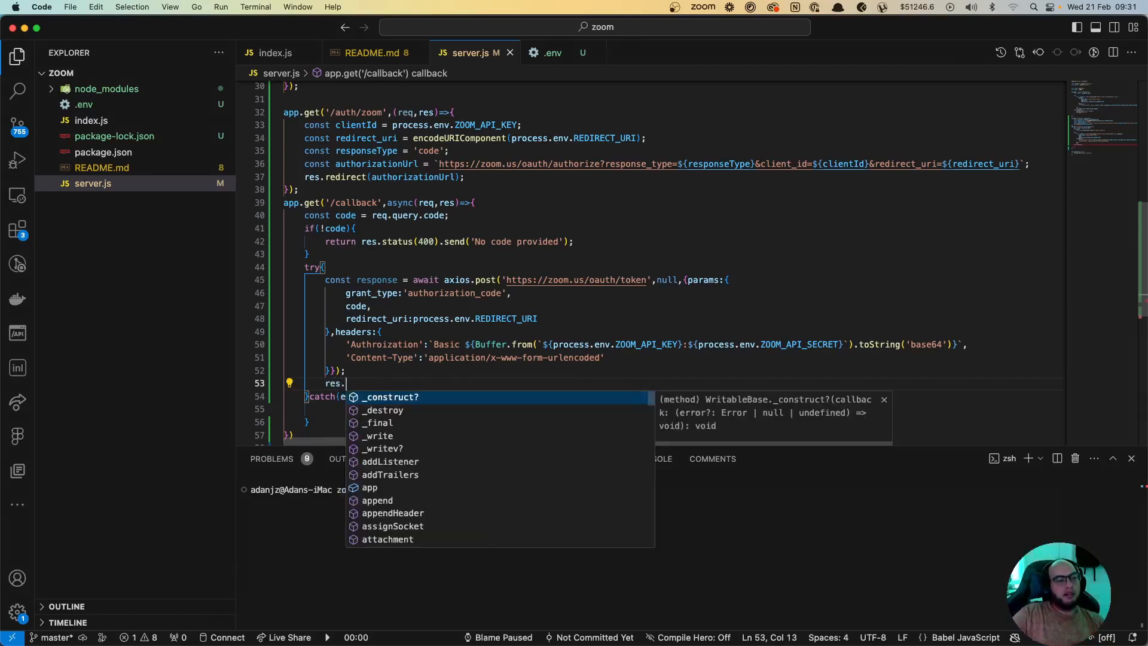
type("json(response.data);")
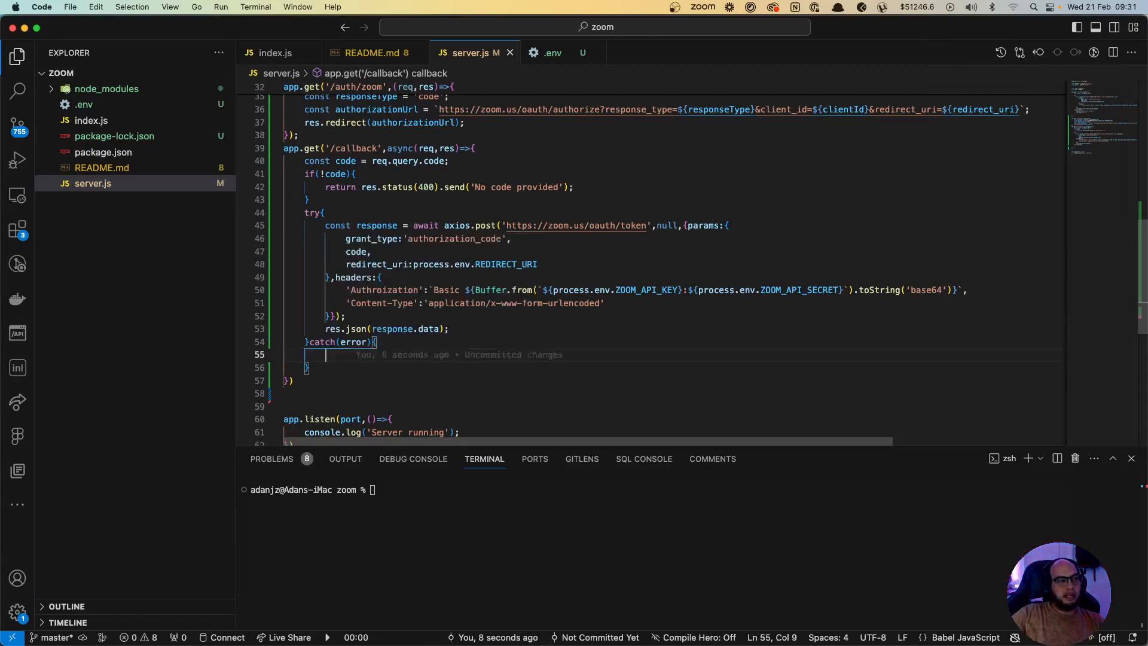
In catch, console.error('Error:', error) and res.send('Error obtaining token')
type("consol")
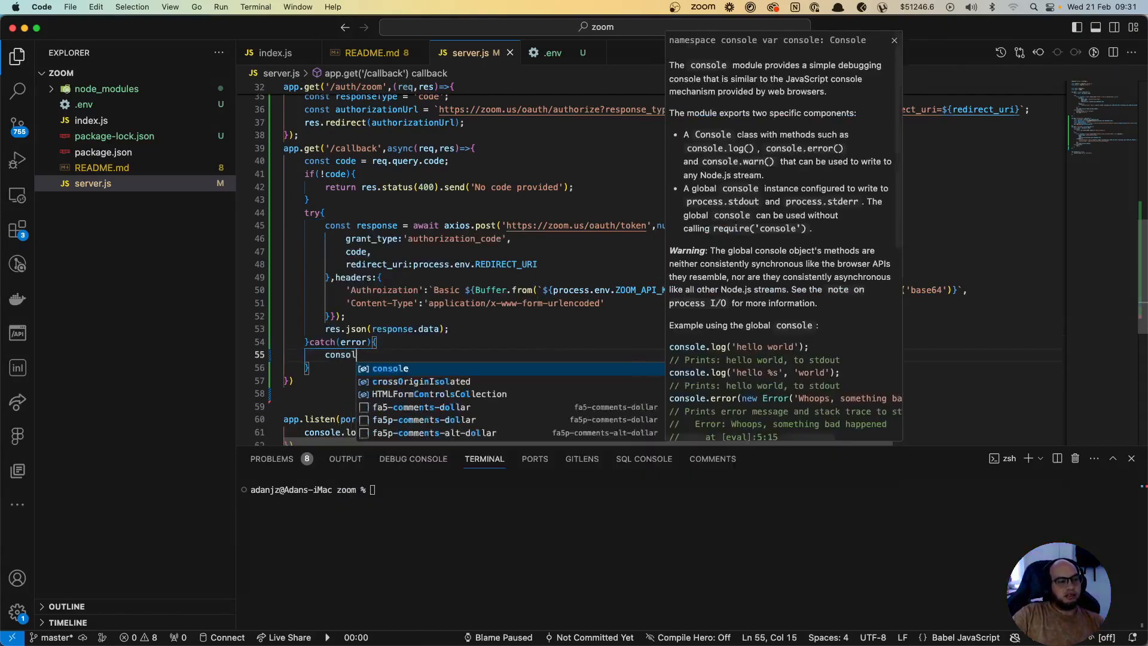
type("e.error")
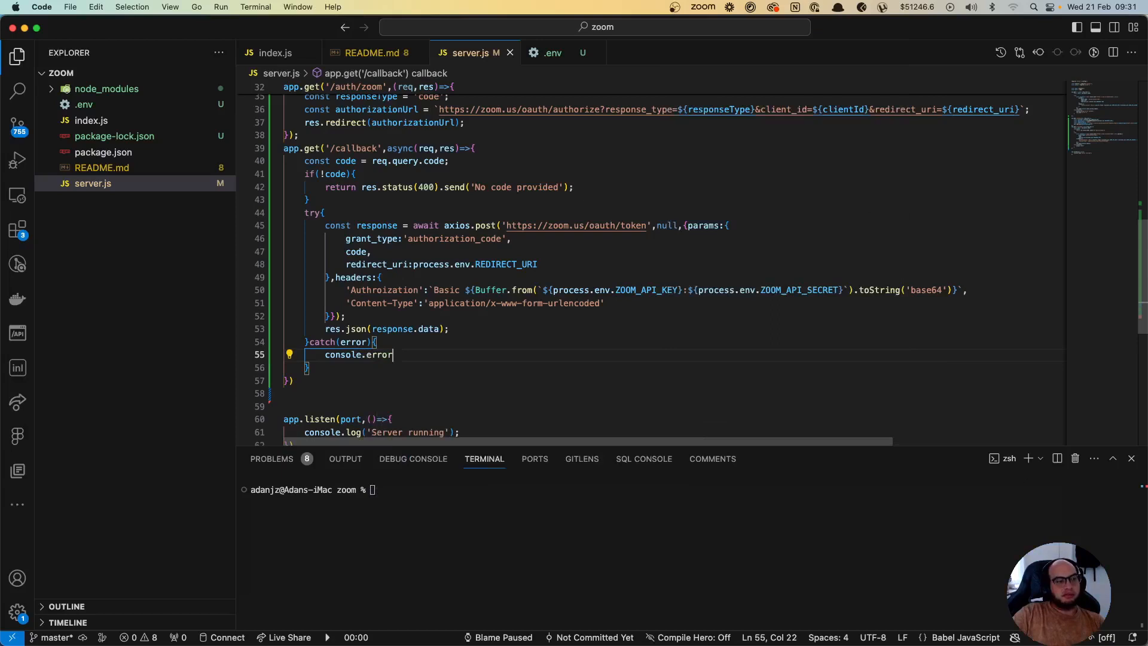
type("('ER'")
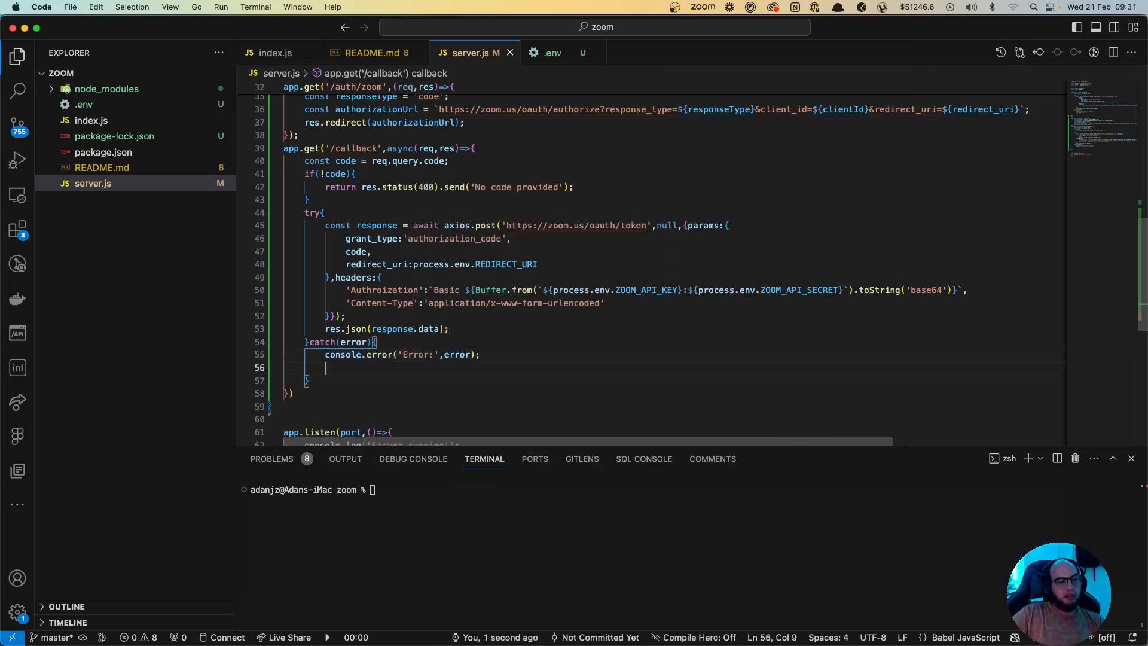
type("res.send('Error obtaining token');")
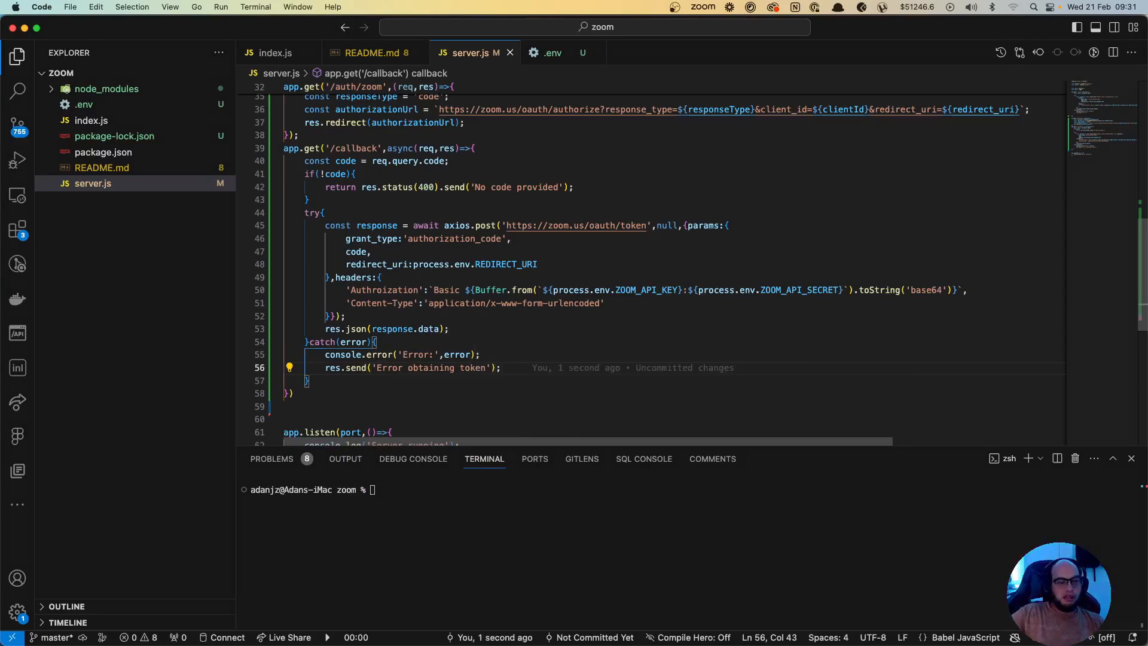
Run node server.js in the integrated terminal to start the server
scroll("up", 3)
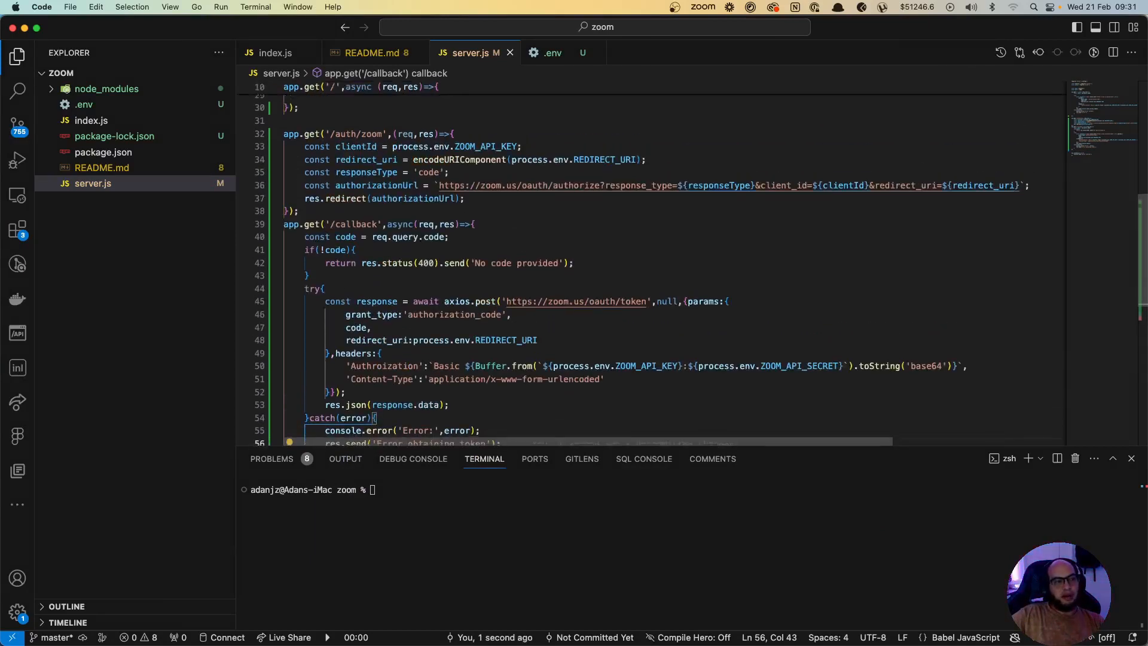
scroll("down", 3)
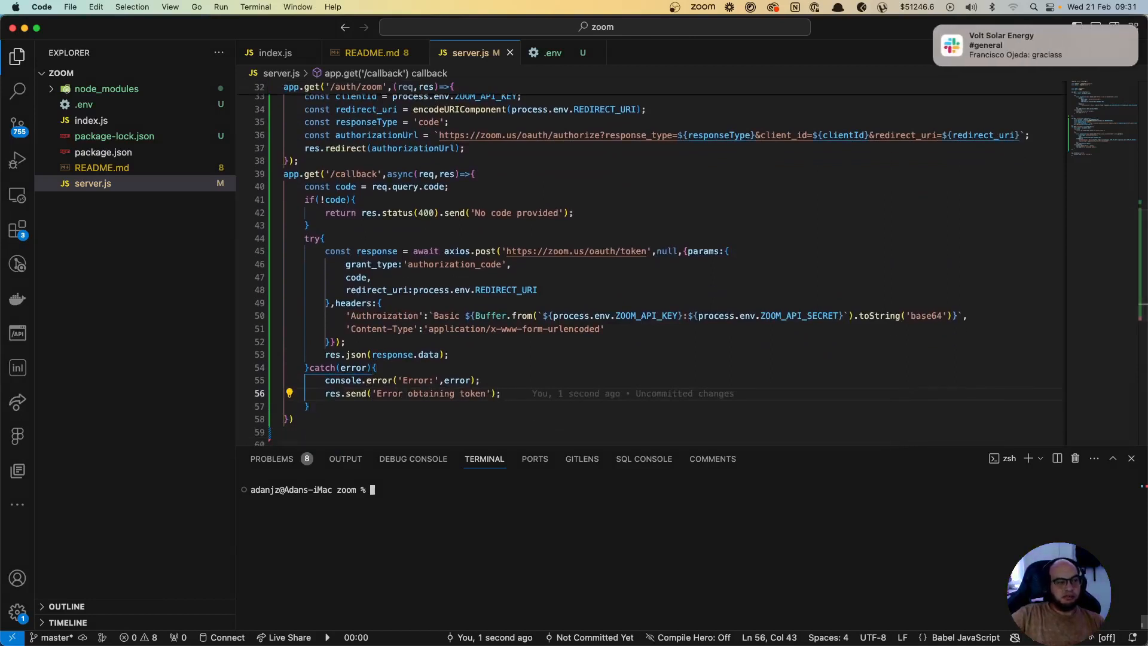
type("node")
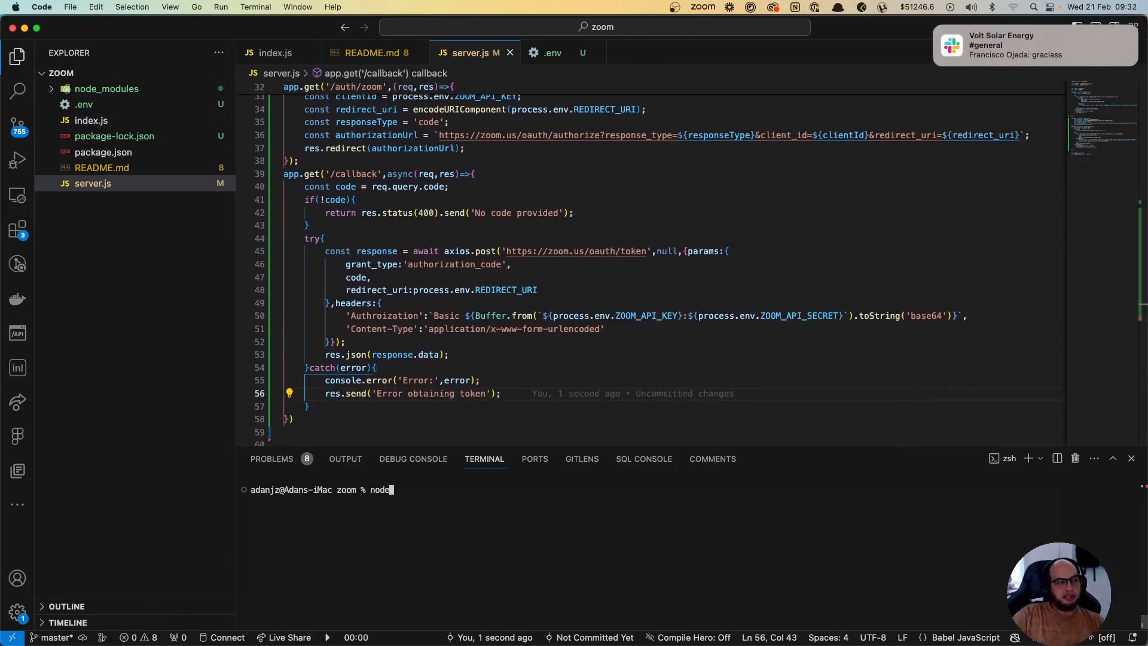
type("serv")
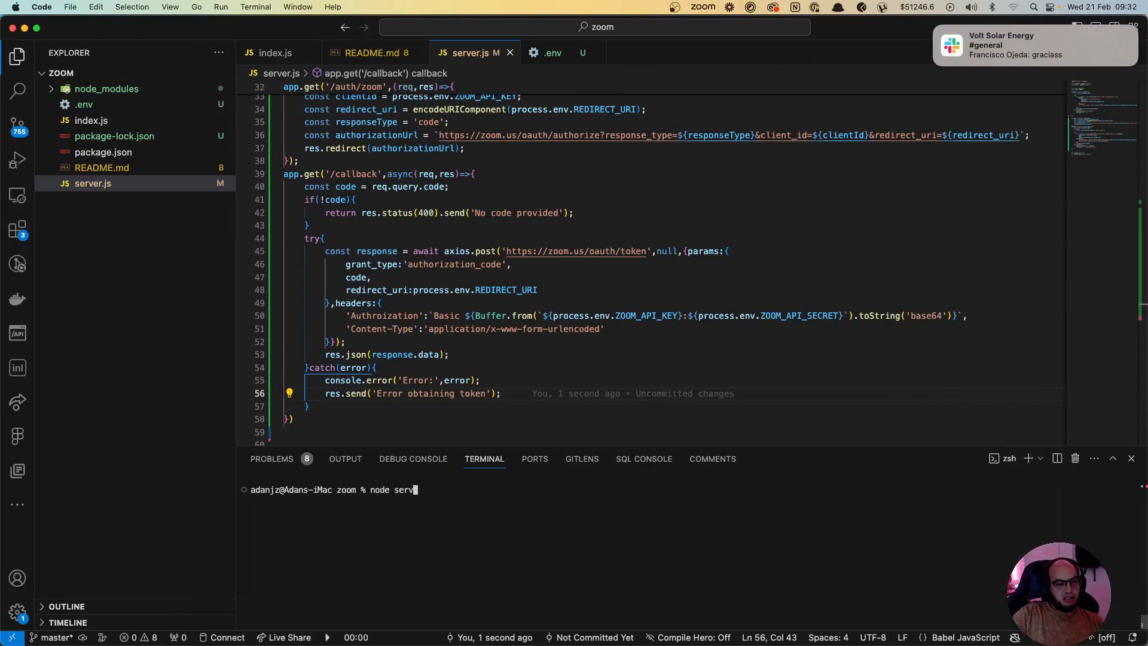
key("Return")
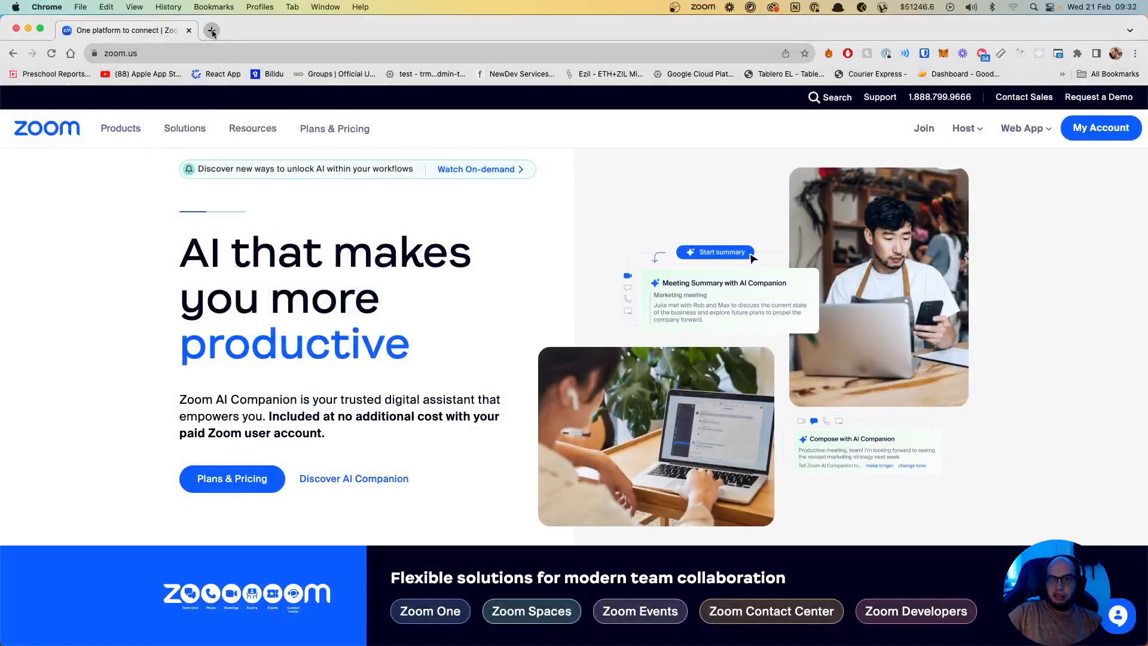
Visit localhost:3000/auth/zoom in a new tab, then open a Guest browser window
left_click(211, 30)
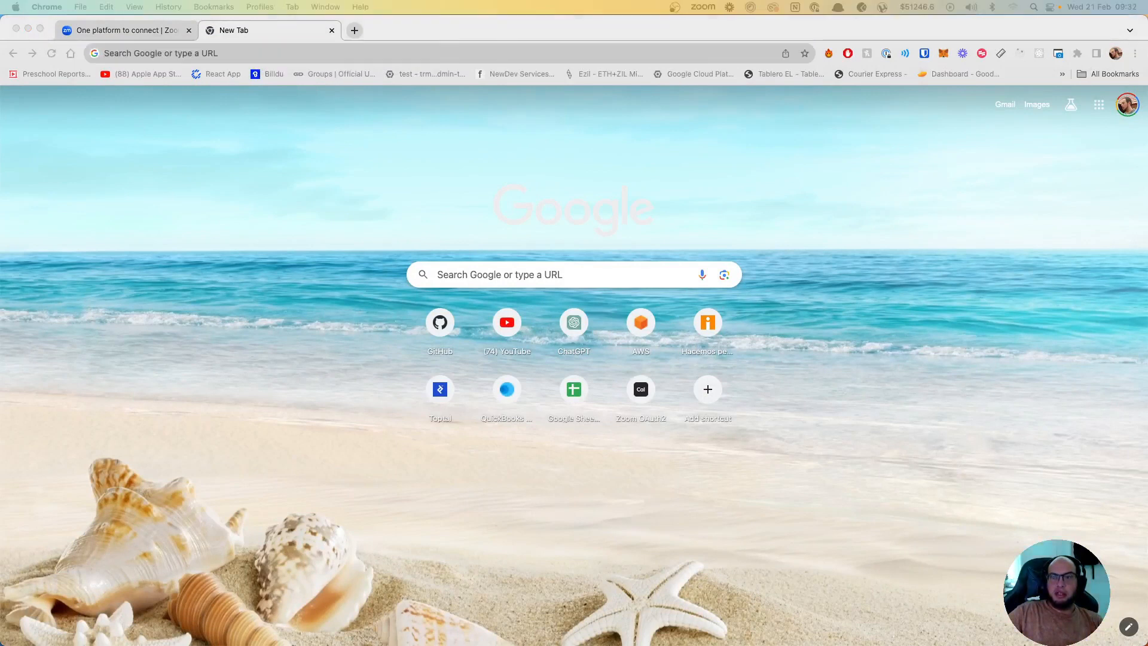
type("localhost:3000")
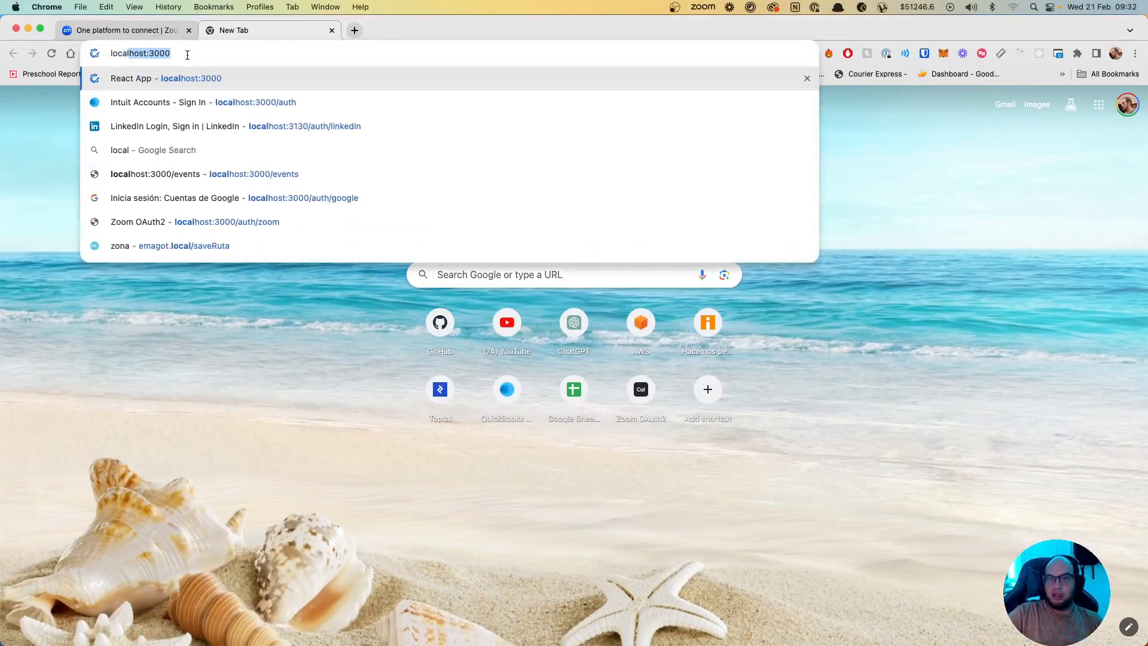
type("/auth")
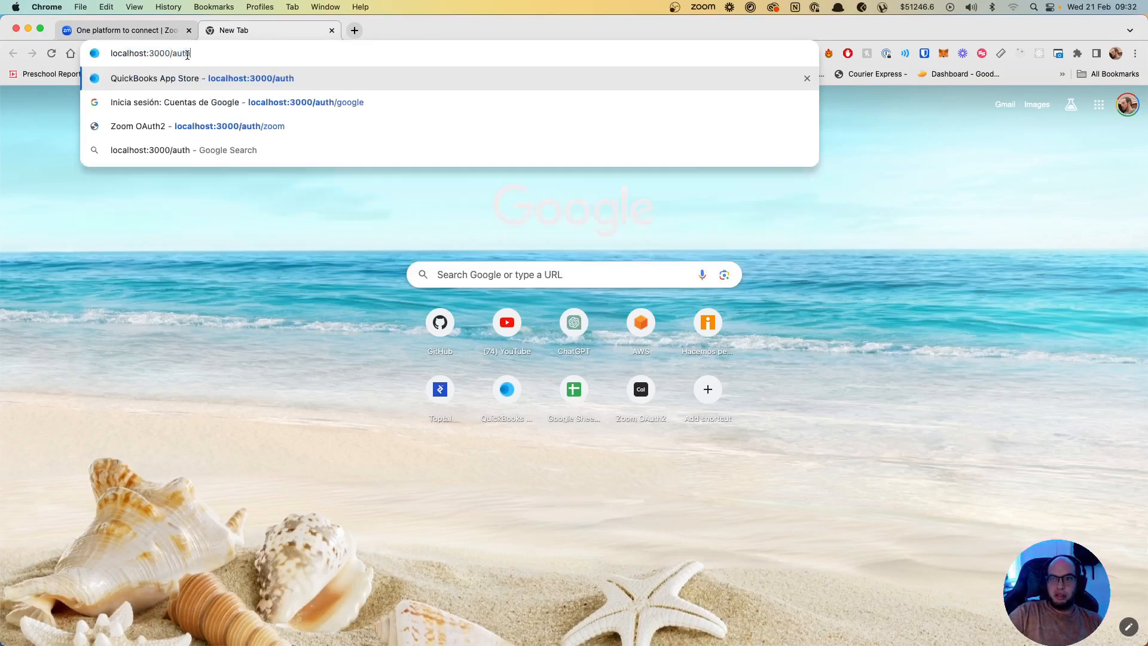
left_click(230, 126)
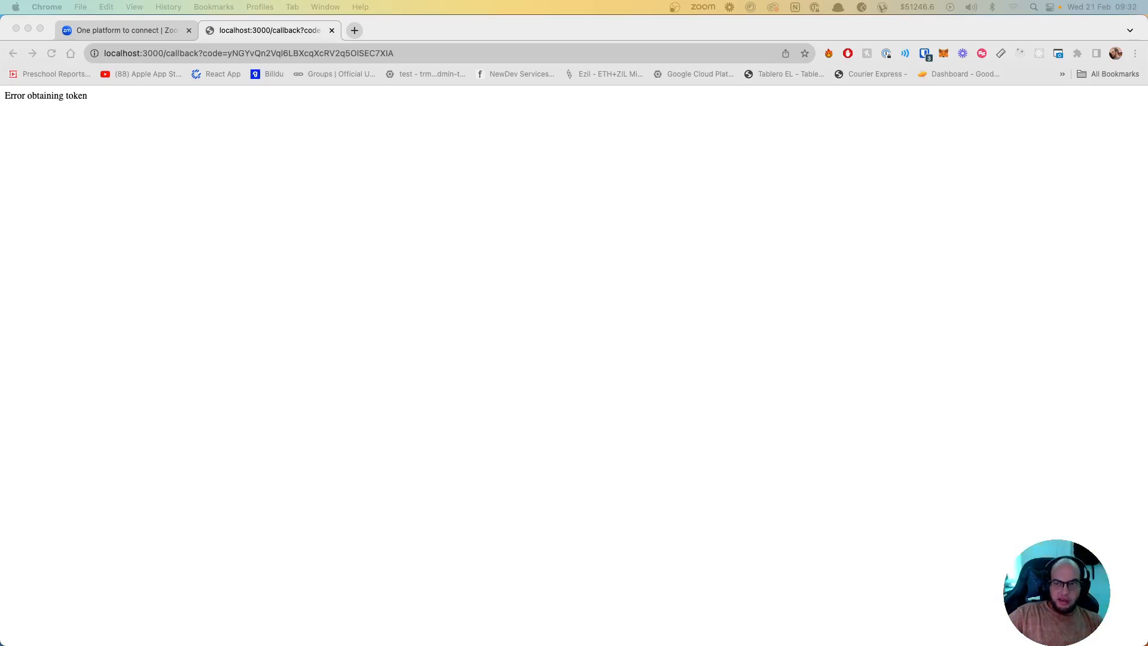
left_click(248, 52)
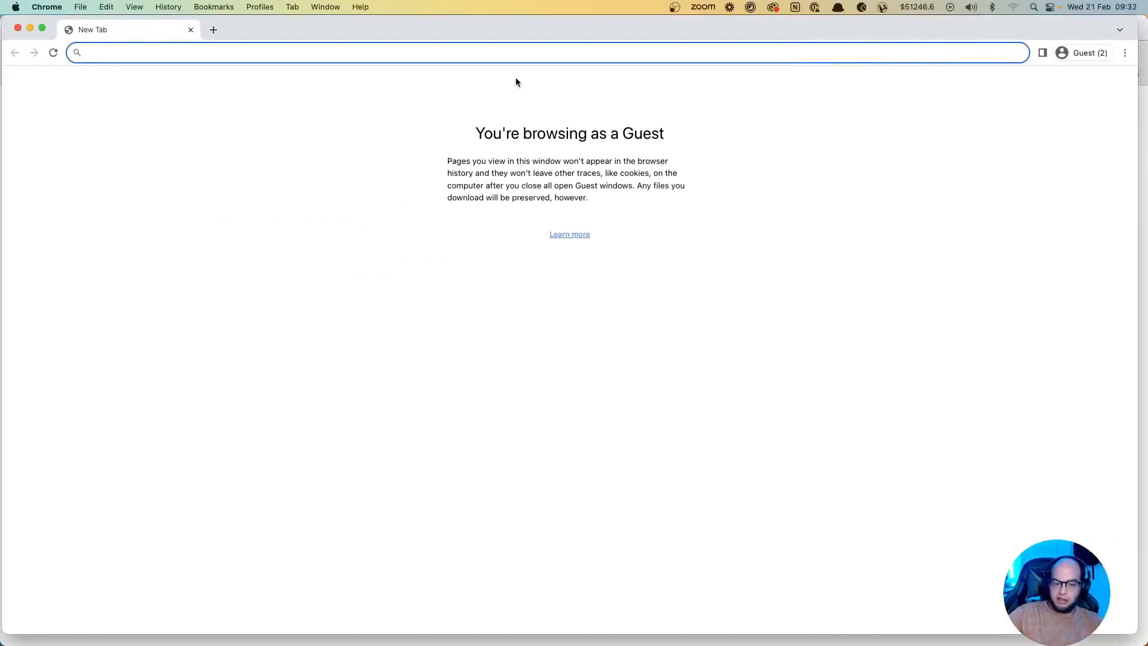
Visit localhost:3000/auth/zoom, accept Zoom's cookie notice and choose Google sign-in
type("localhos")
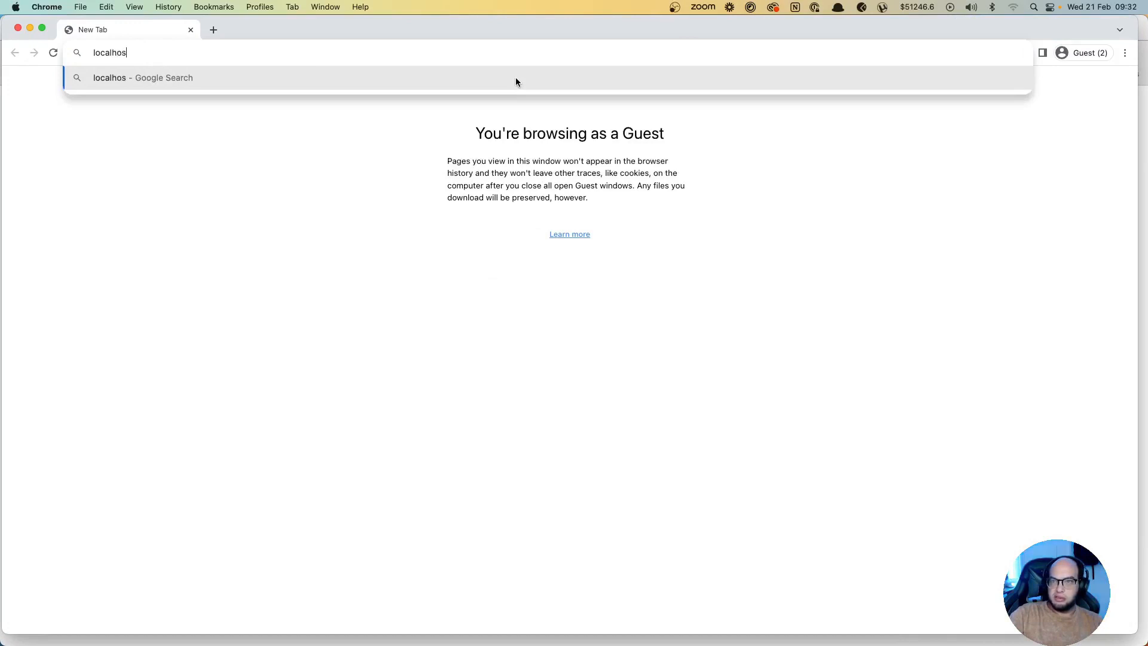
type("t:")
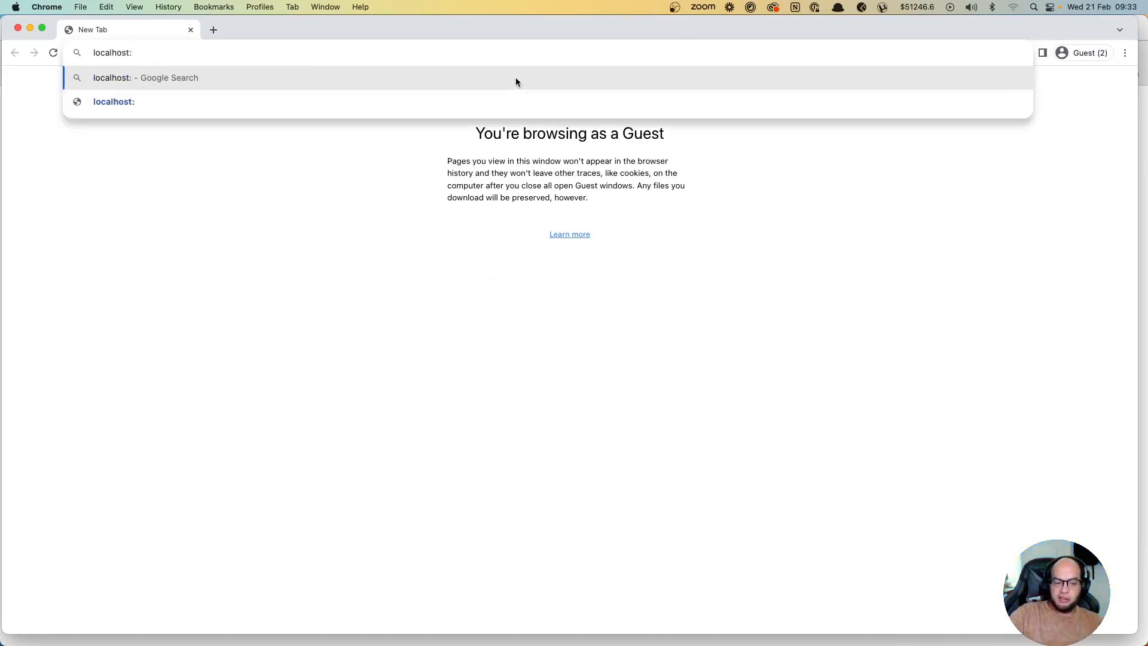
type("3000/auth/zo")
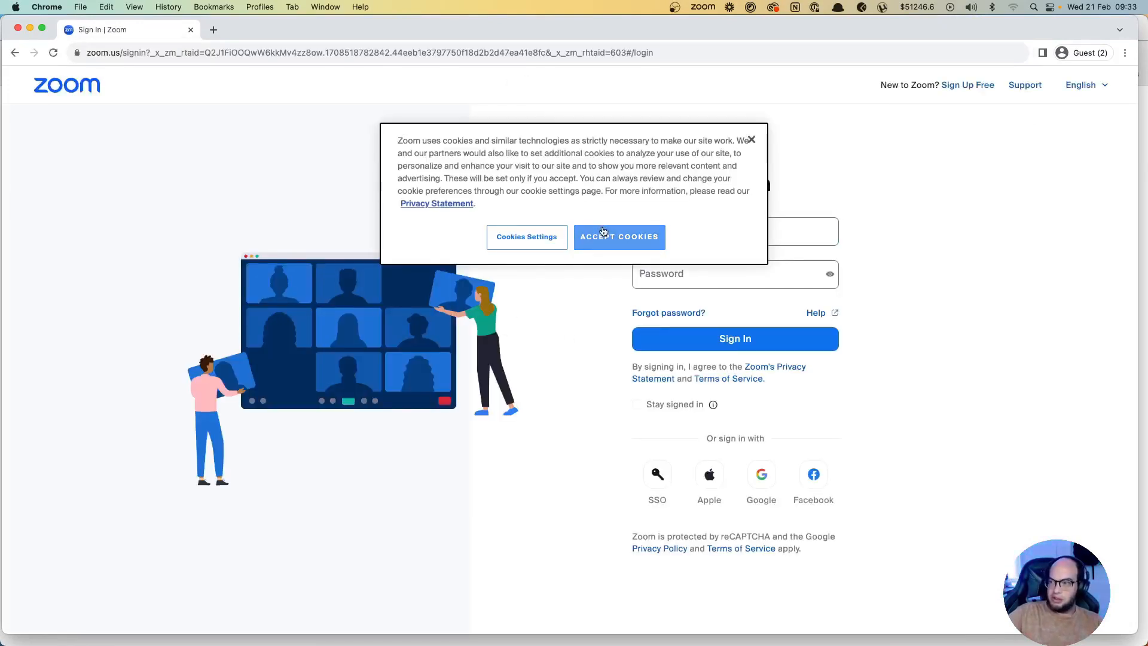
left_click(618, 237)
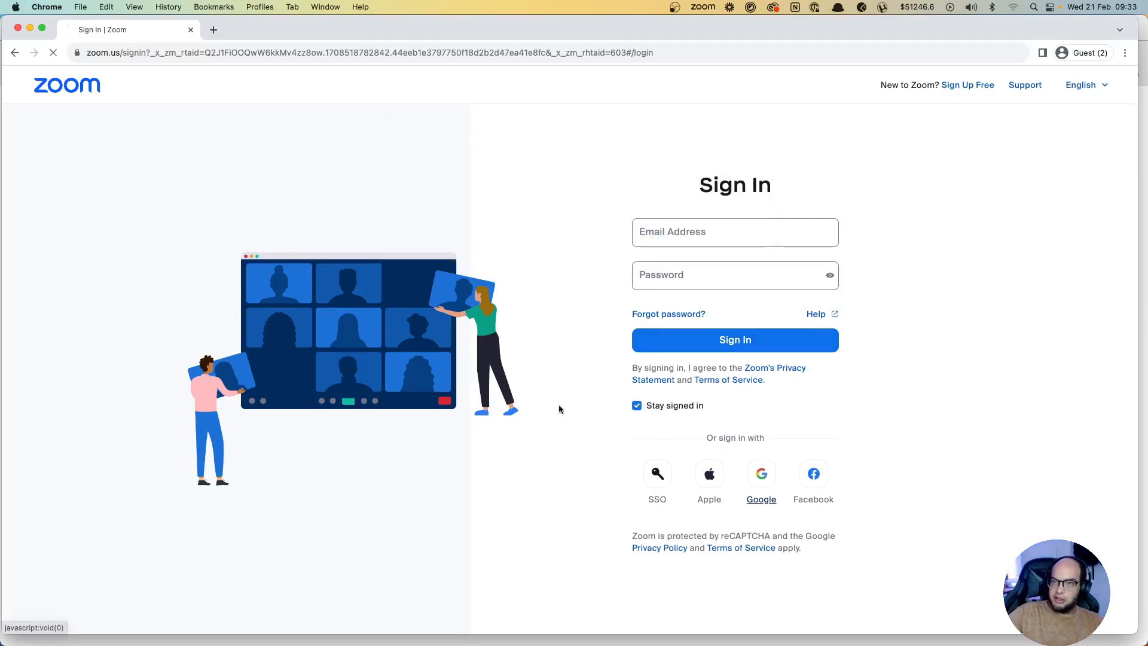
left_click(761, 474)
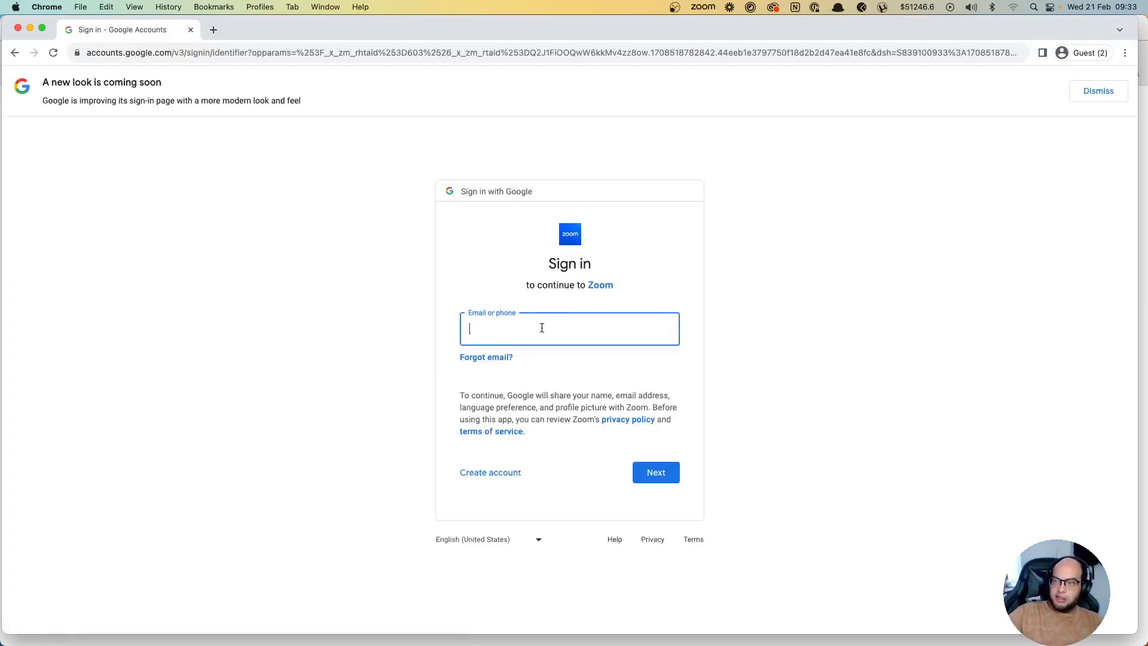
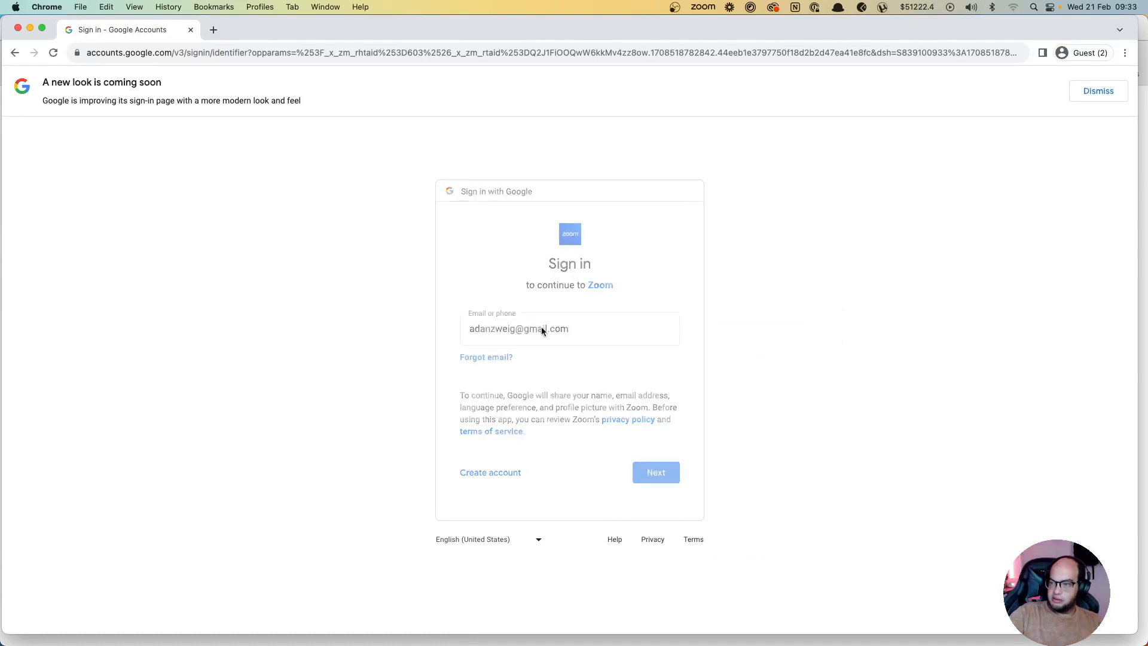
left_click(655, 473)
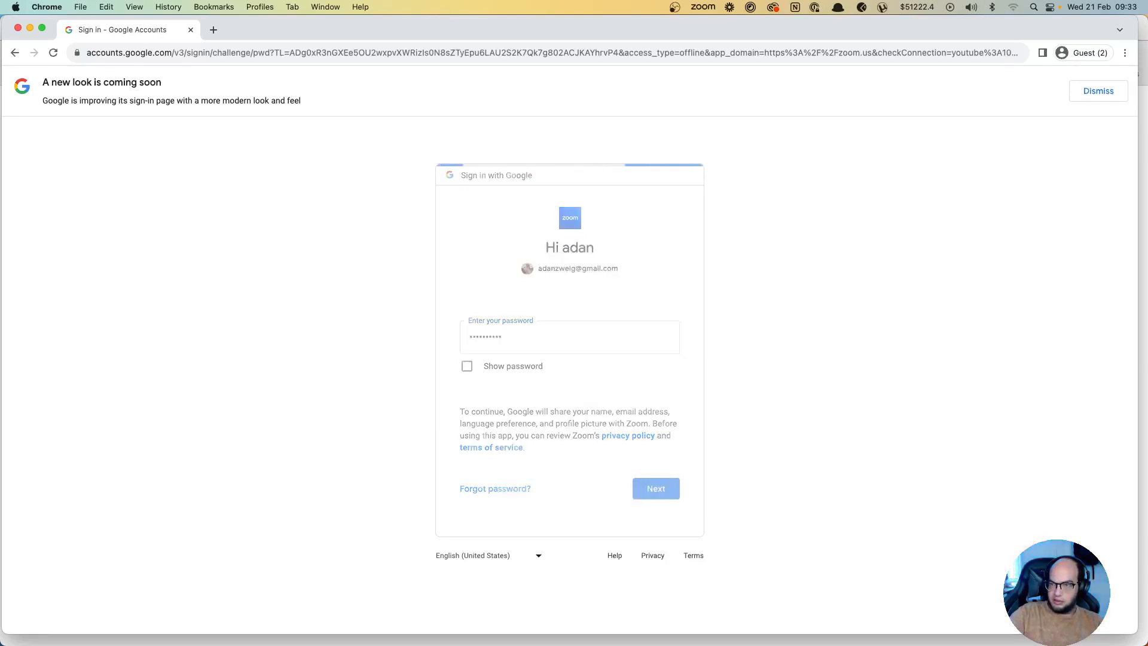
left_click(654, 488)
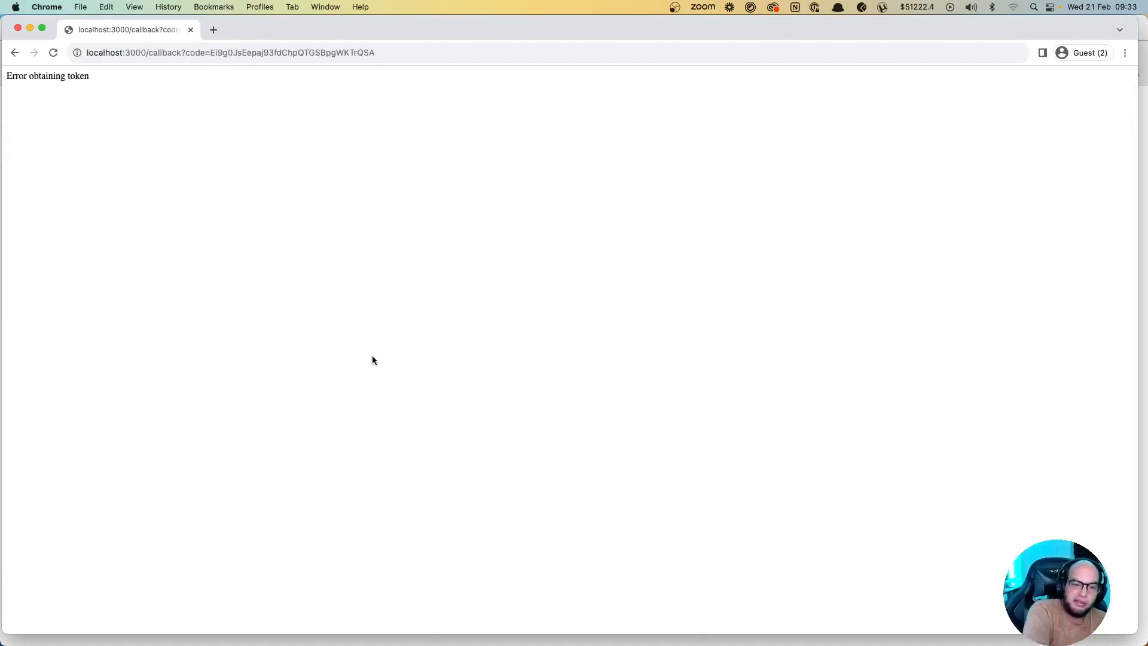
mouse_move(60, 129)
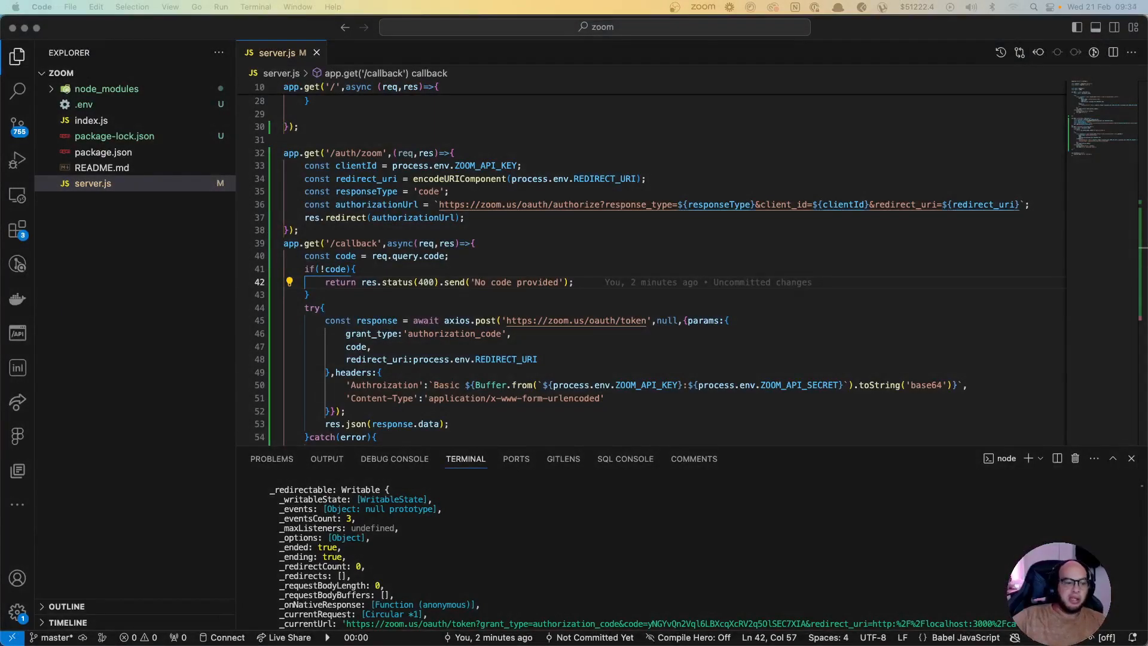
Review the terminal's Invalid client_id or client_secret error and locate the token request's header line
scroll("up", 3)
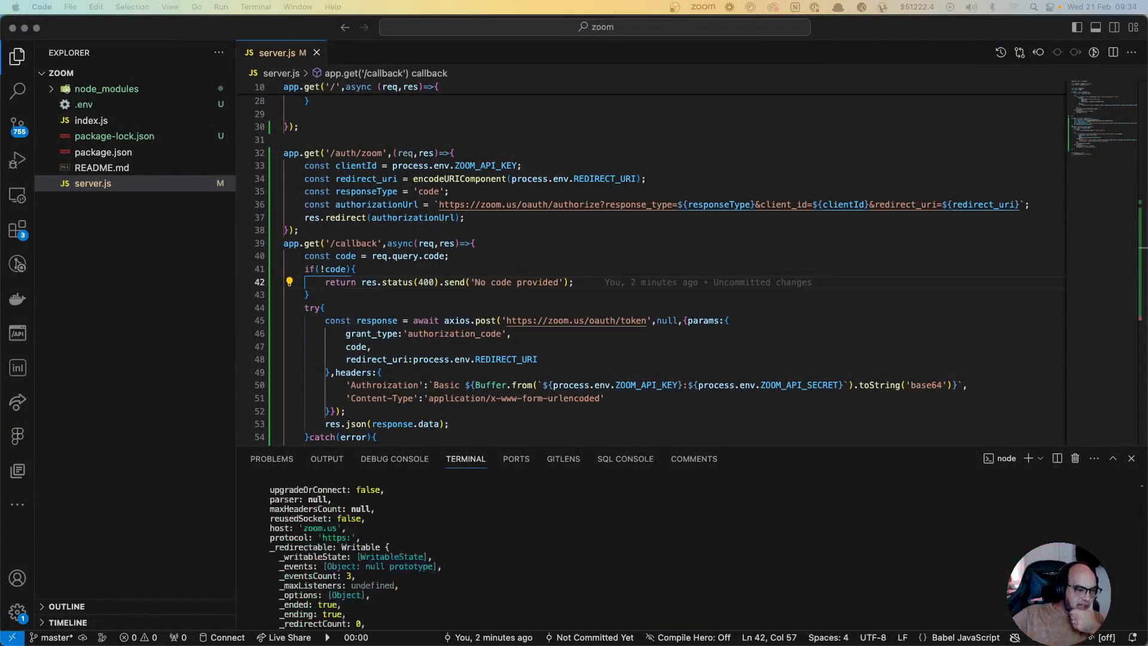
scroll("down", 3)
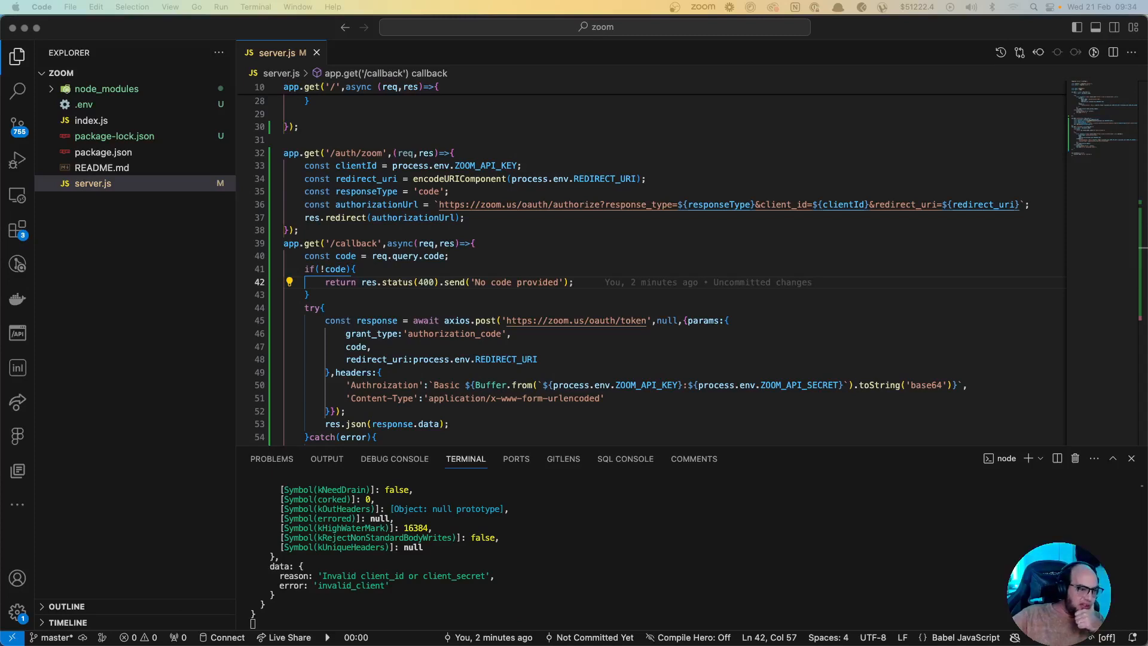
left_click(372, 347)
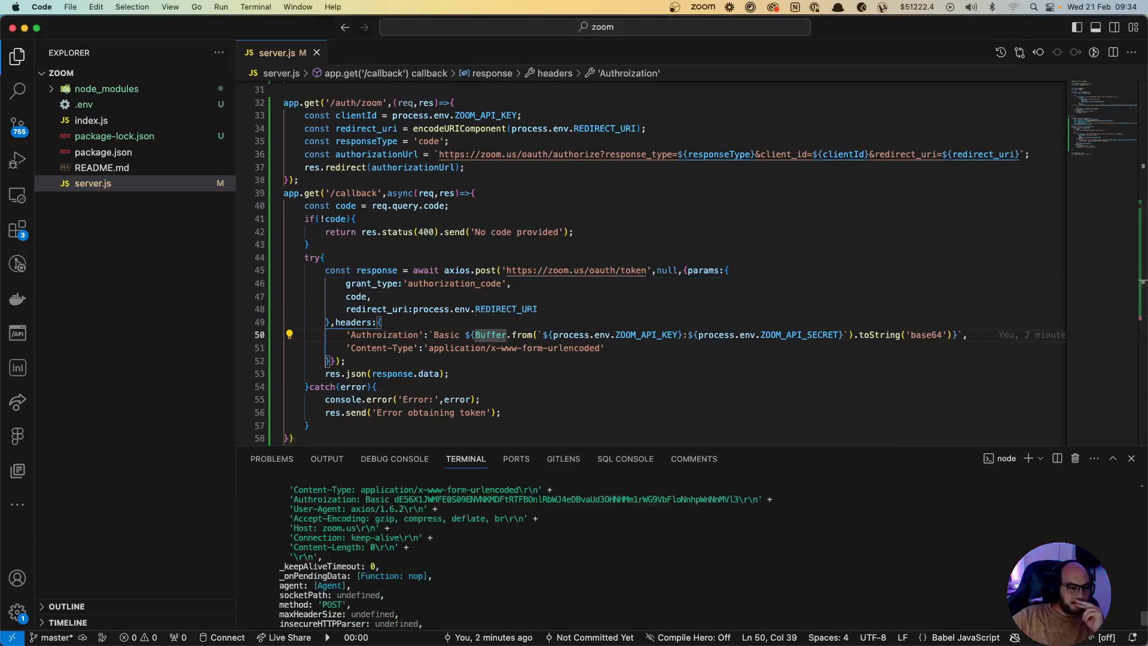
scroll("down", 3)
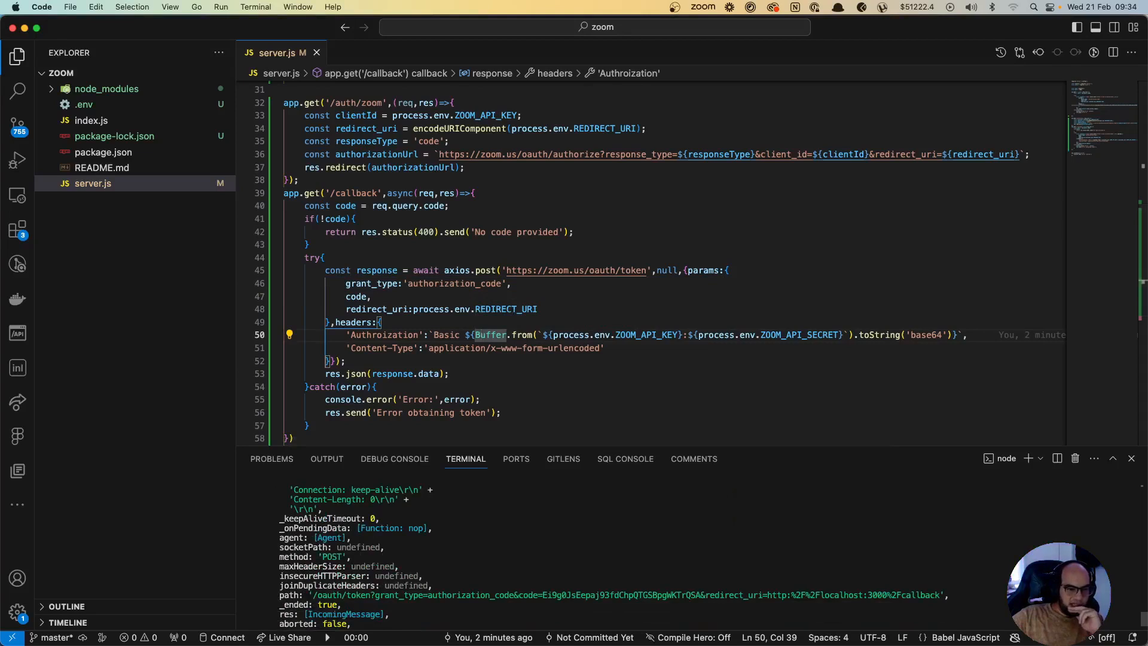
scroll("down", 3)
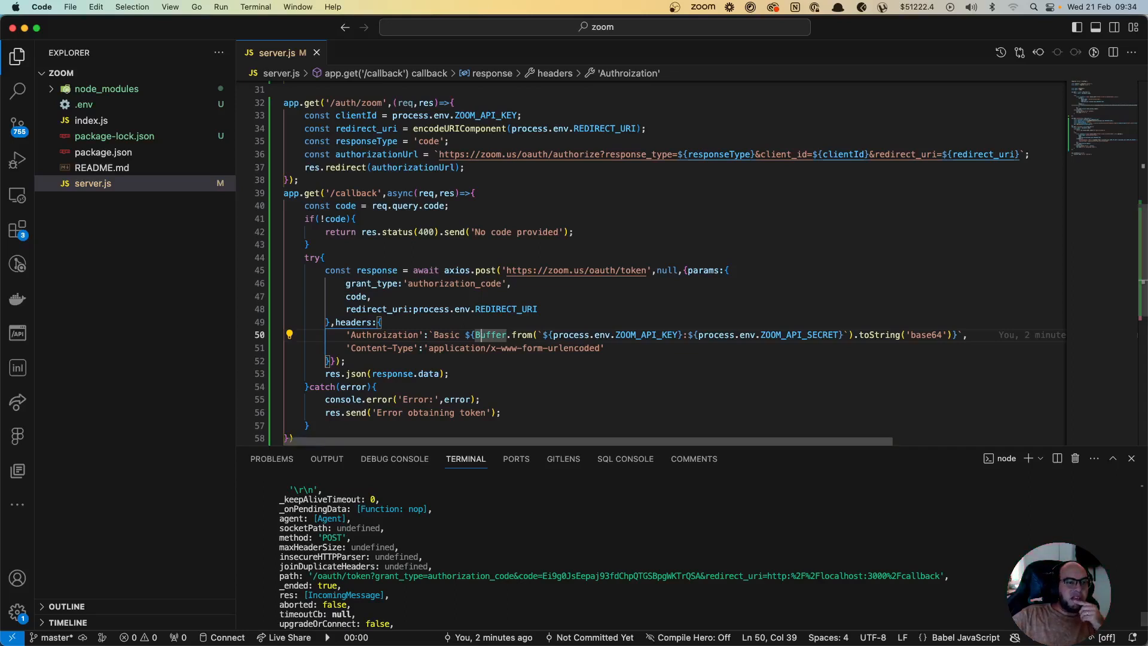
mouse_move(575, 271)
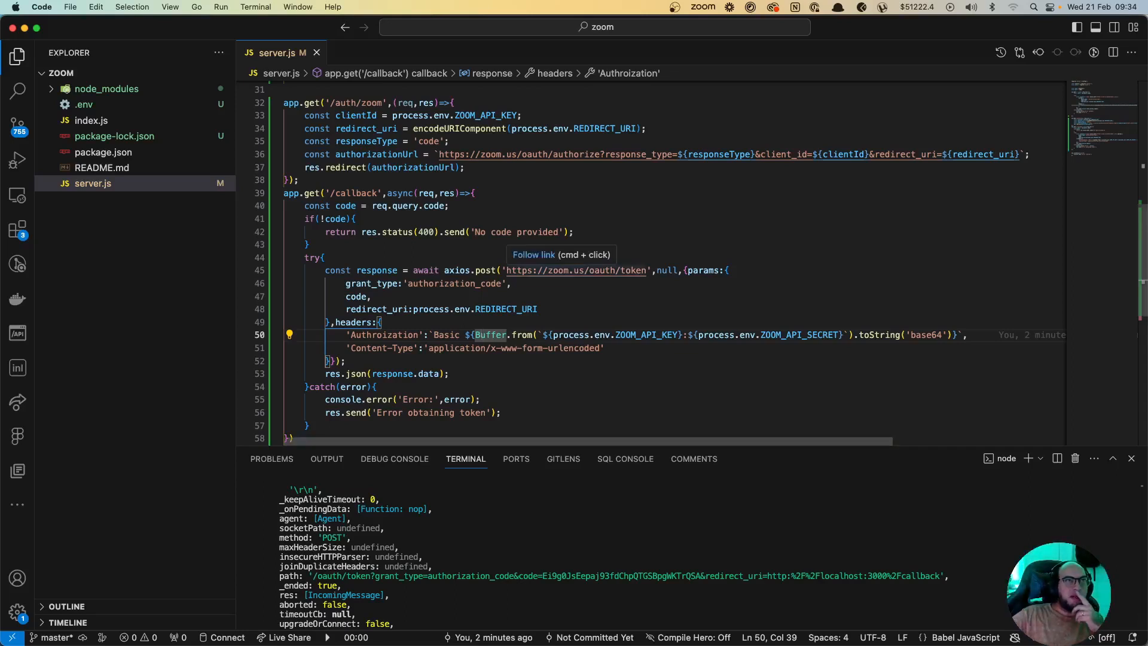
mouse_move(575, 270)
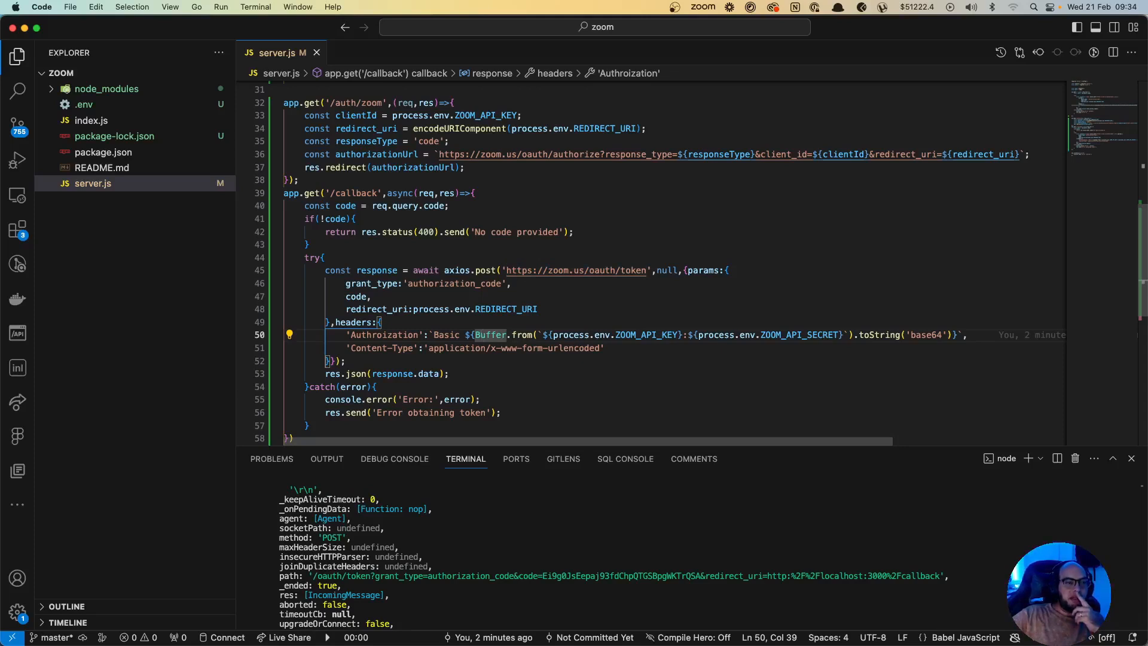
Check the authorization_code grant type and correct the header key to 'Authorization'
left_click(459, 284)
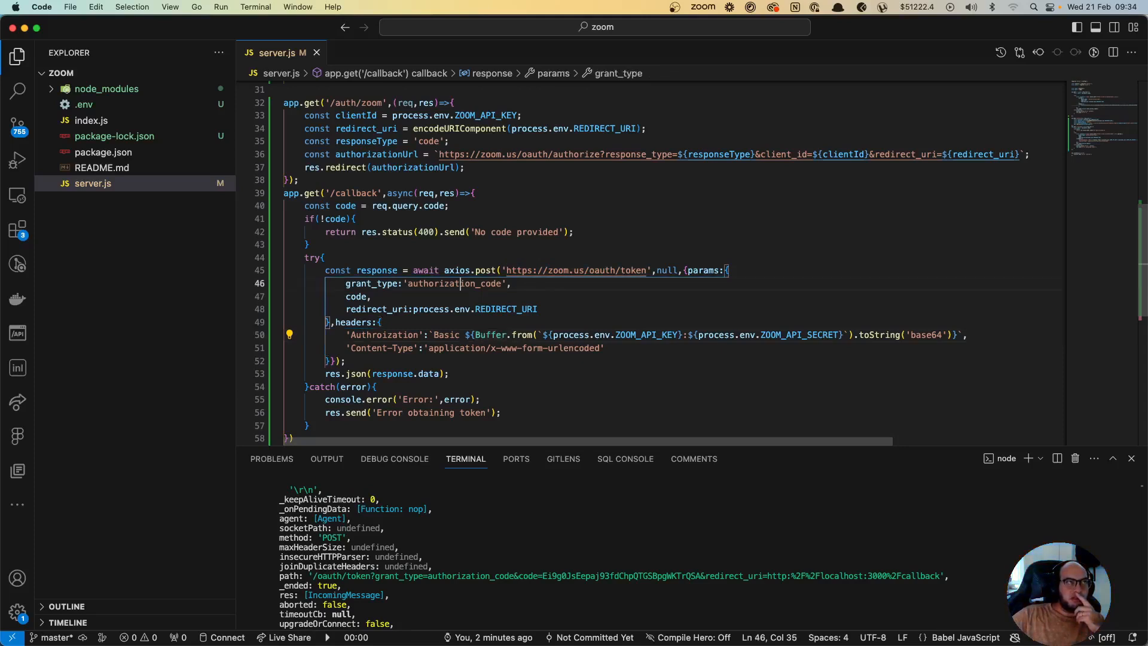
double_click(455, 283)
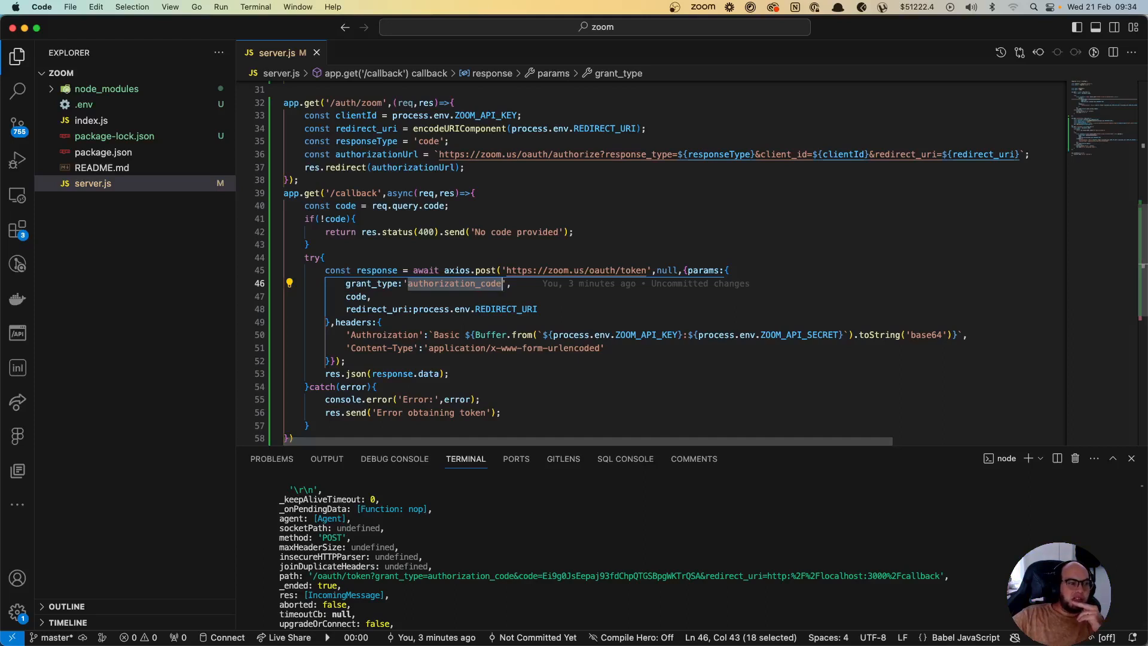
left_click(374, 335)
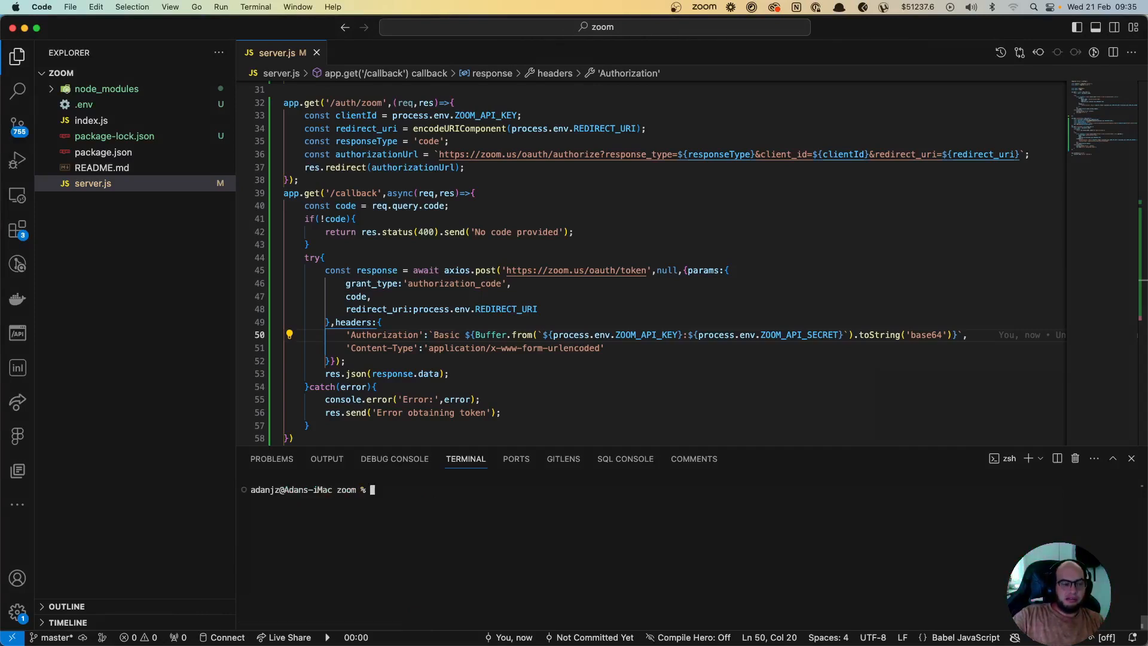
type("node server.js")
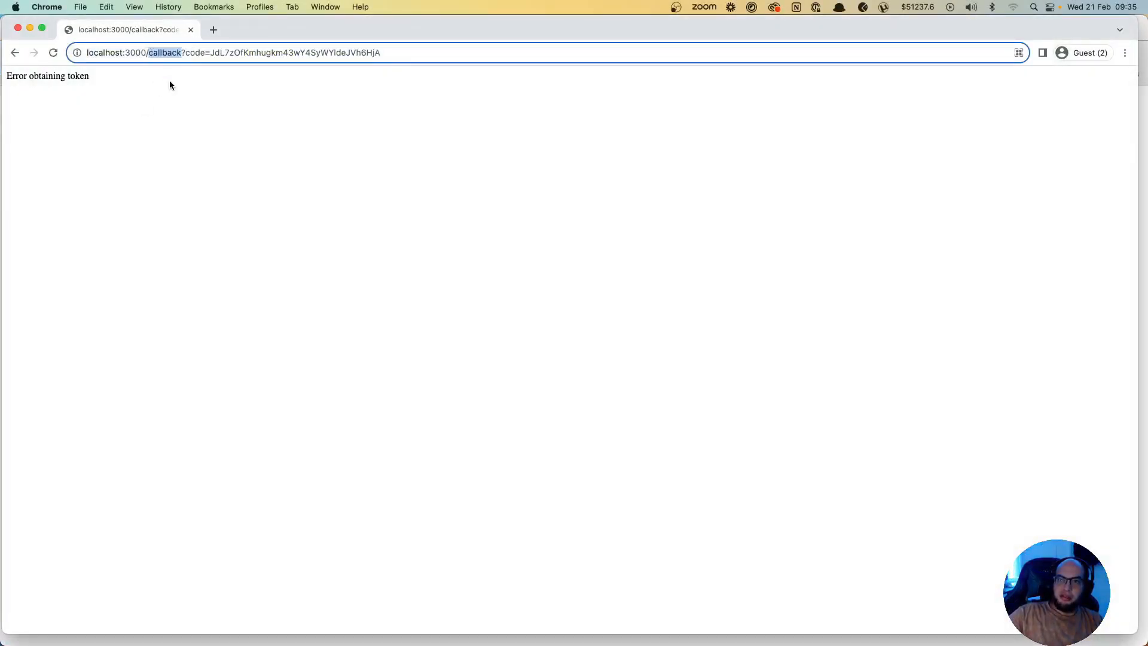
type("localhost:3000/auth/")
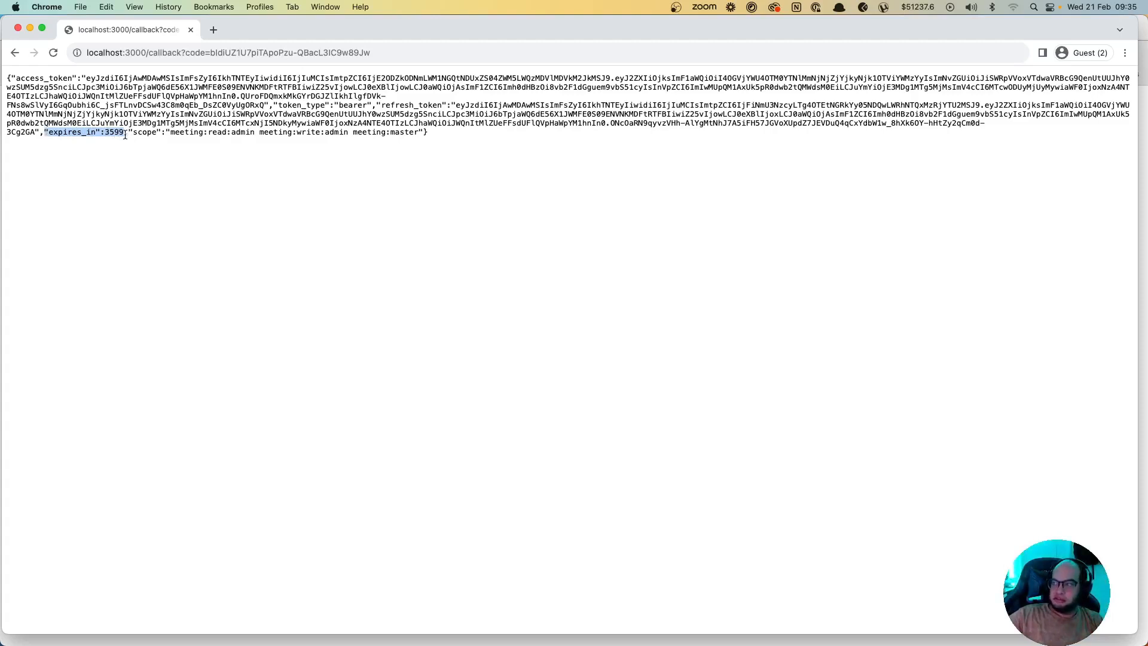
mouse_move(124, 147)
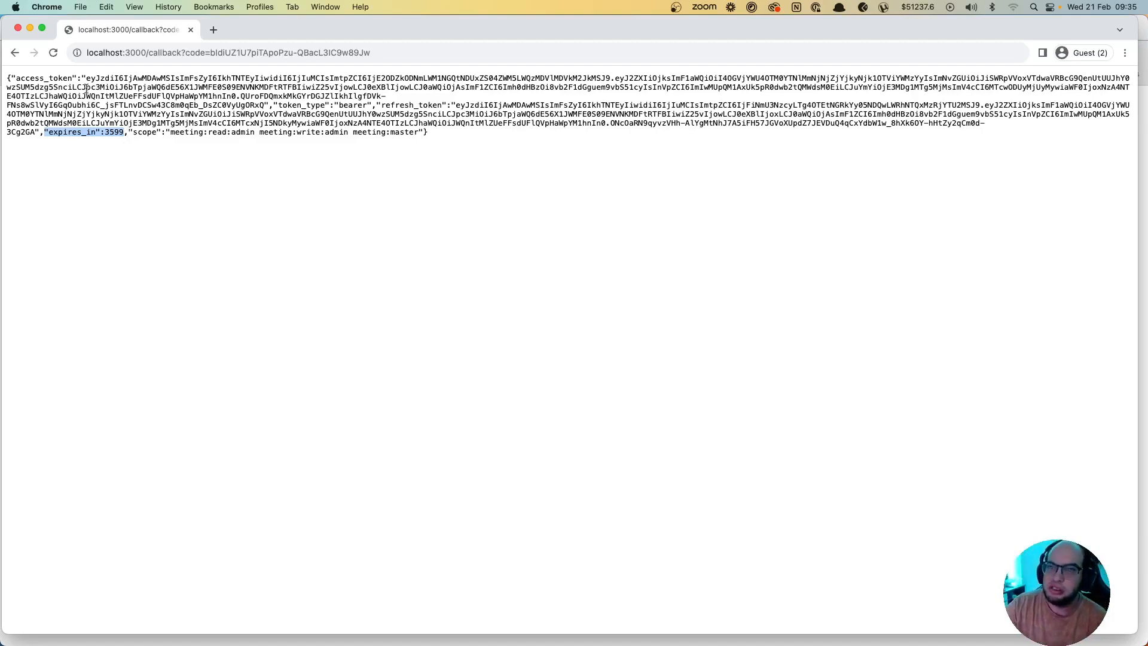
mouse_move(324, 151)
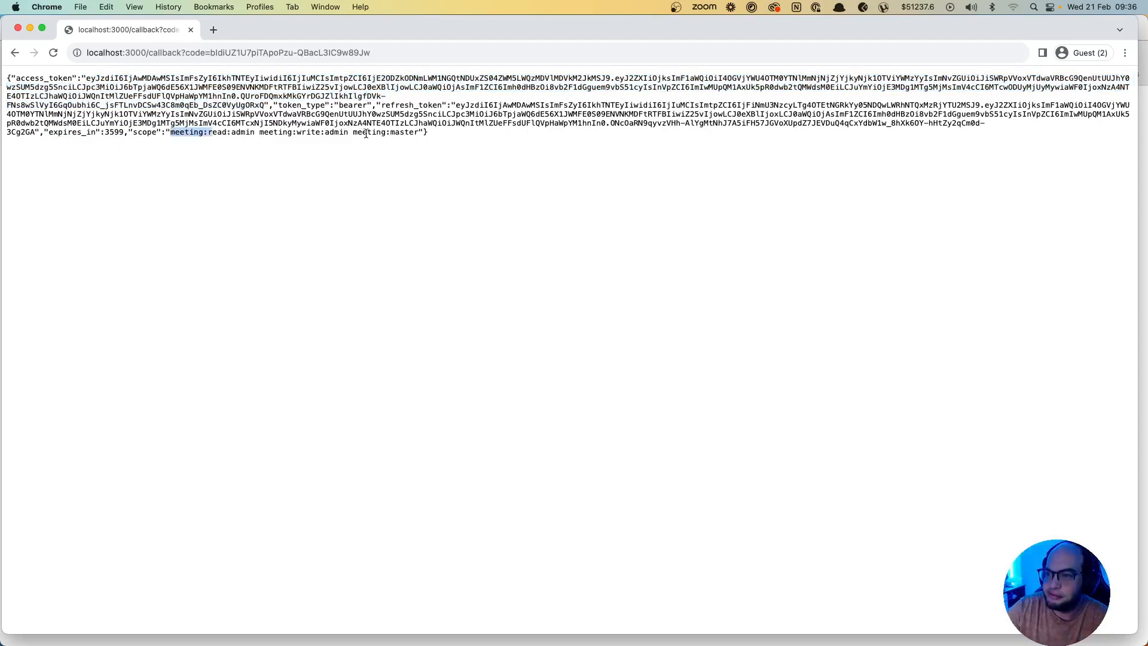
mouse_move(288, 164)
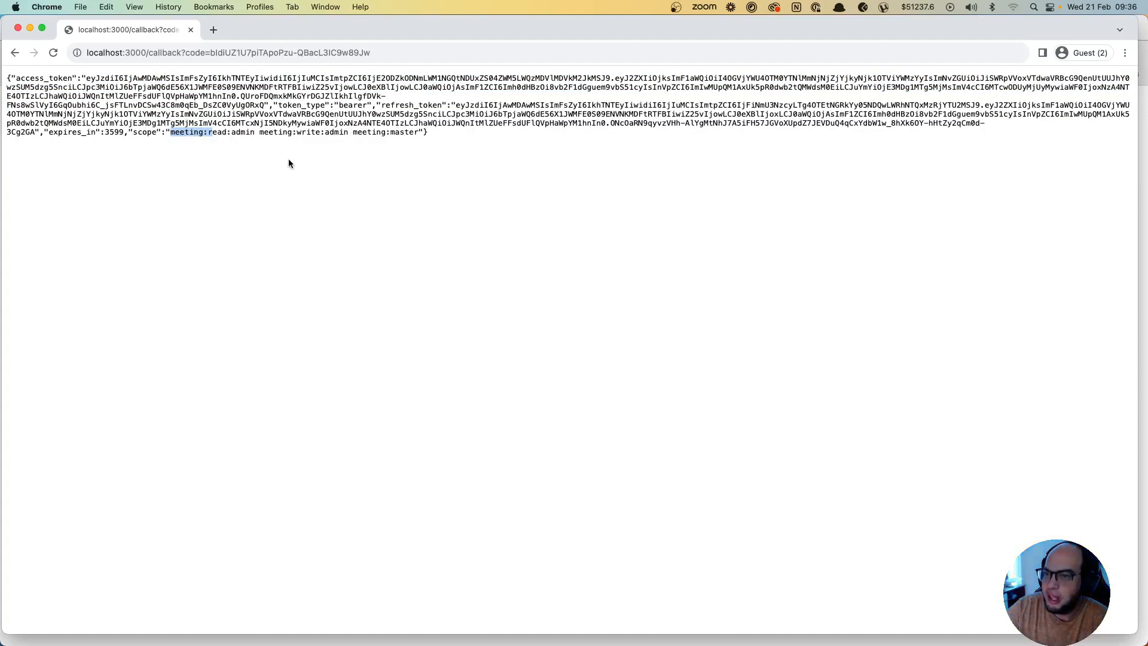
mouse_move(290, 163)
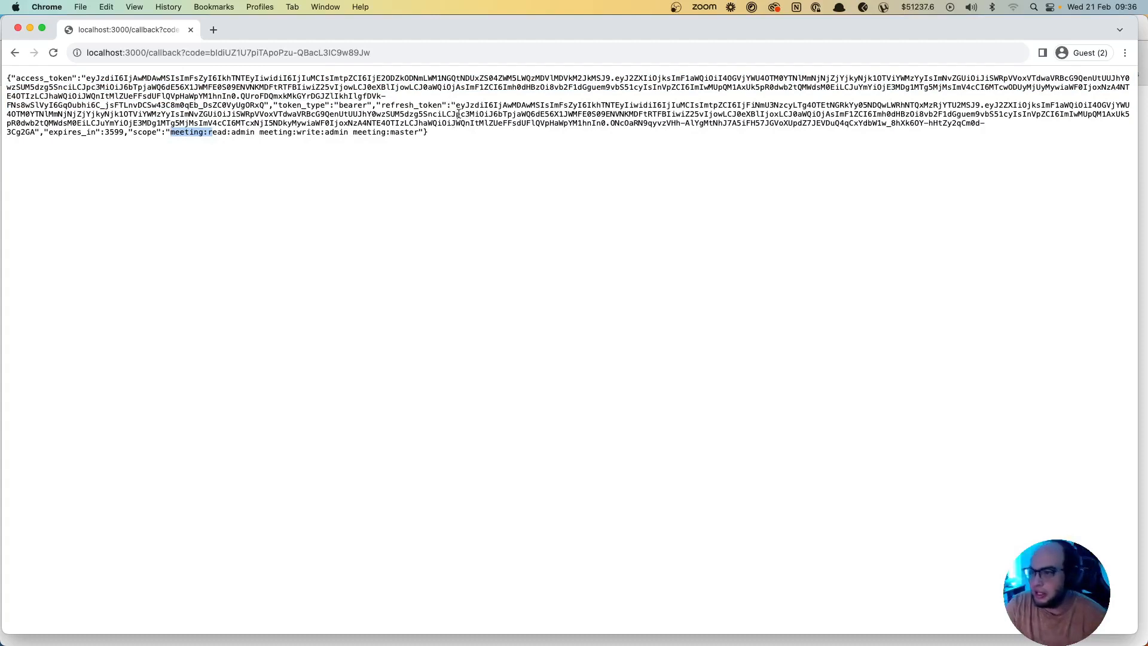
mouse_move(275, 126)
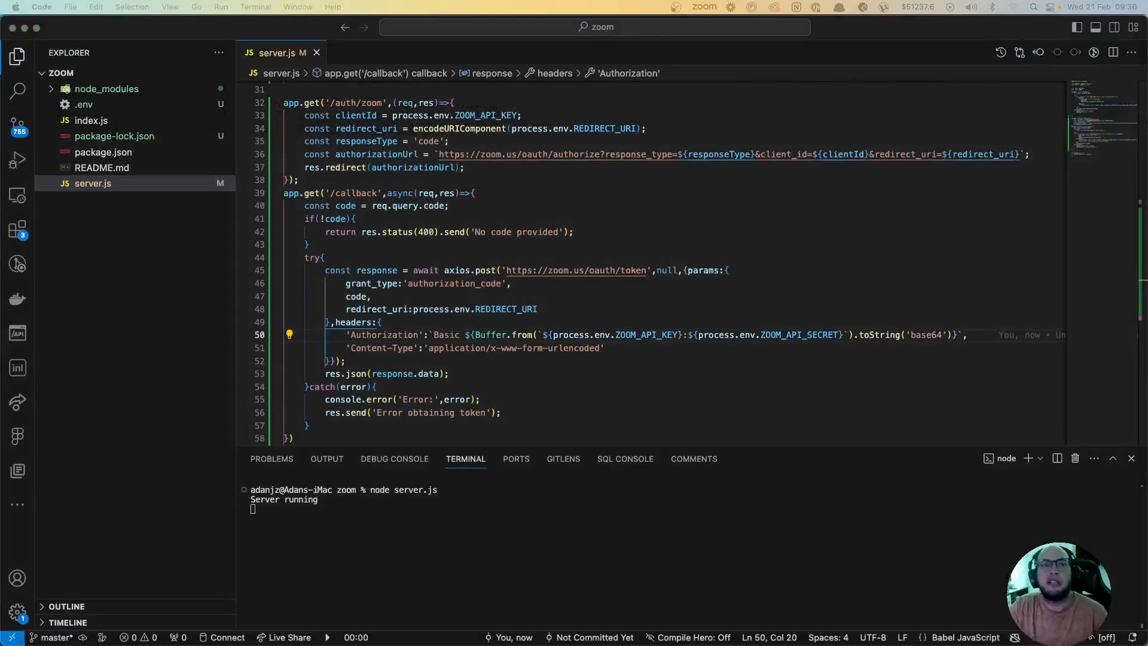
Add an async app.get('/refreshToken') route after /callback with an opening try block
scroll("down", 3)
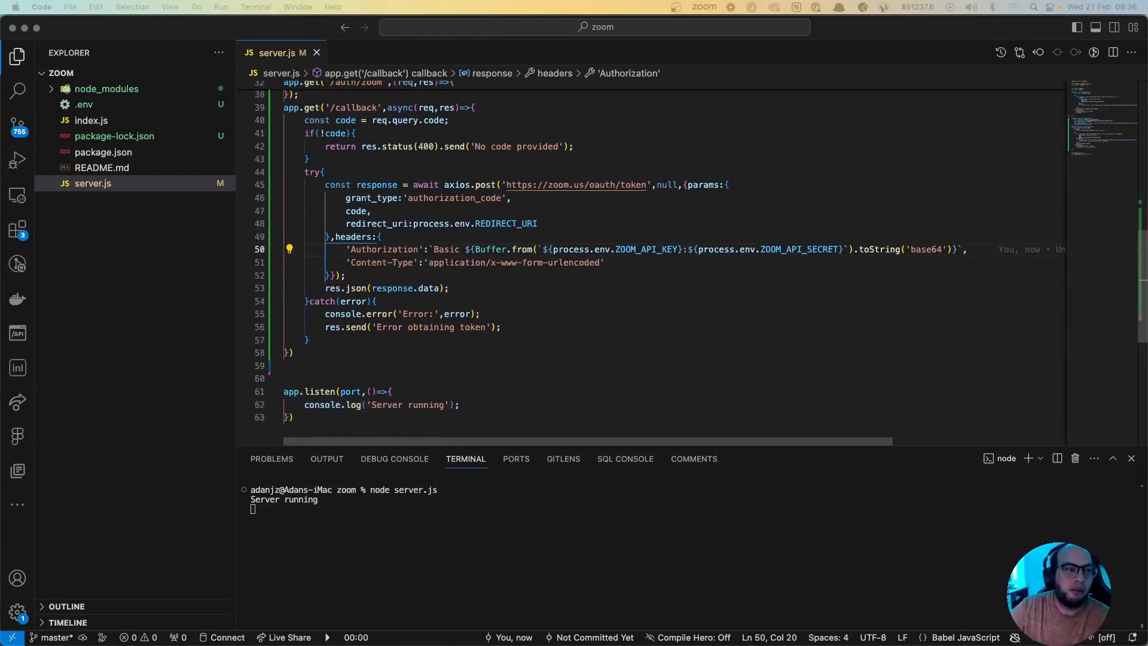
left_click(307, 366)
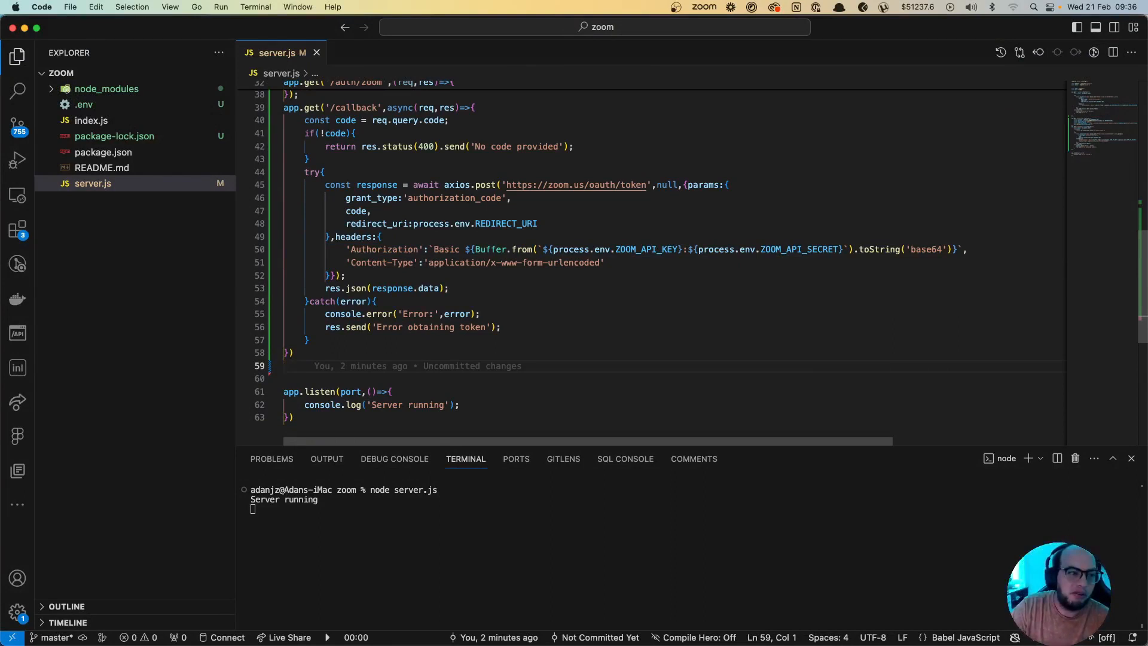
type("app.get('")
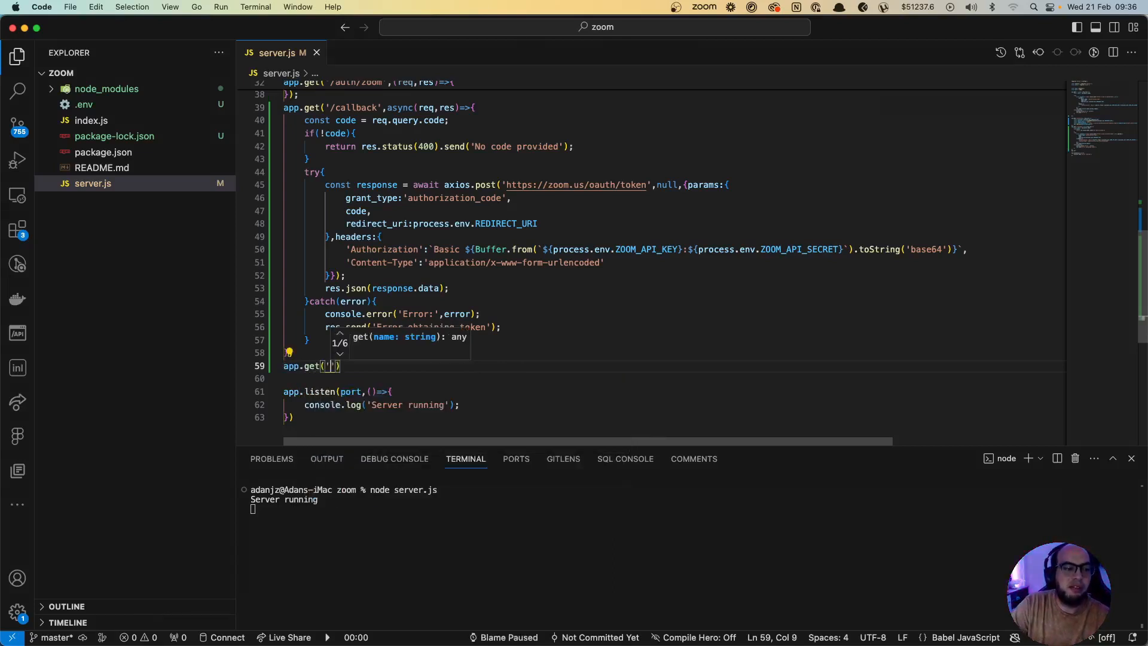
type("/refresh_")
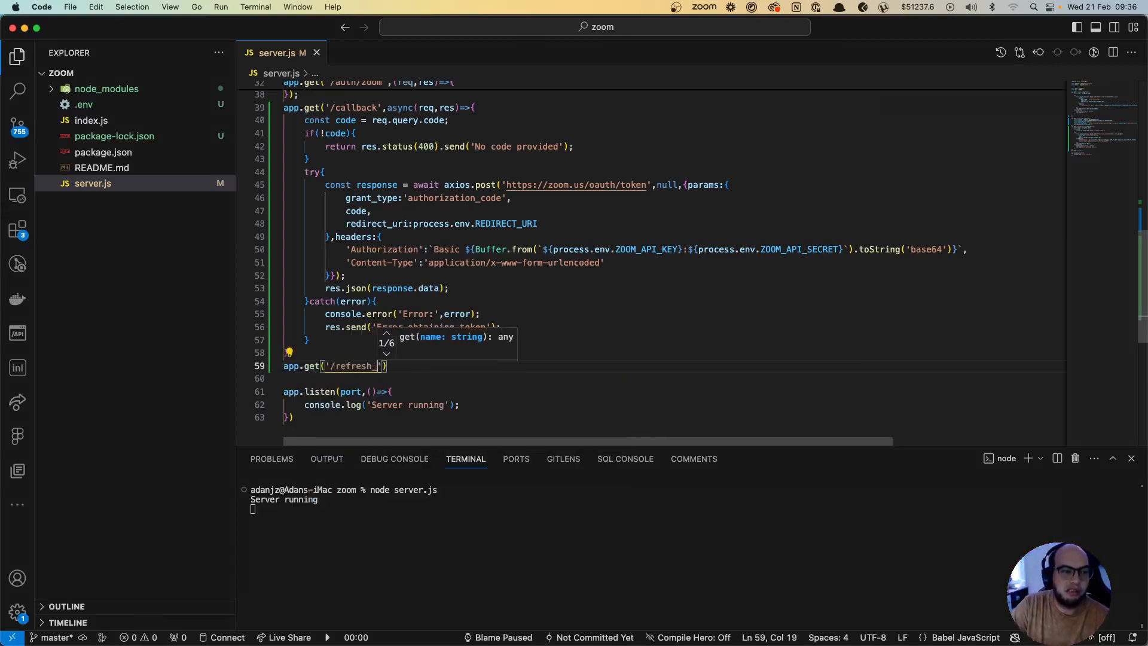
type("Token")
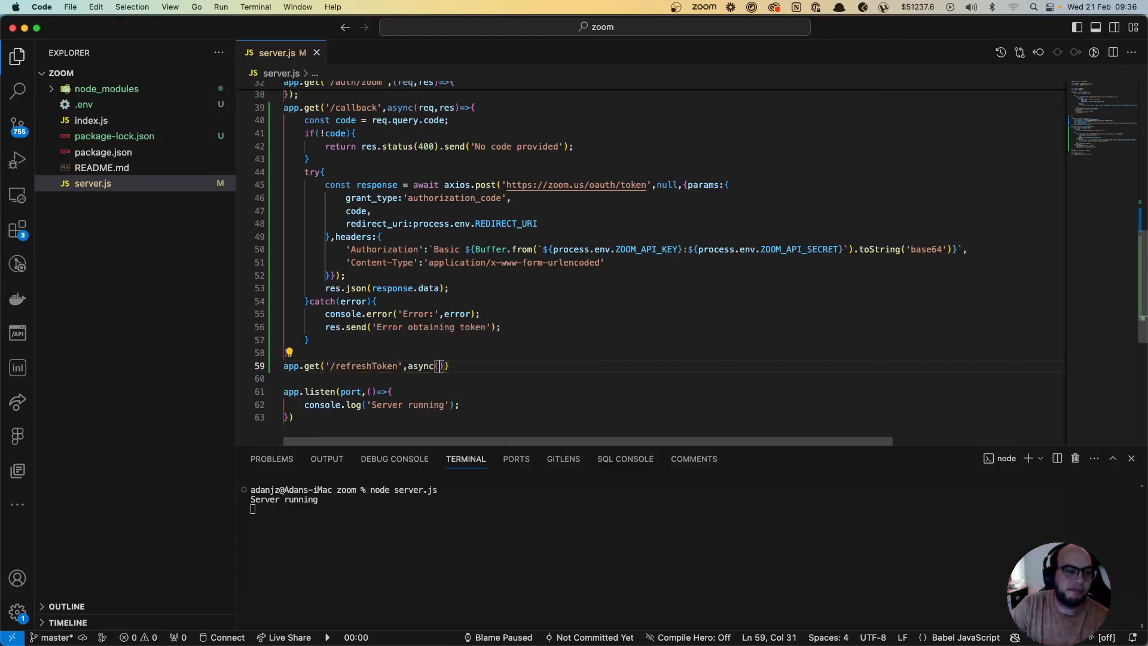
type("req,res)=>{})")
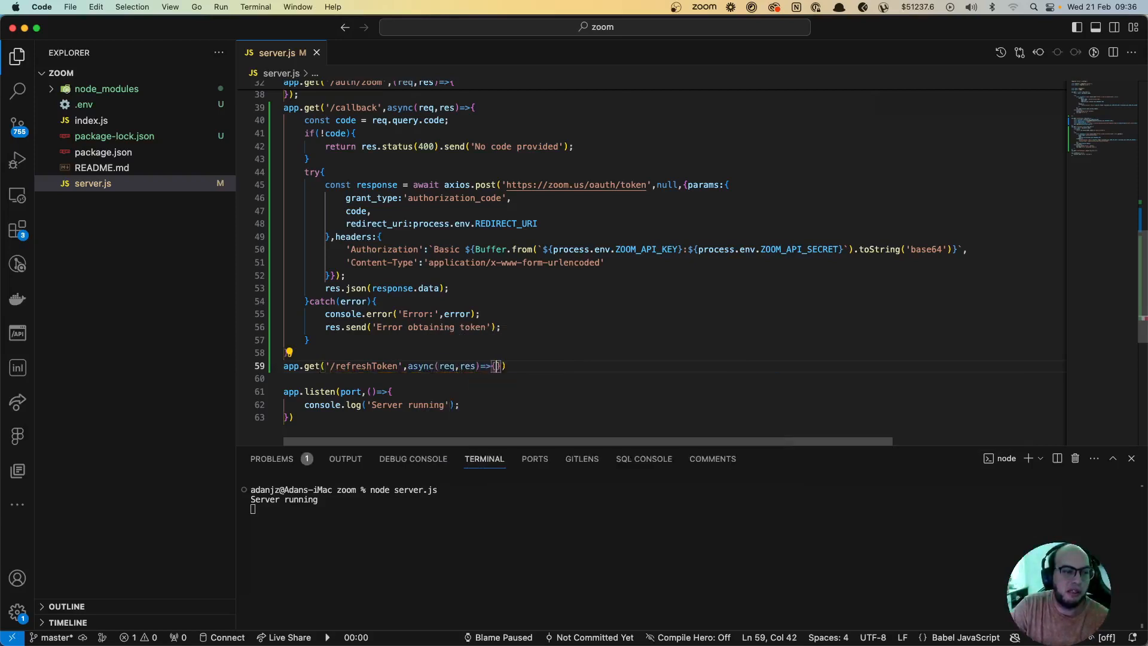
type("ry{")
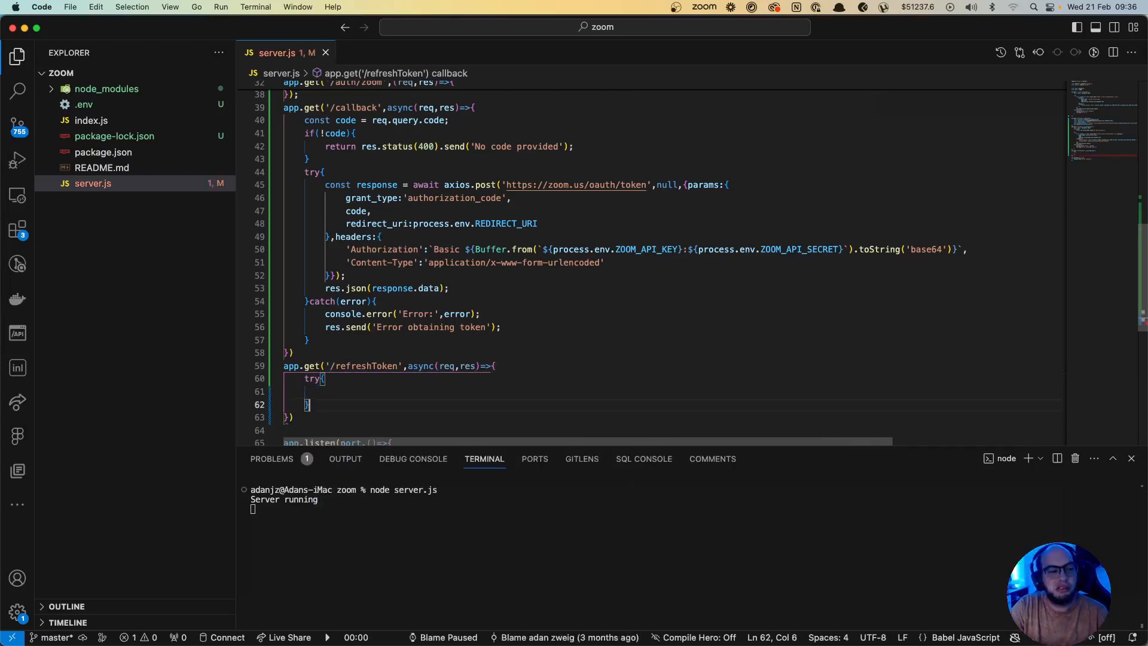
Add a catch that console.errors the error and sends 'Error refreshing token'
type("}catch(error)")
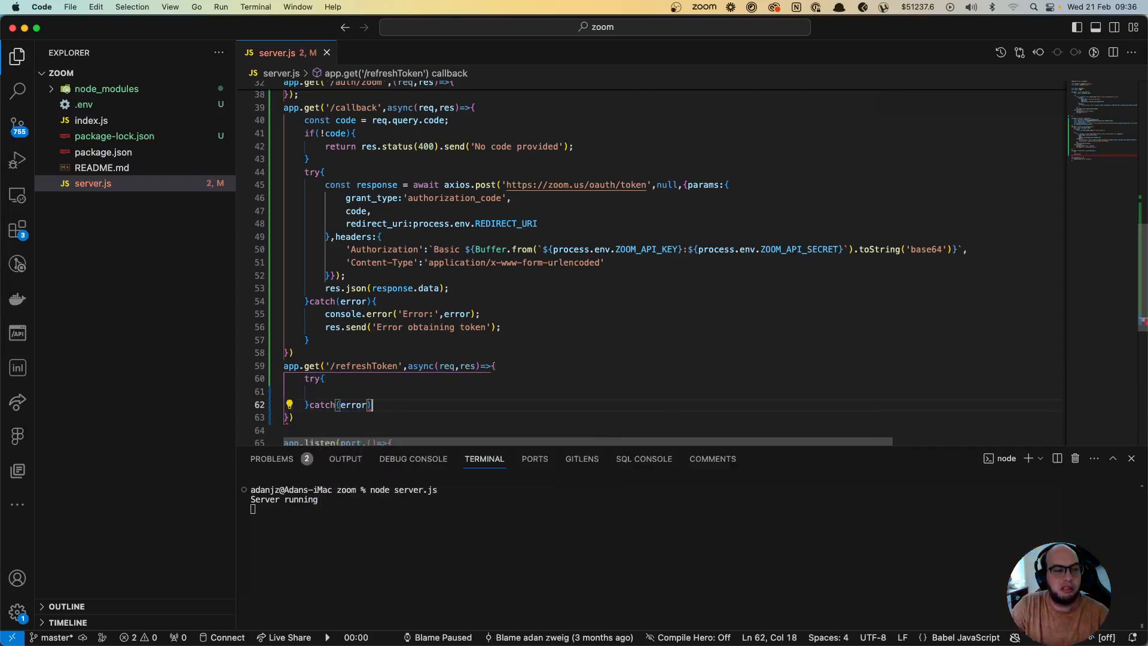
type("console.error('e')")
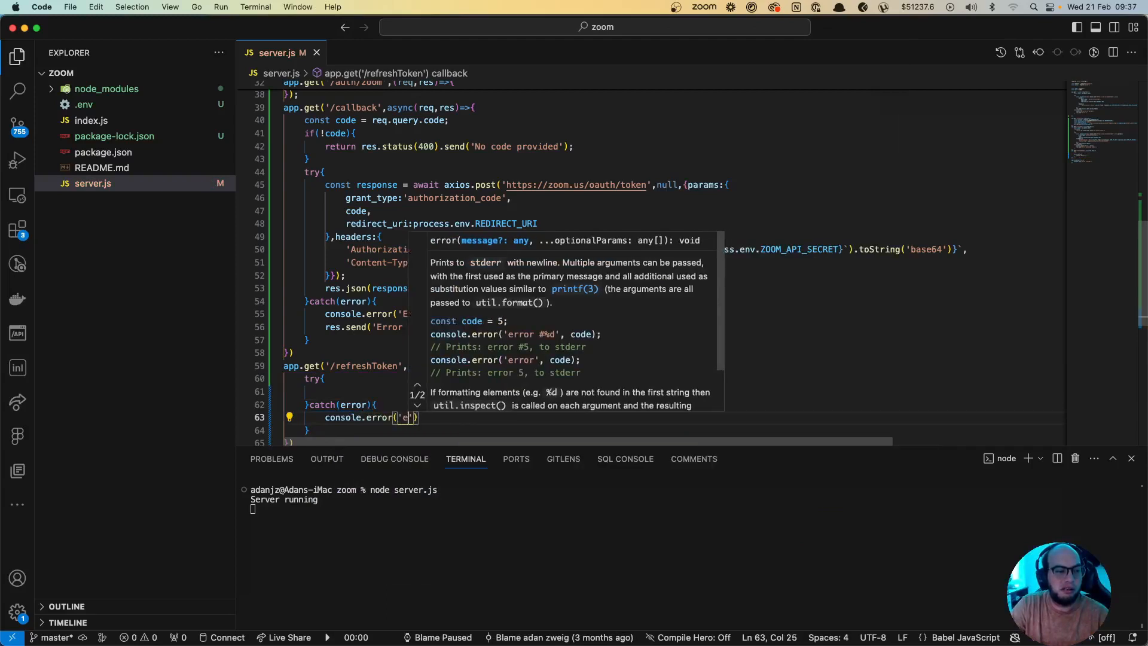
type("rror")
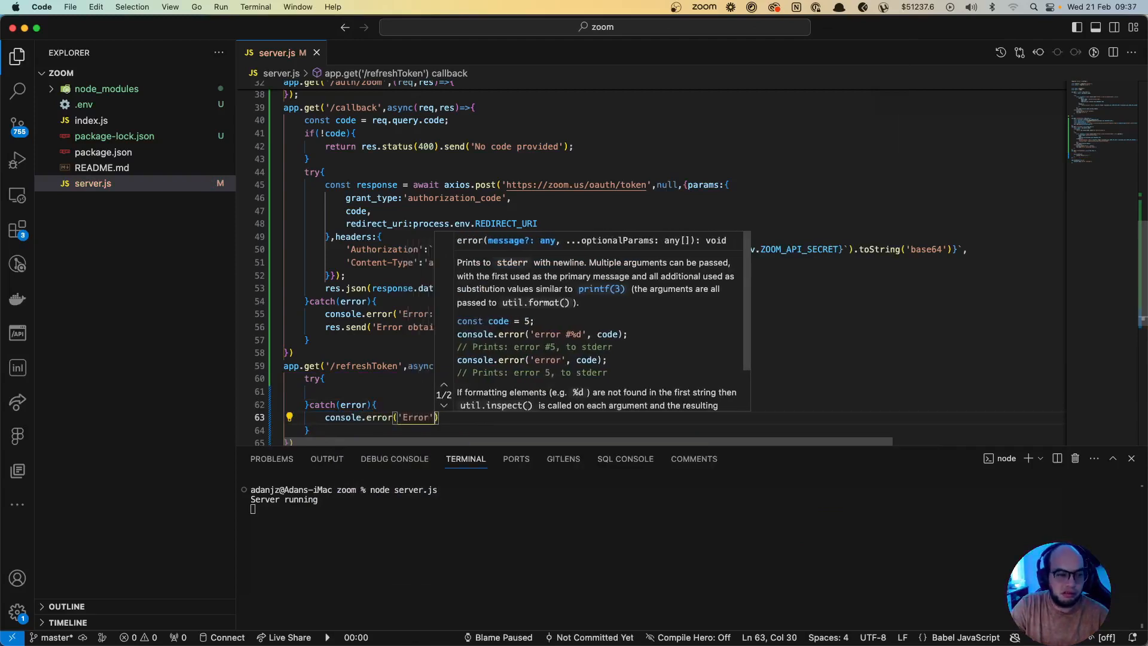
type(",error);")
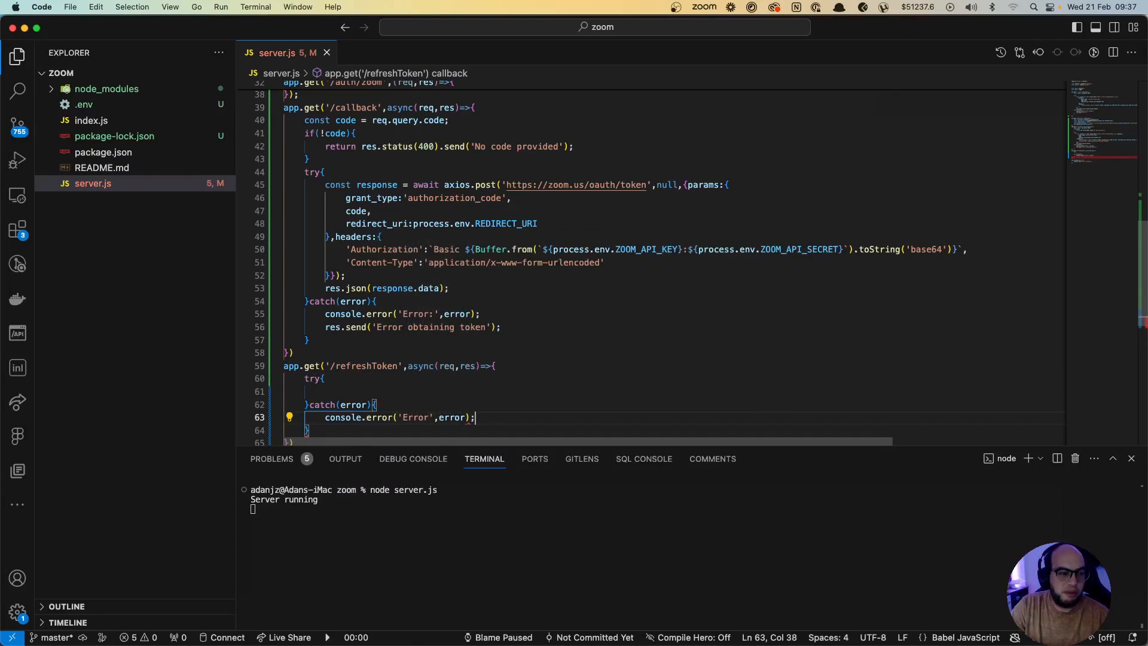
key("enter")
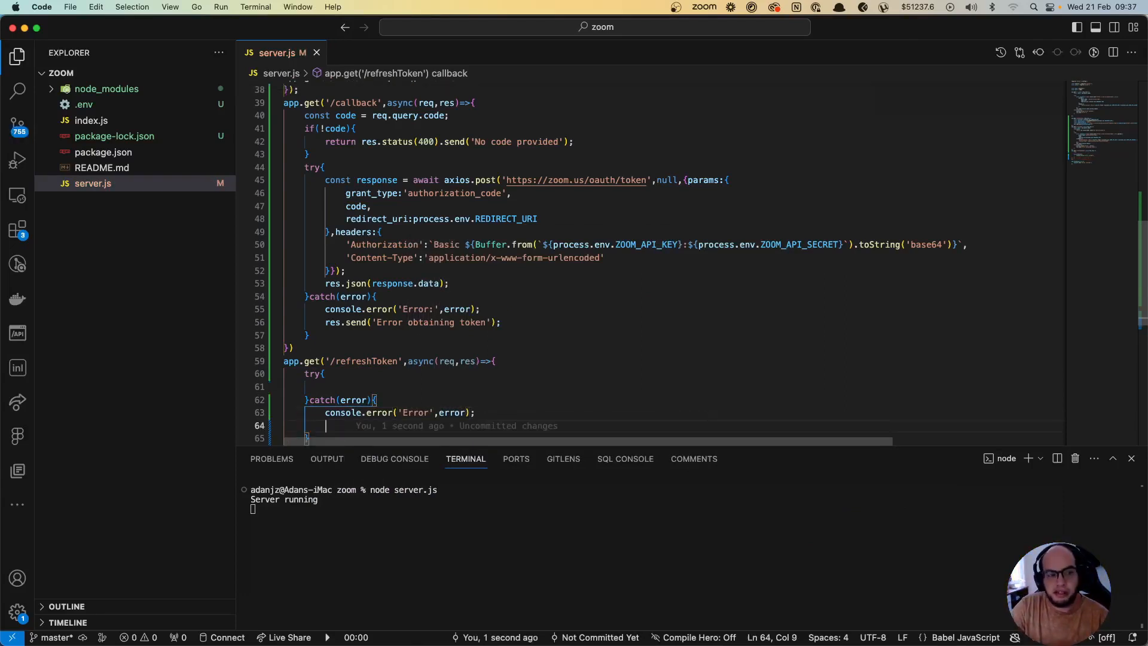
type("res.send('")
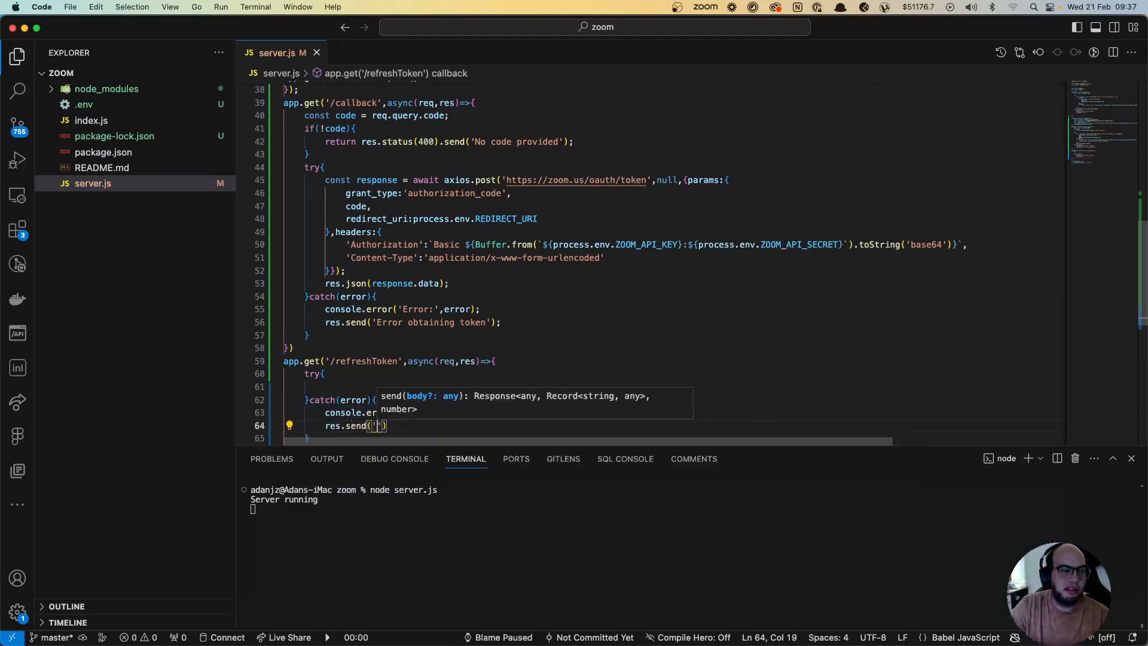
type("Error refreshing token")
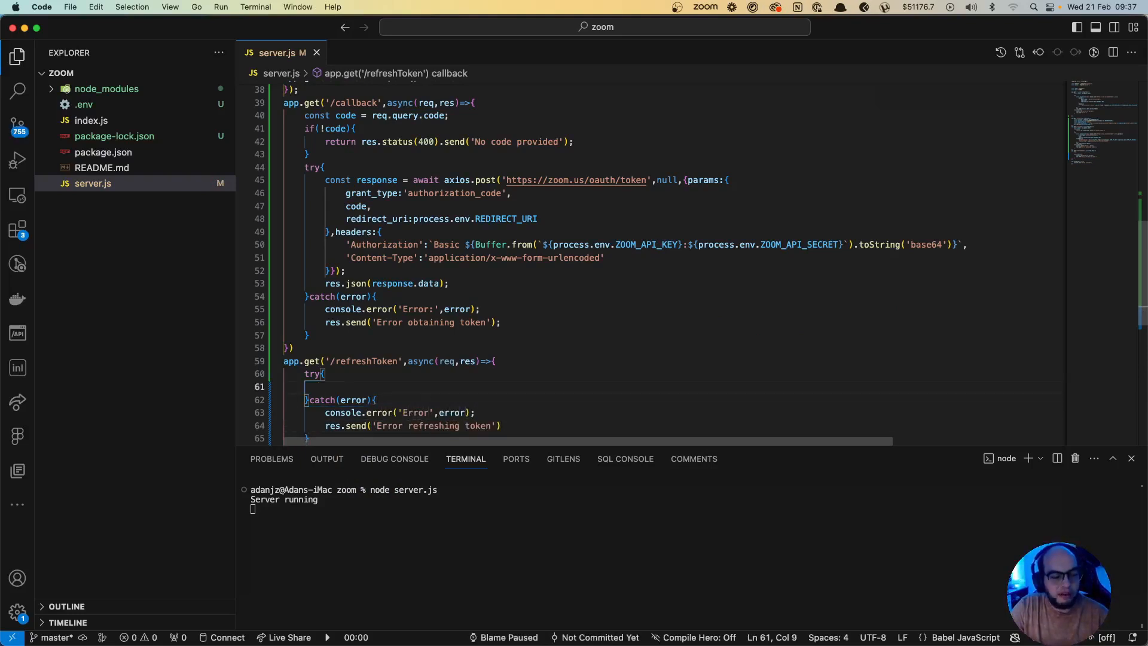
Read const refresh_token from req.query inside the try block
type("consr")
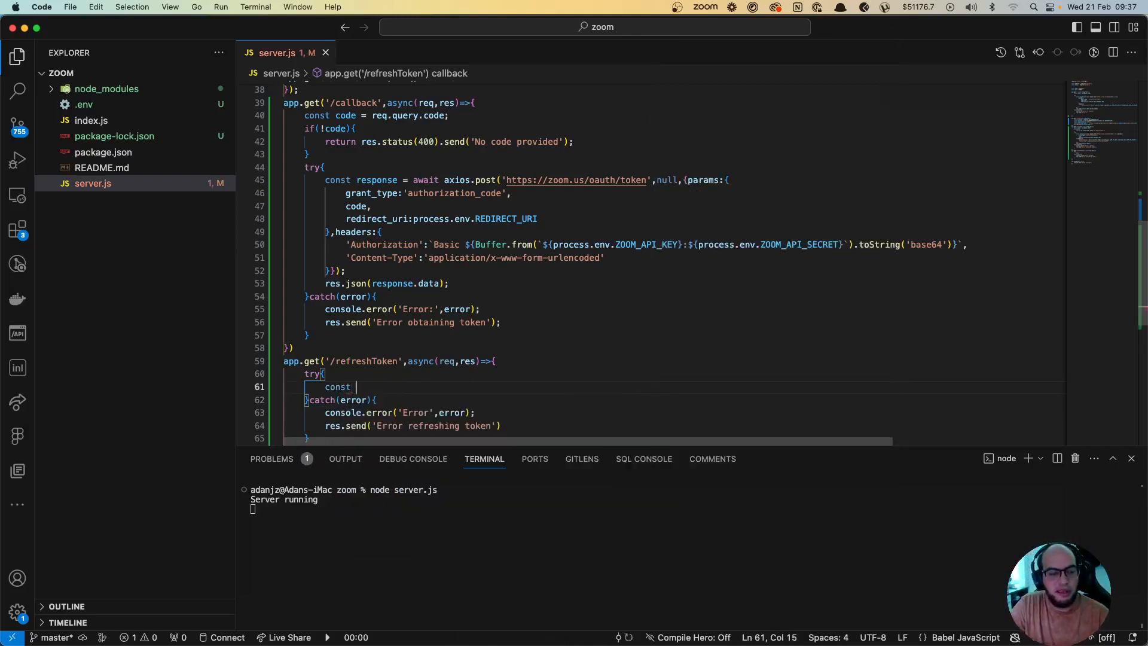
type("refresh")
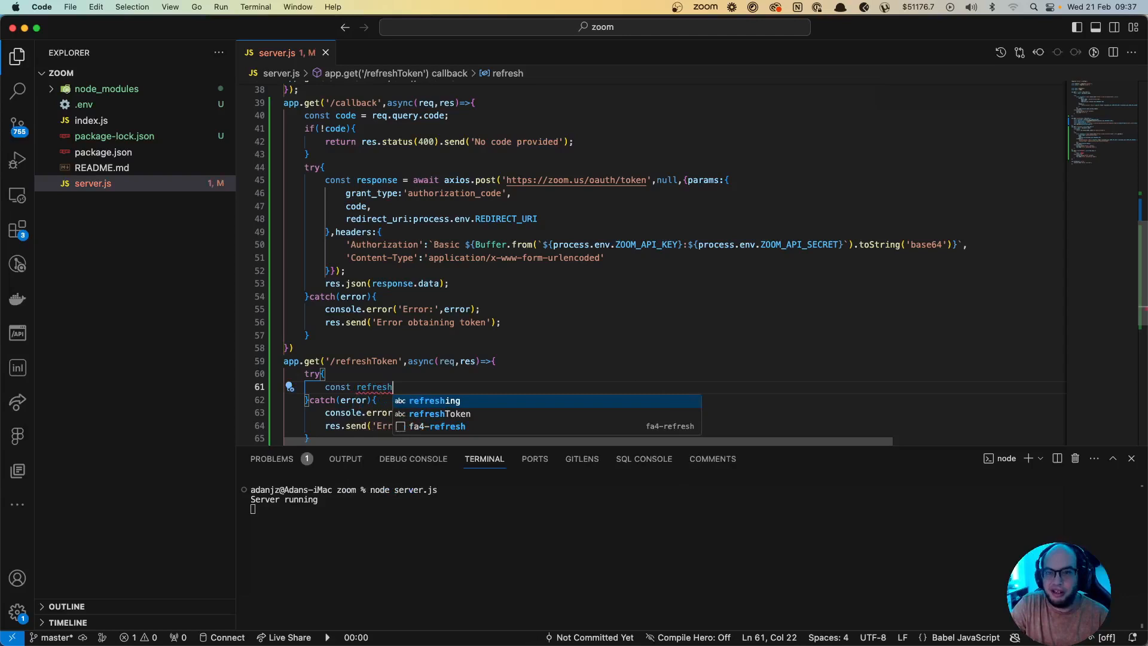
type("_roken =")
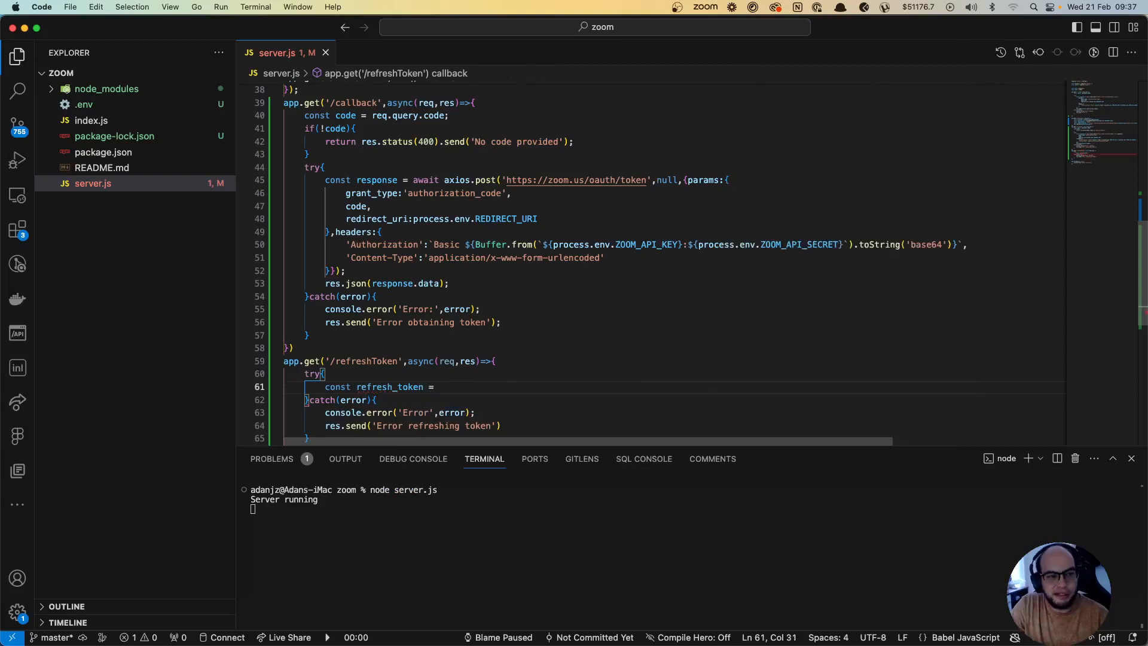
type("req.")
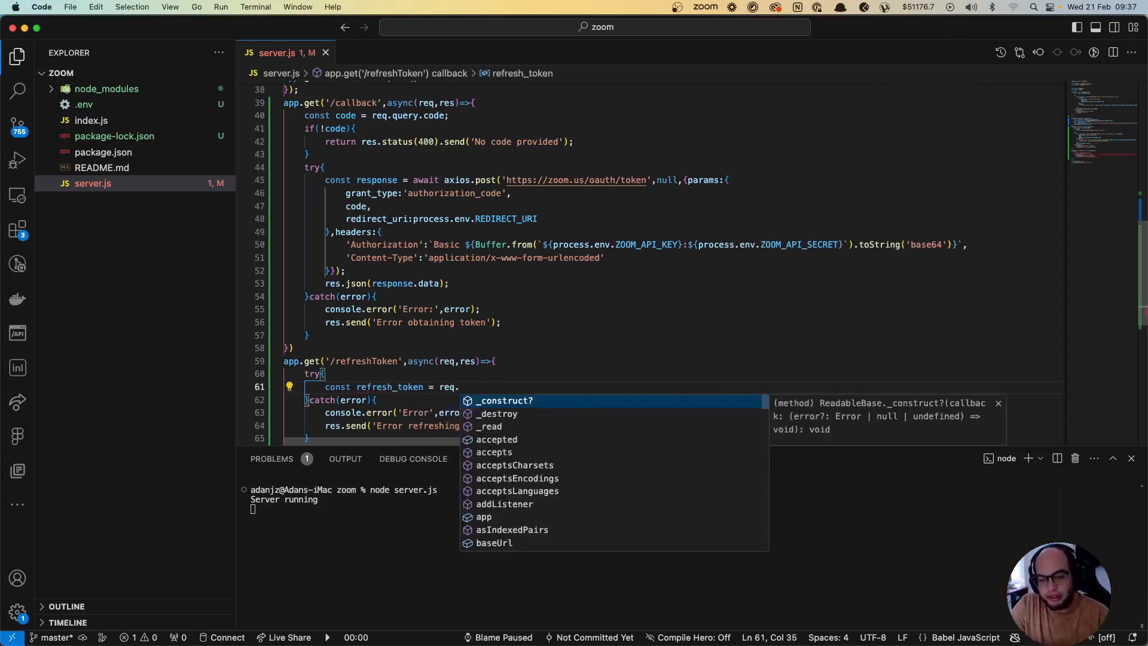
type("query.refreshToken;")
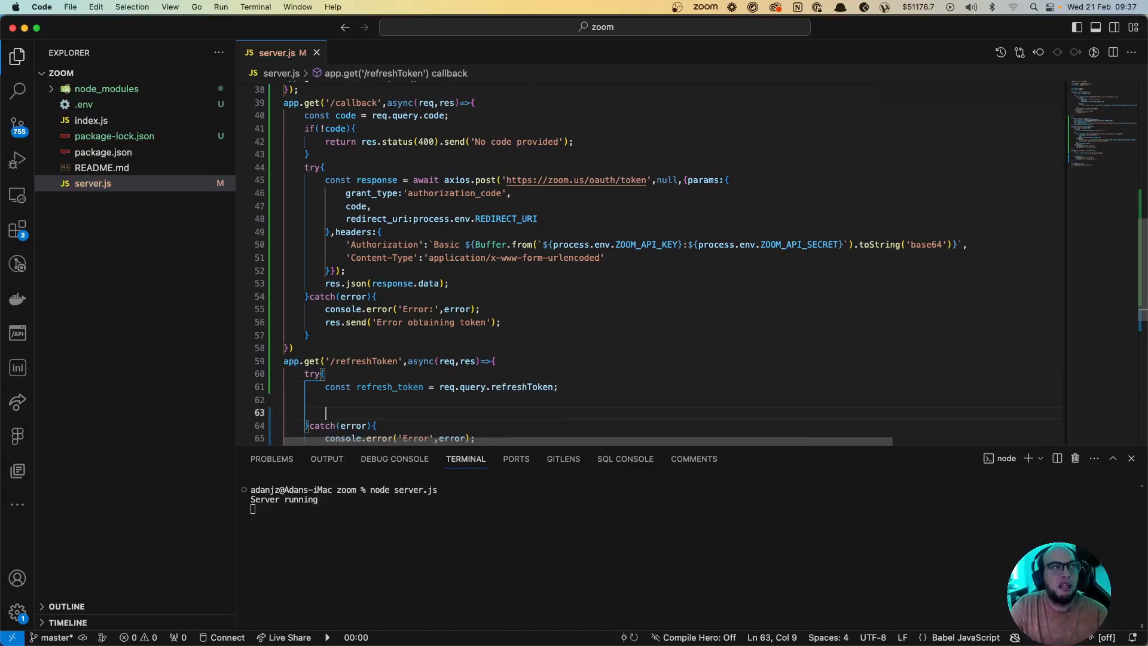
key("Backspace")
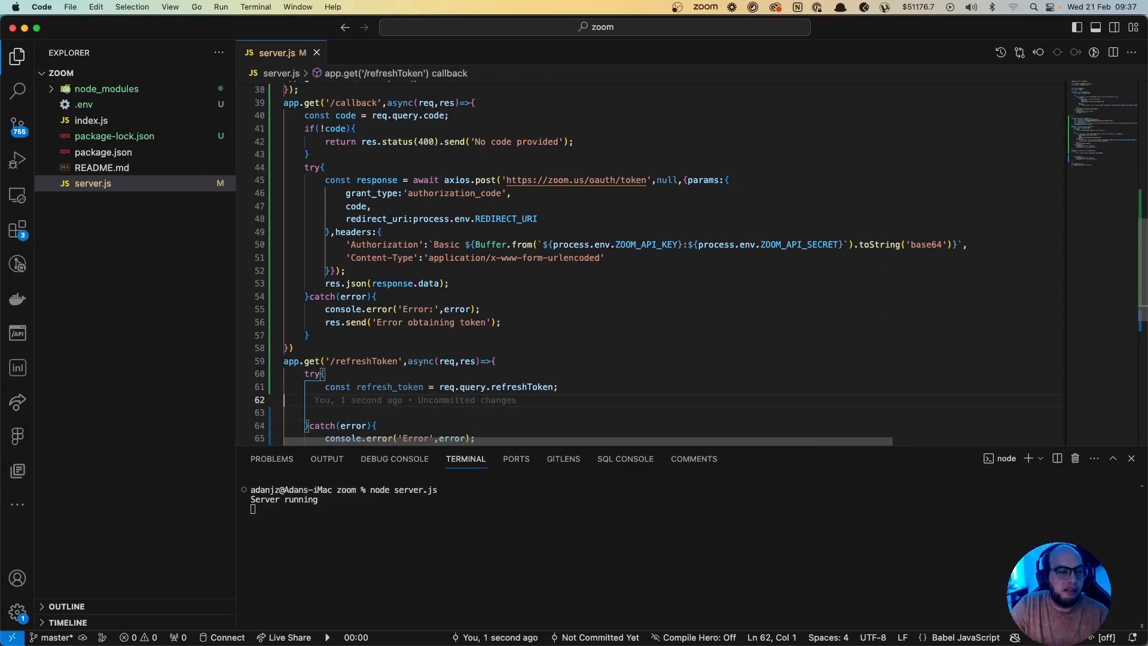
type("const response")
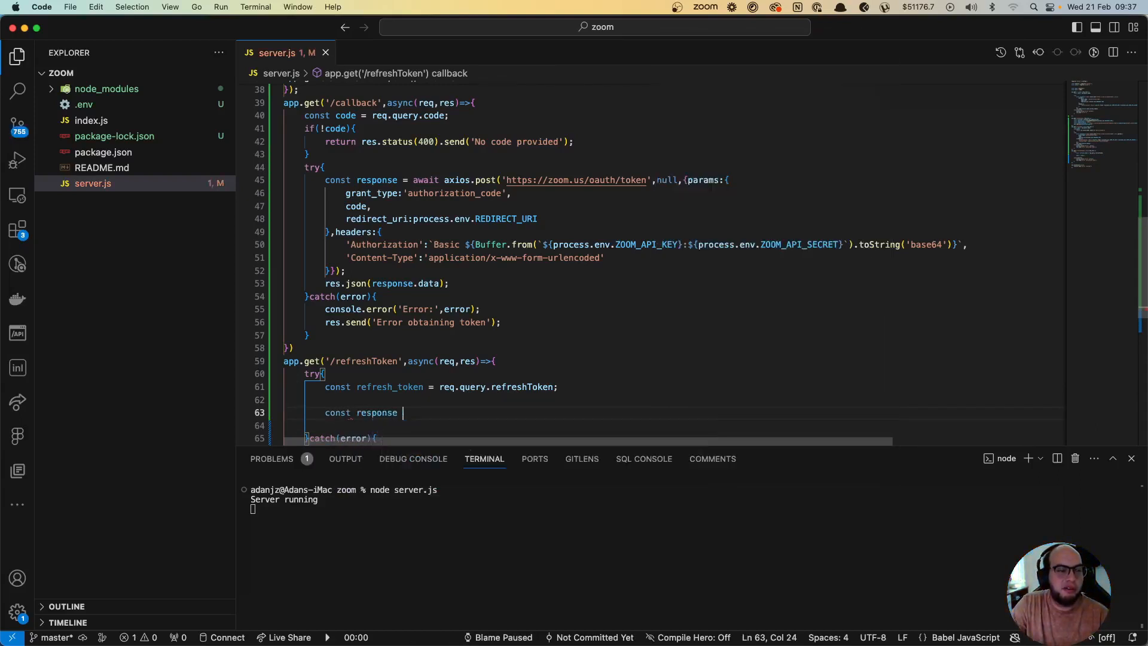
type("= axios.")
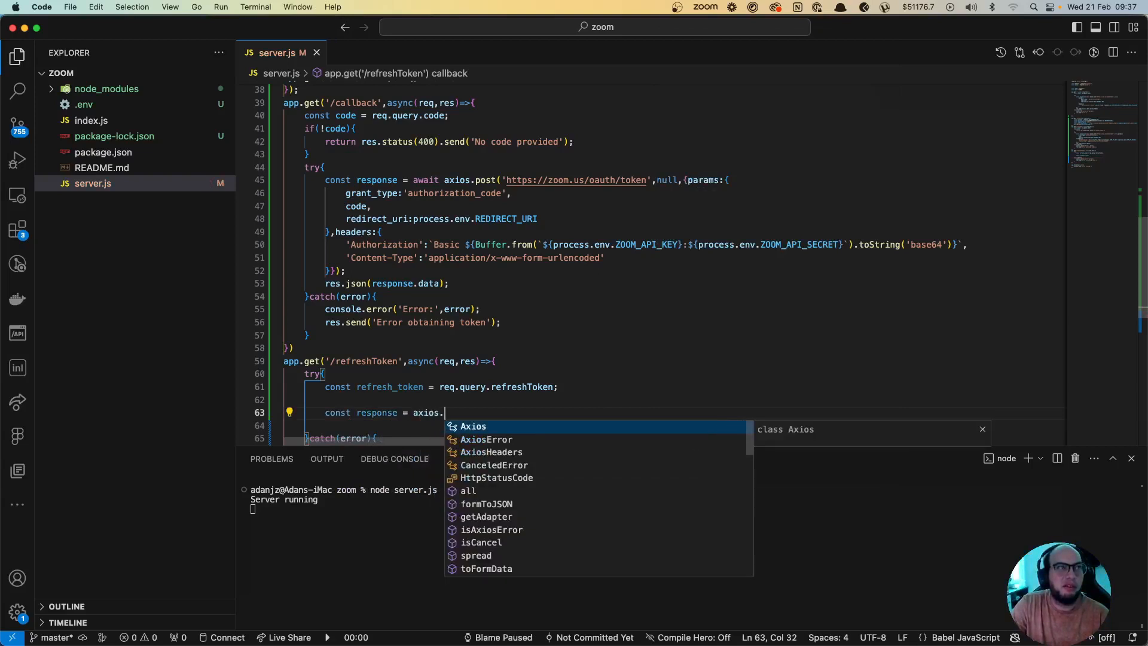
type("post('https://")
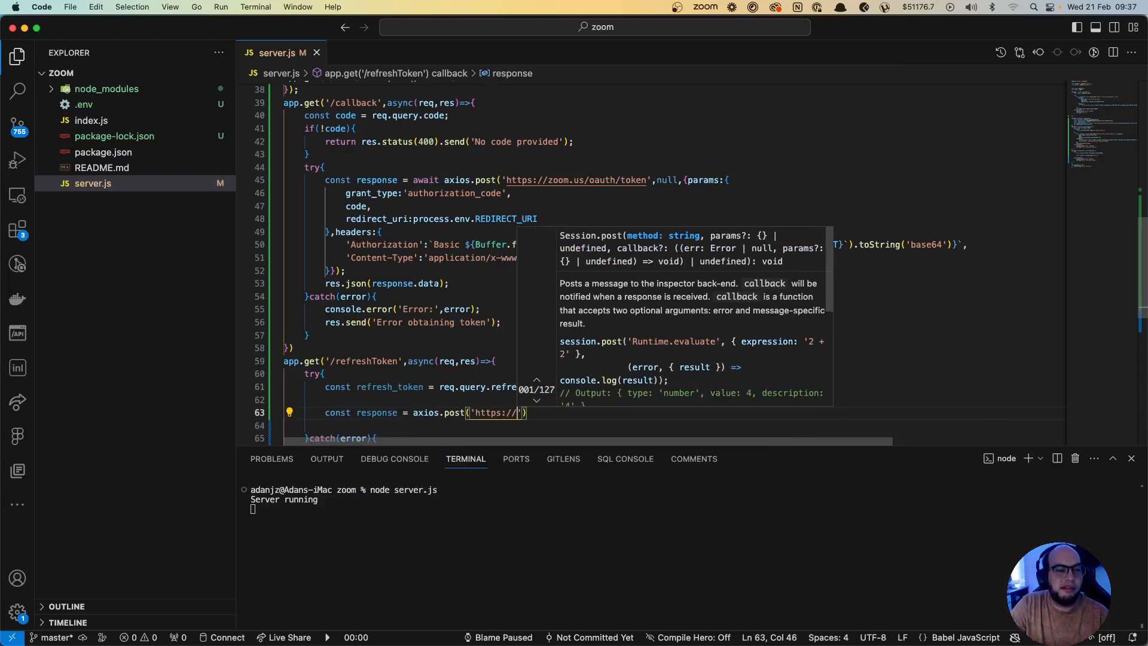
type("zoom/")
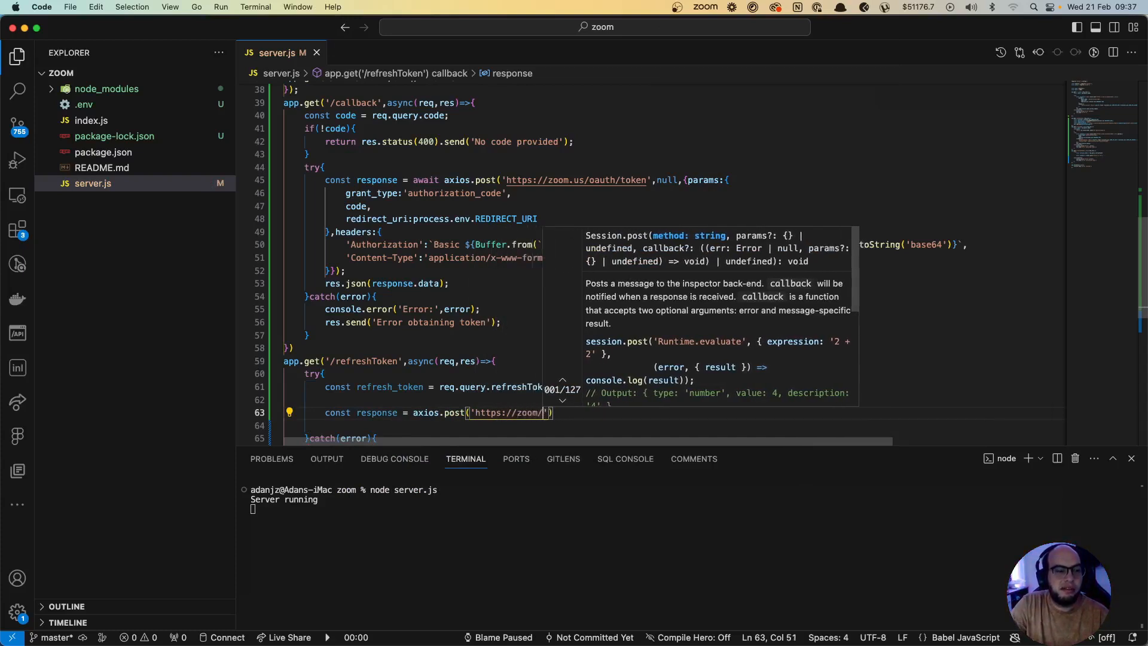
type(".us/oauth/token")
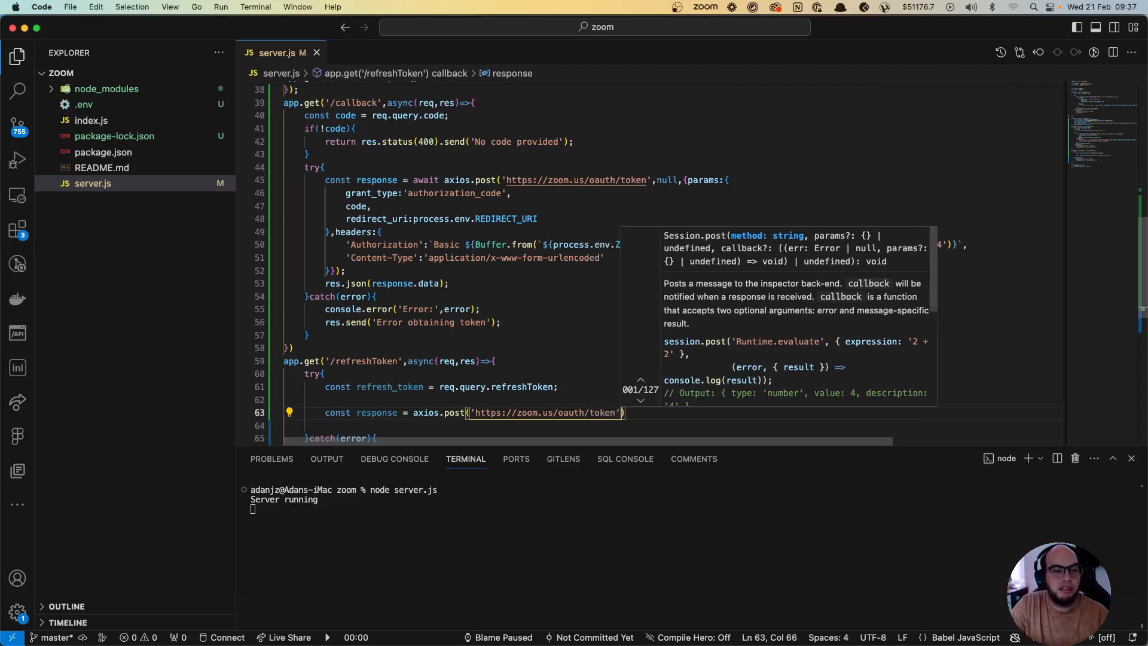
Pass a null body and params with grant_type 'refresh_token' and the refresh_token
type(",null,")
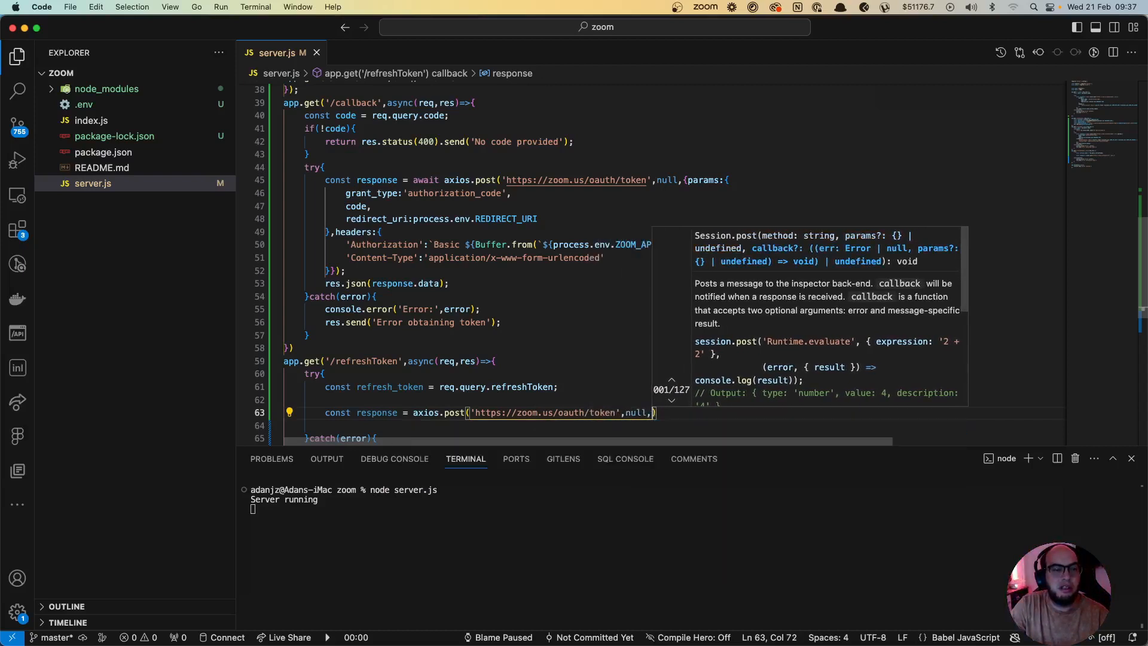
type("p")
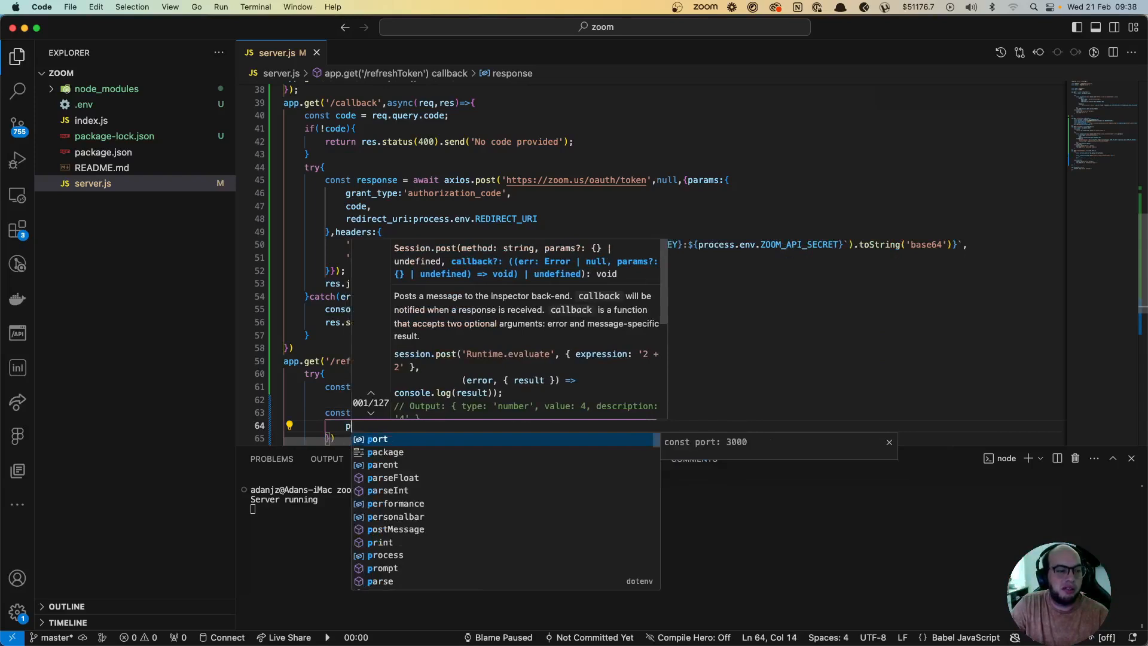
type("ara")
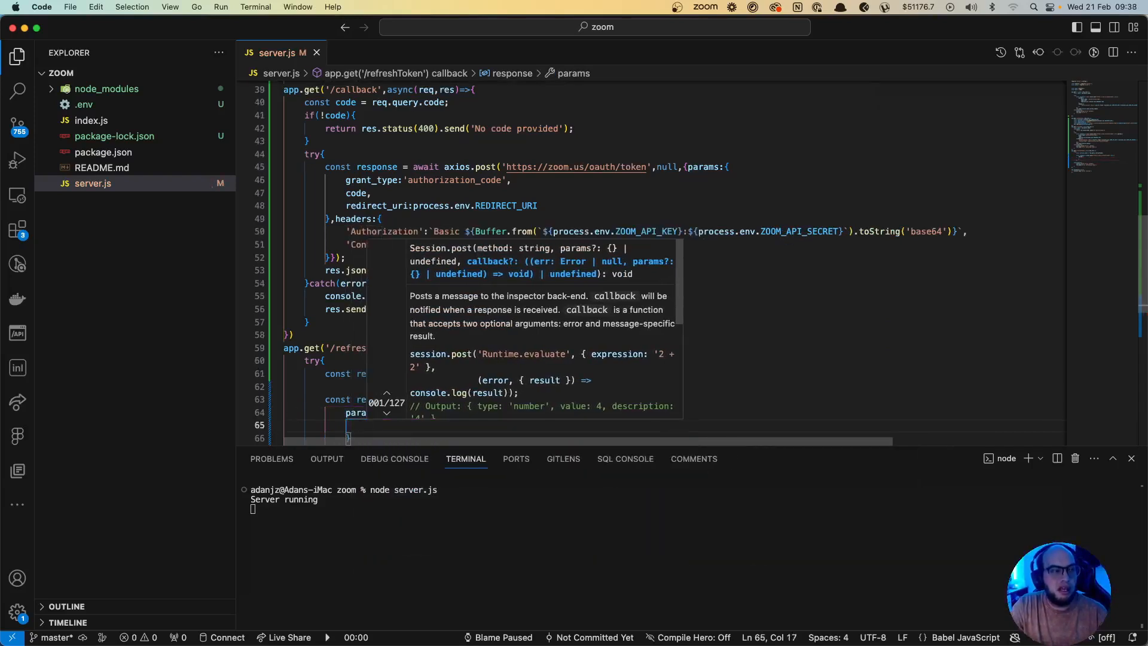
type("gra")
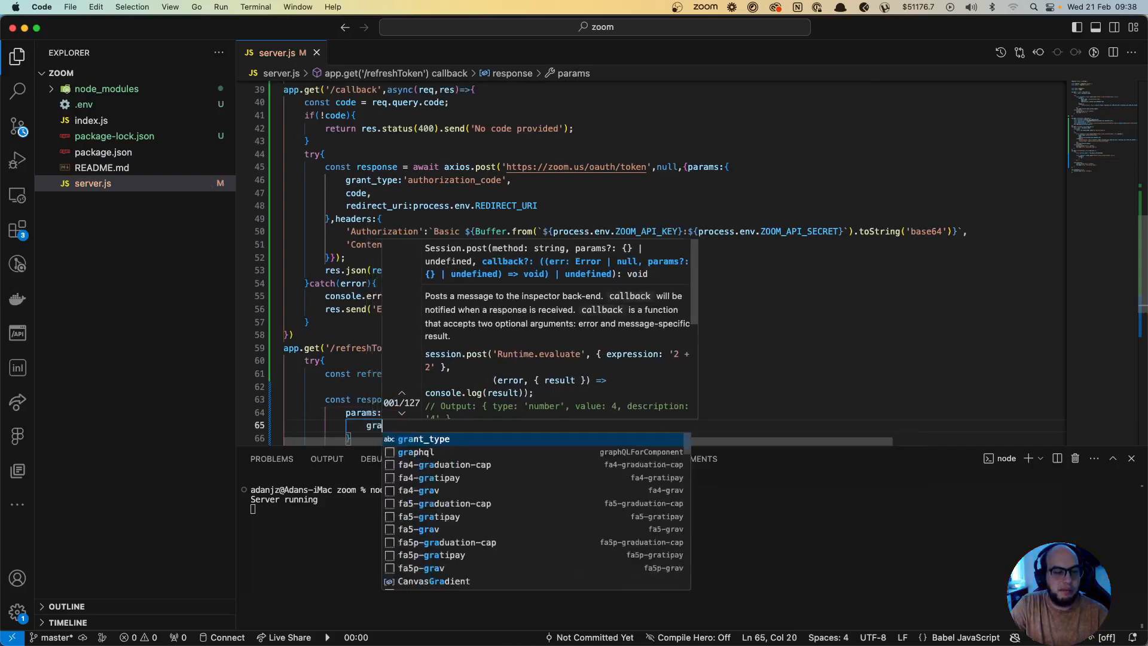
type("grant_type:'re")
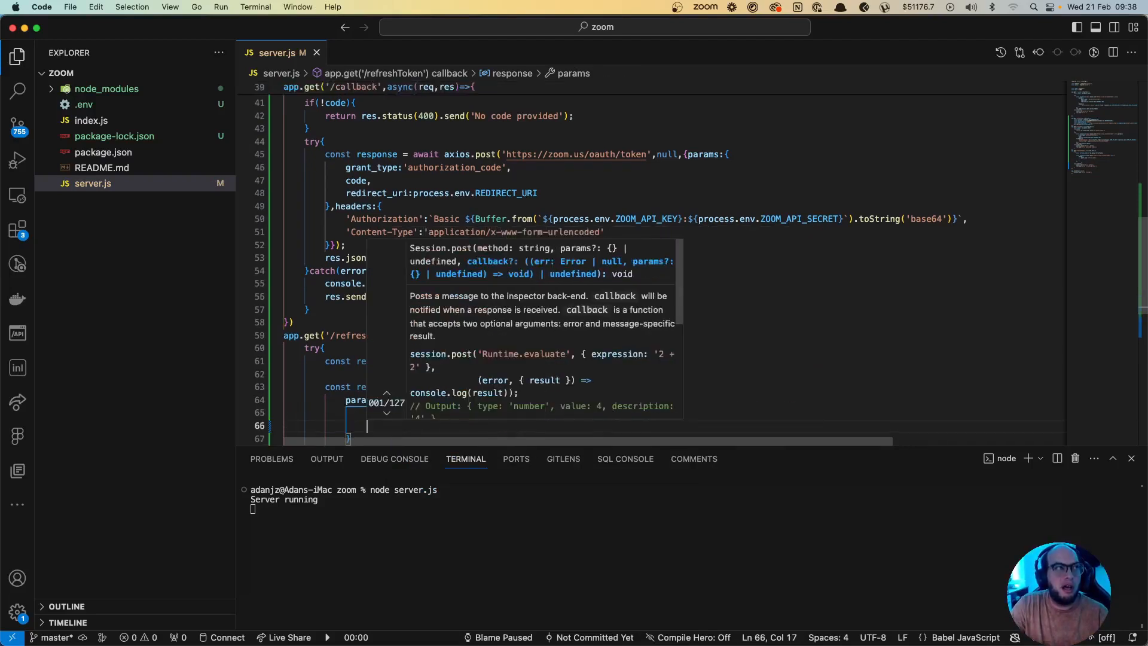
type("refresh_token:ref")
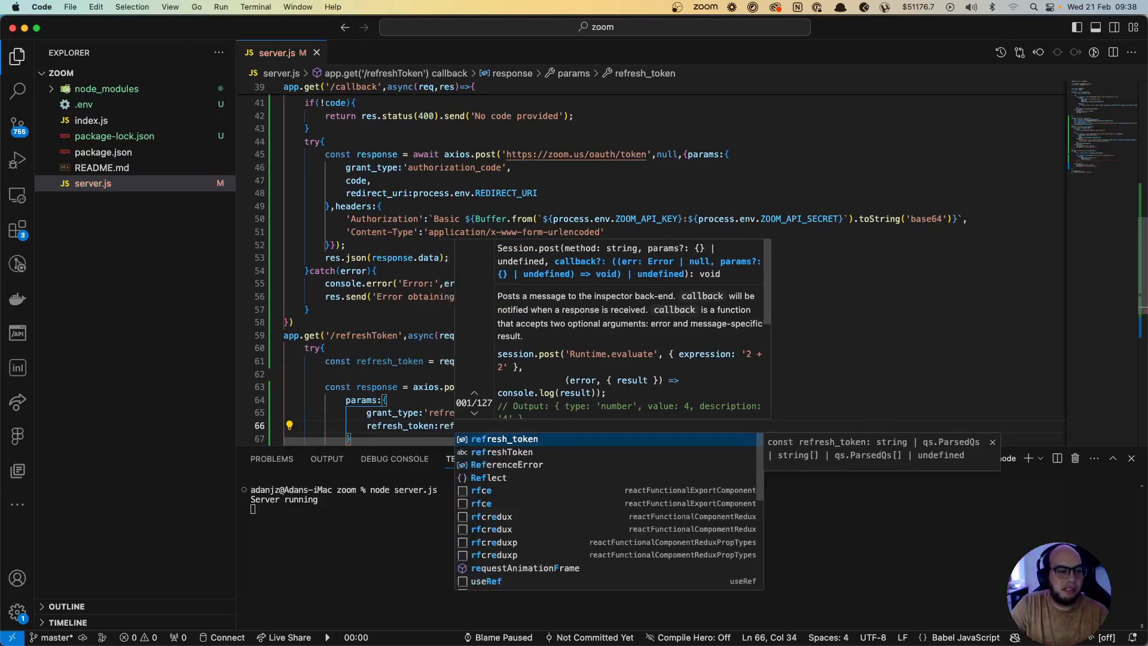
type("r")
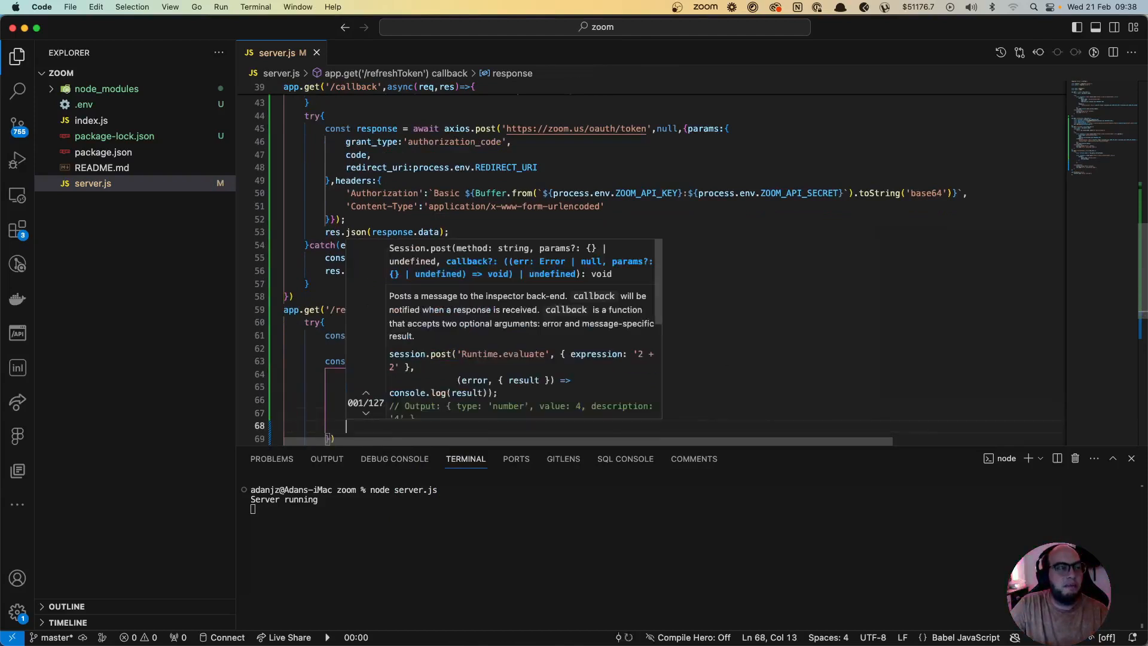
Add a headers object with a Basic Authorization built via Buffer.from(key:secret) in base64
type("headers")
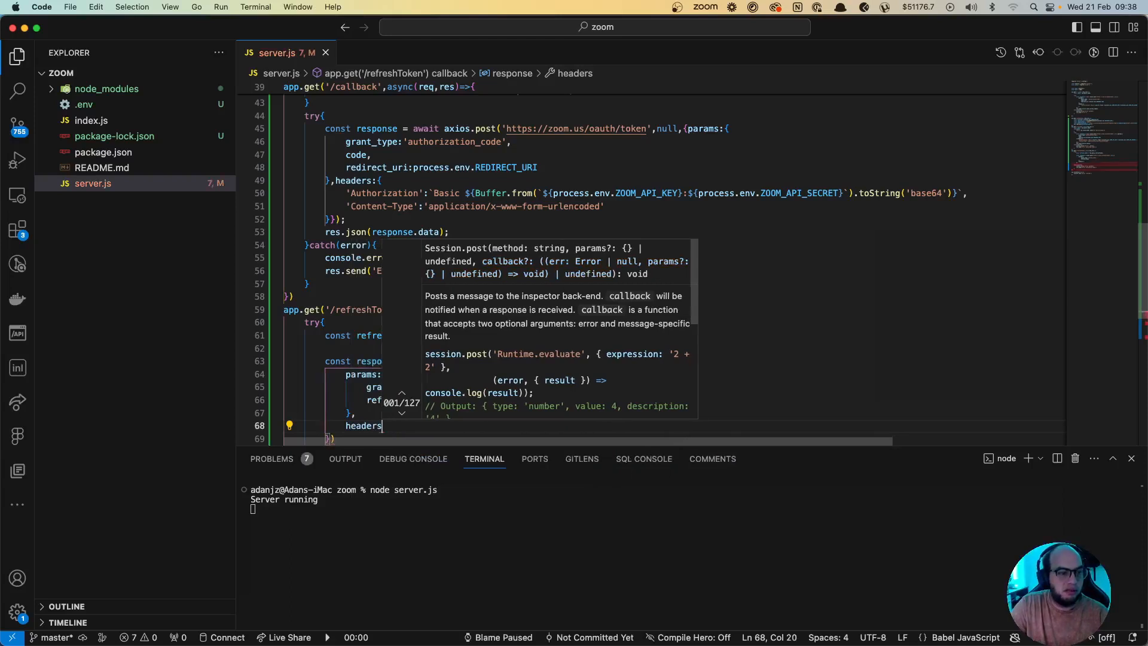
key("Return")
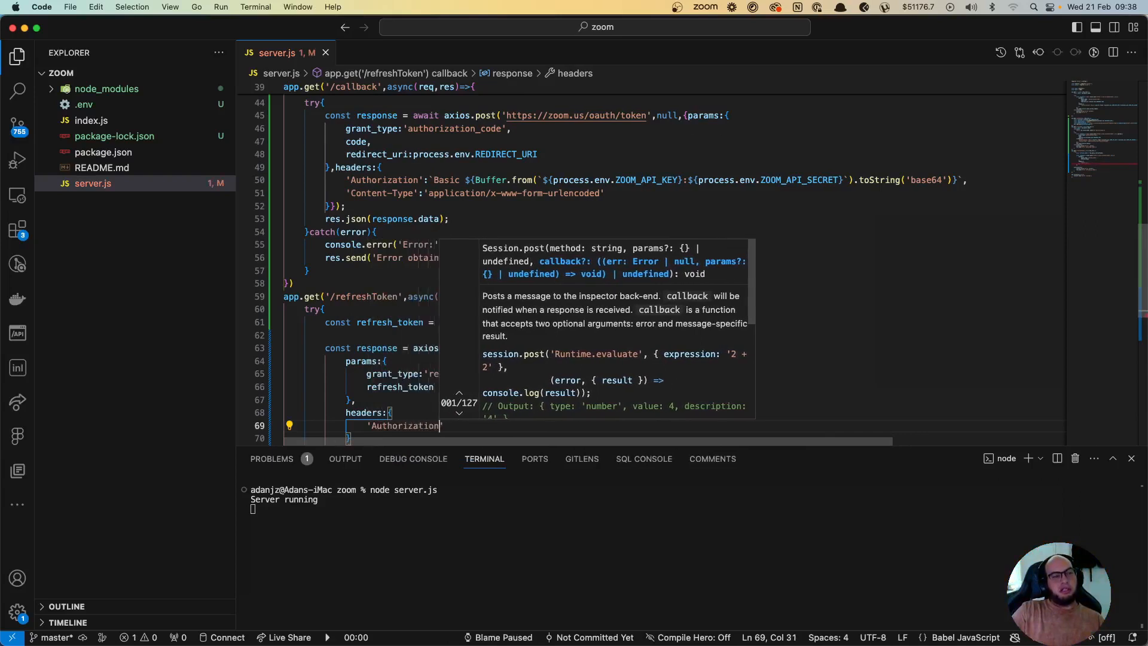
type(";")
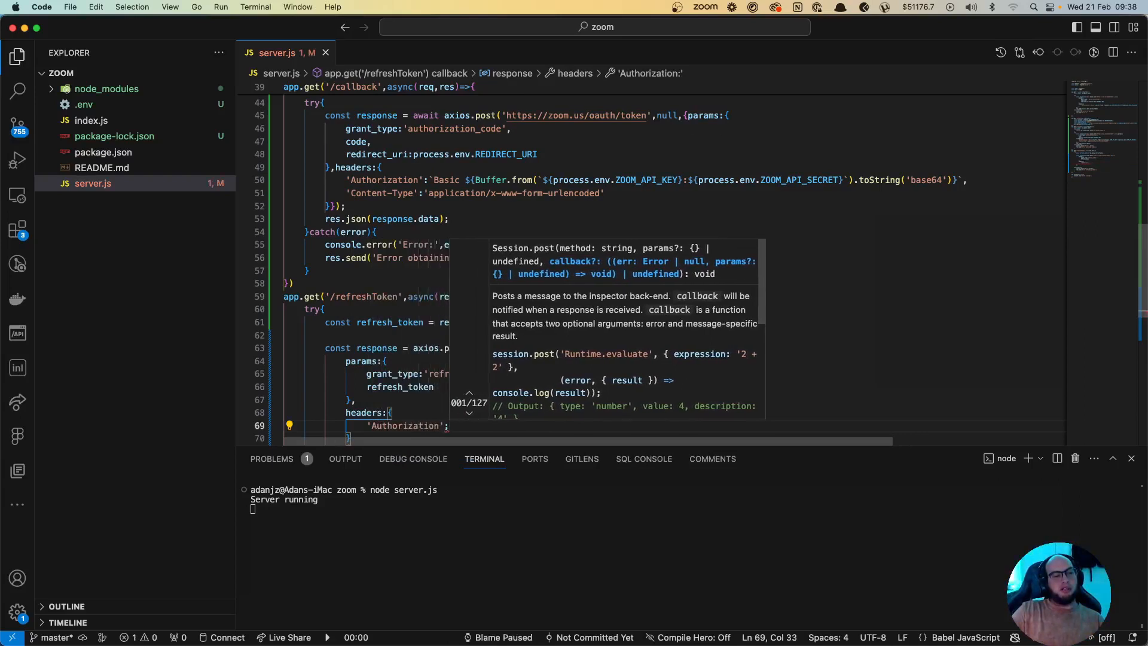
type("'")
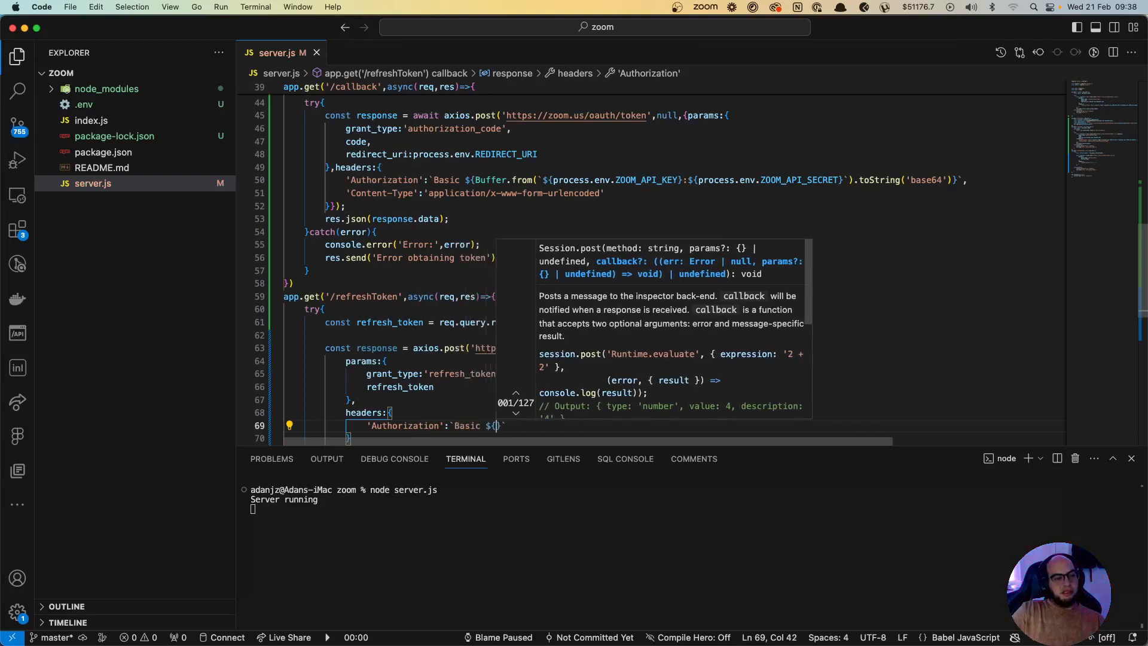
type("Buffer.from(`${process.env.ZOOM_API_KEY}:${process.env.ZOOM_API_SECRET")
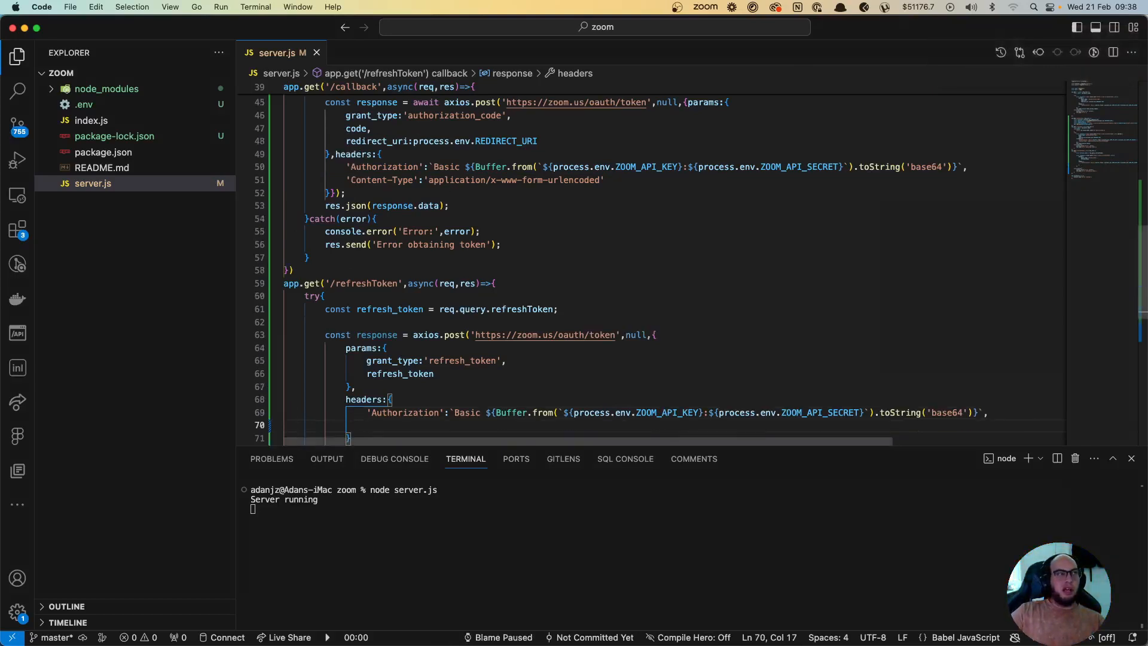
Add the 'Content-Type': 'application/x-www-form-urlencoded' header and close the request
type("'Content'")
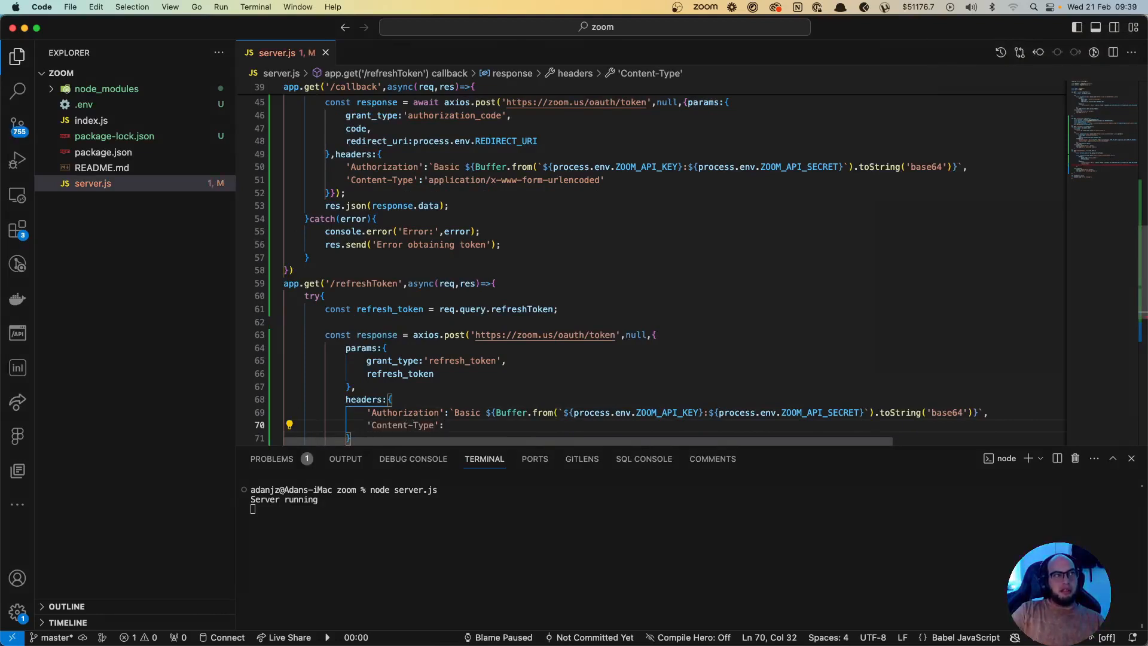
type("'application'")
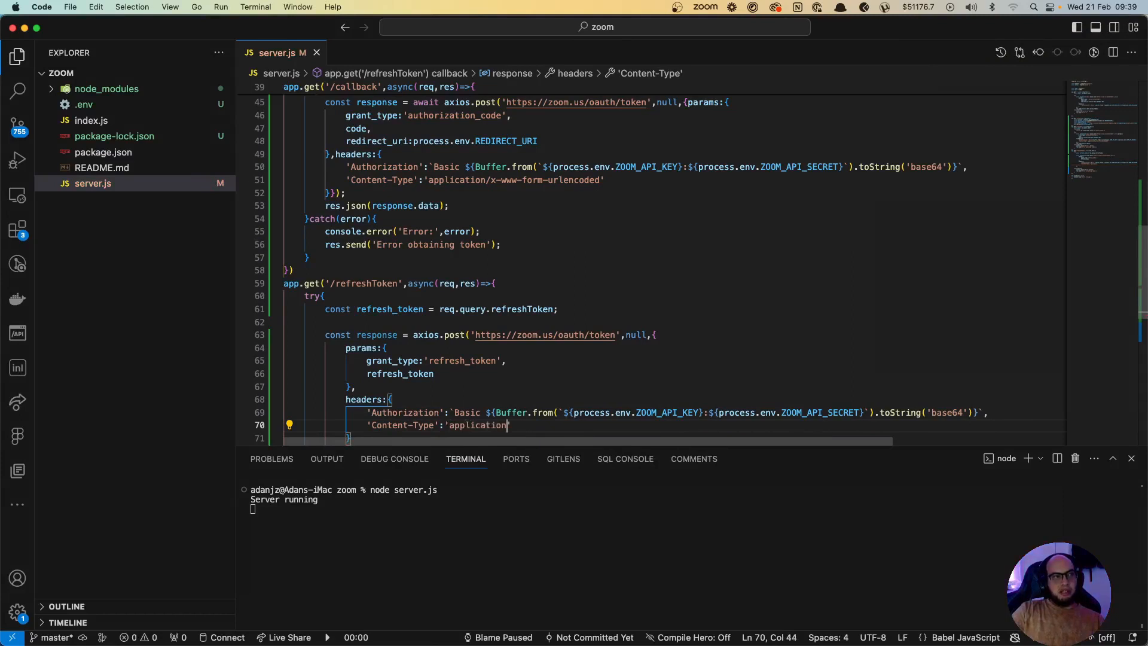
type("/x-w")
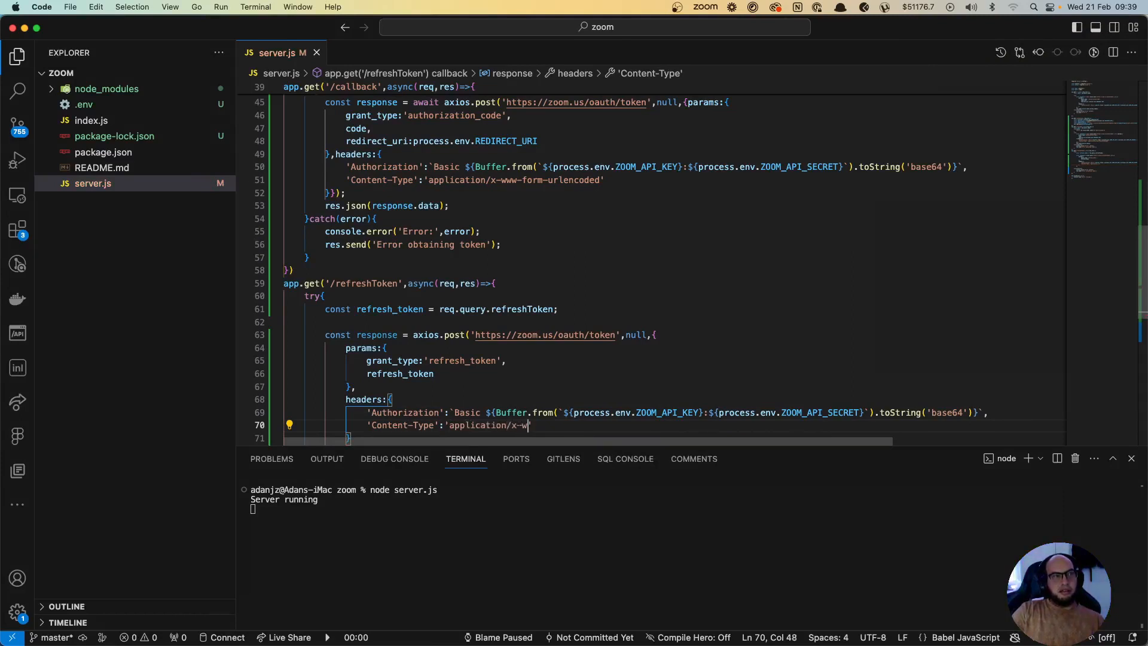
type("ww-form-u")
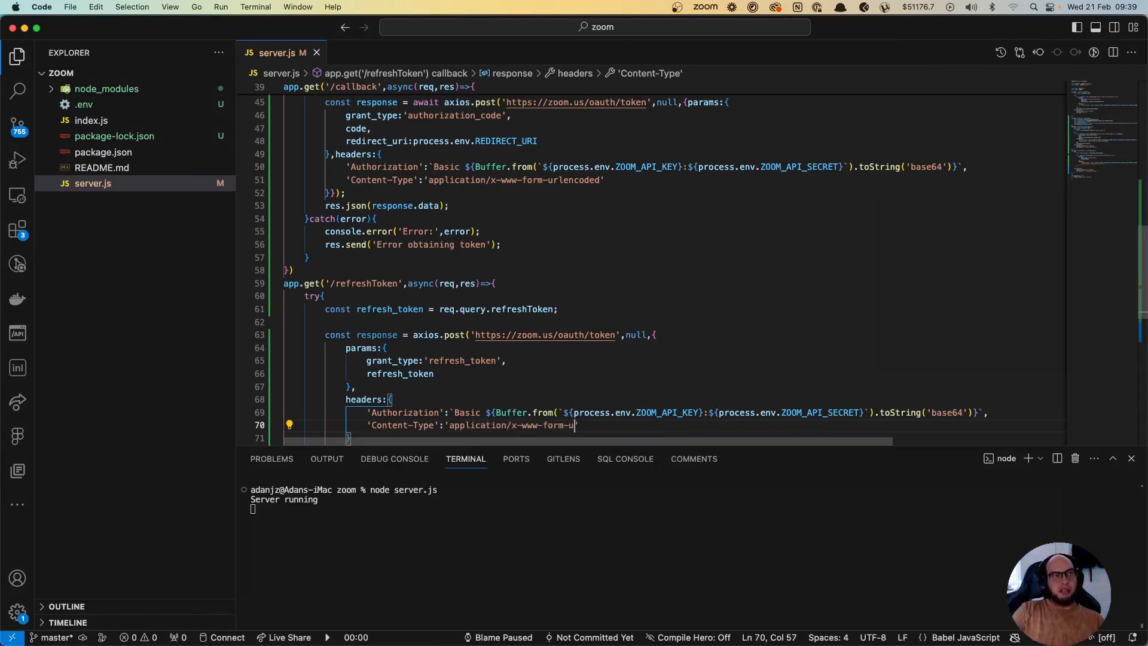
type("rlencoded';")
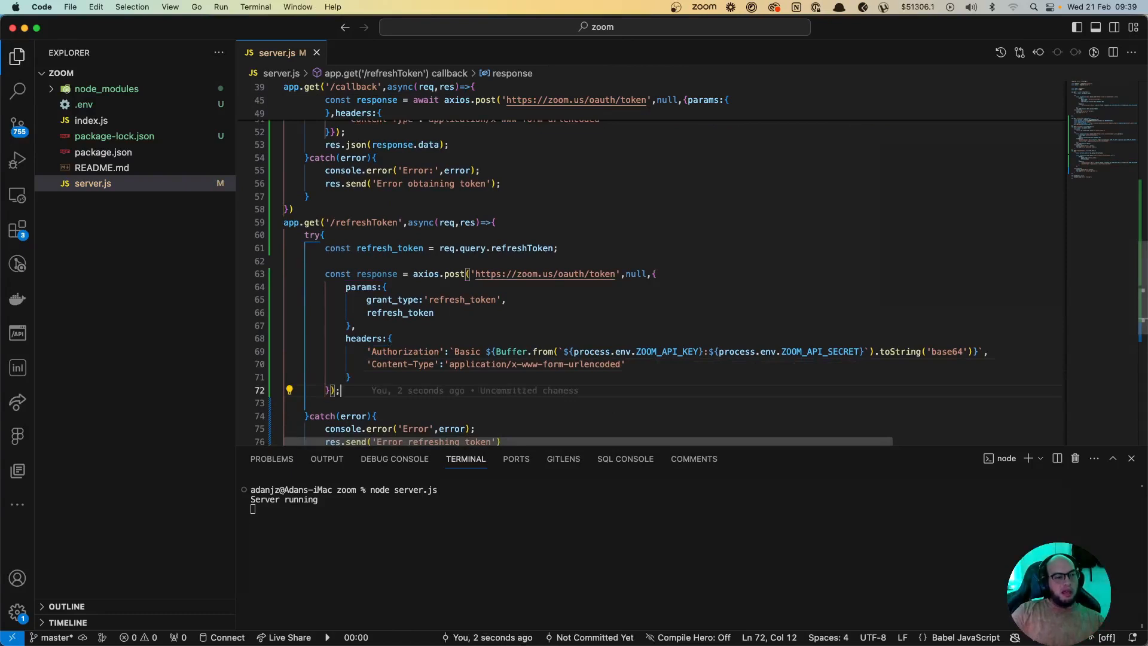
Return res.json(response.data) from the route and restart node server.js
type("res")
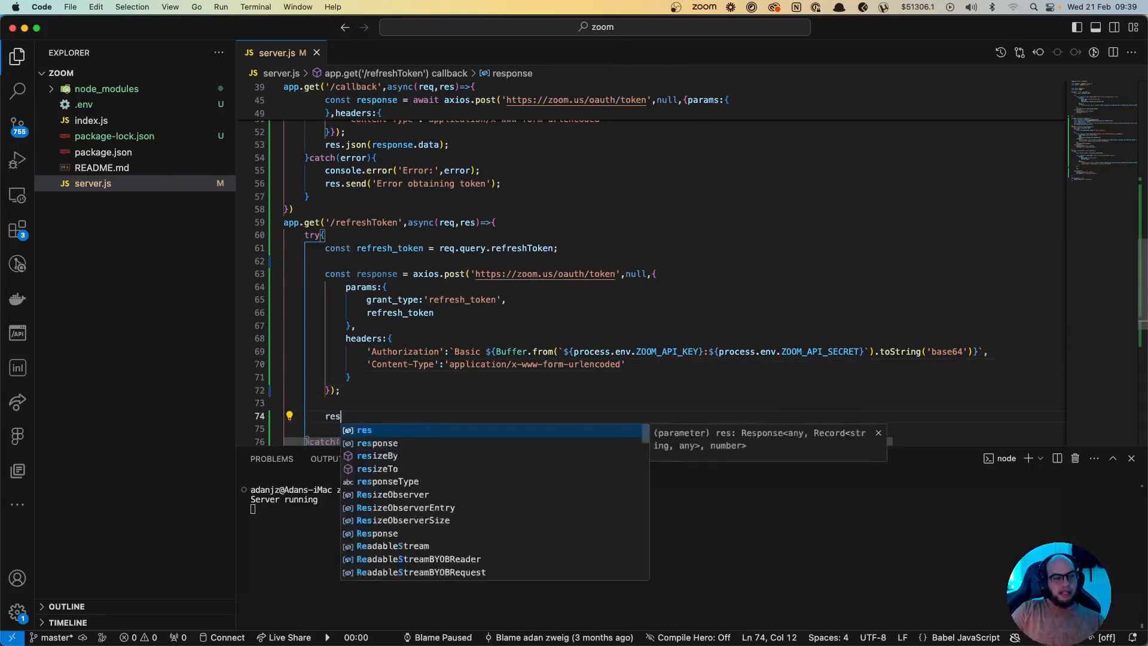
type(".json(response.data);")
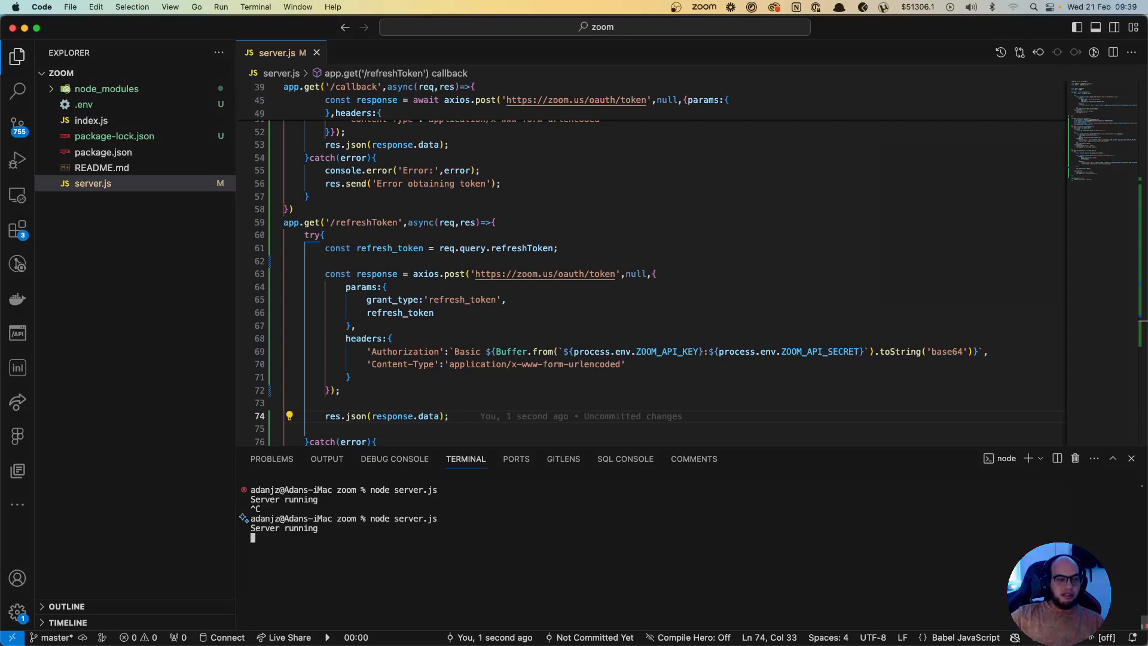
Address localhost:3000/refreshToken?refreshToken= in a new Chrome tab
right_click(208, 123)
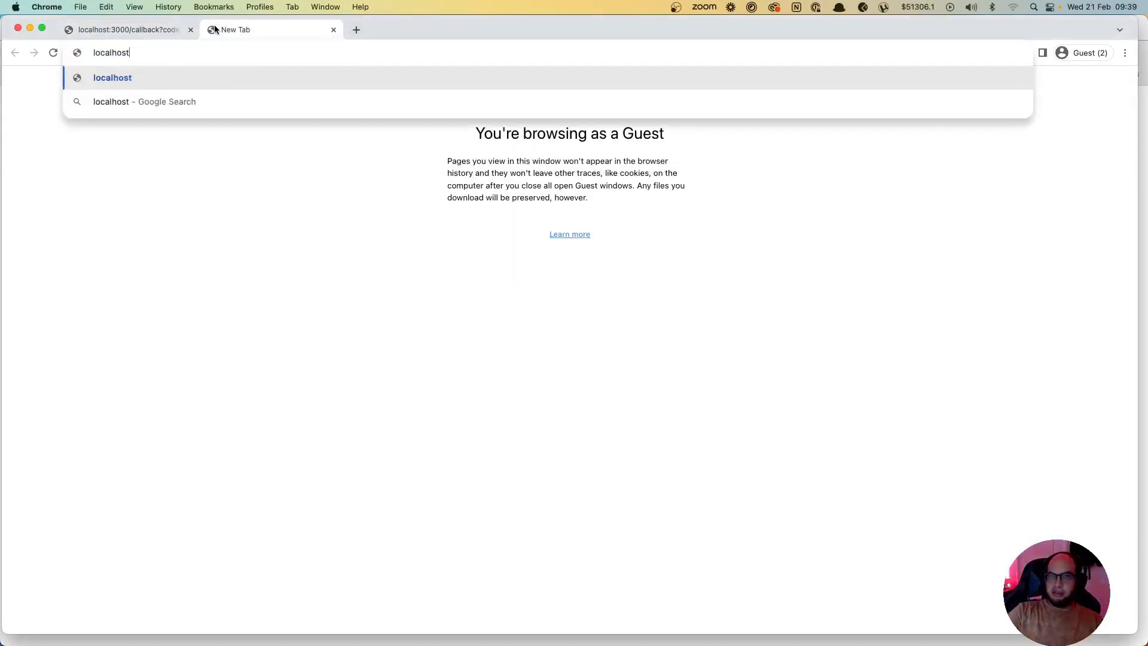
type(":3000/")
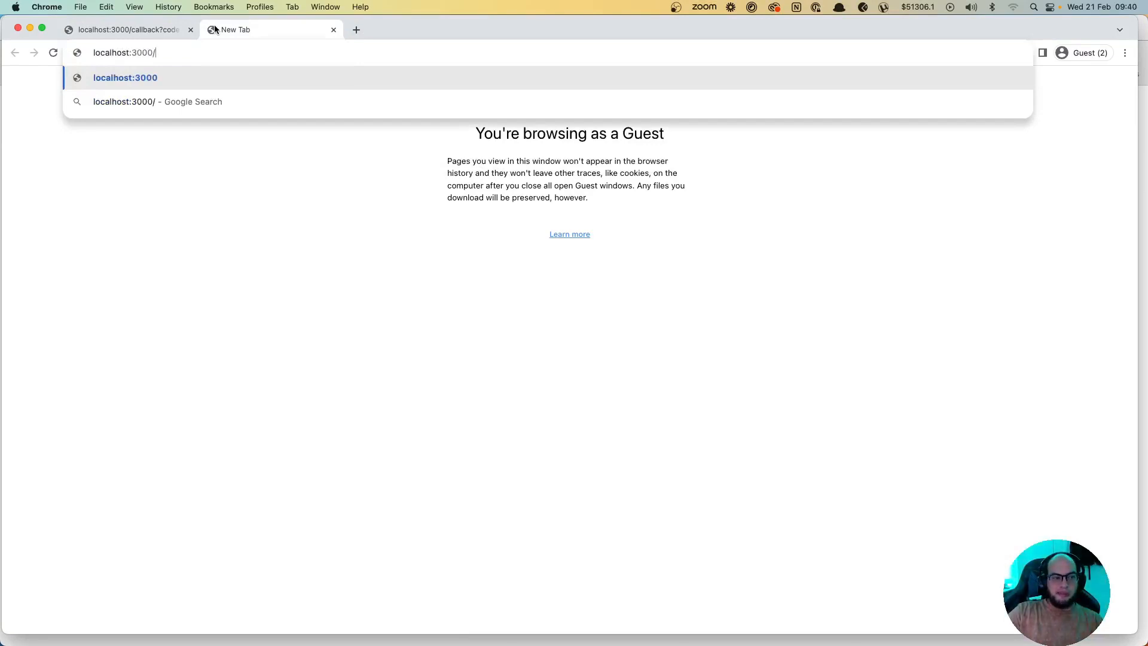
type("refreshTpk")
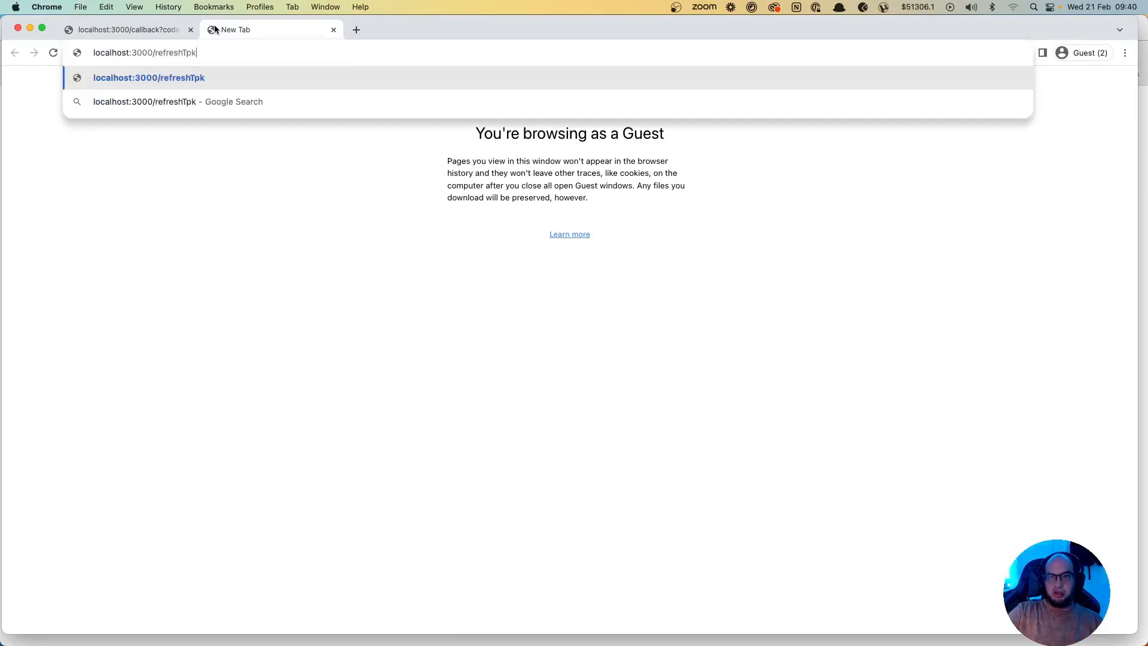
type("oken?")
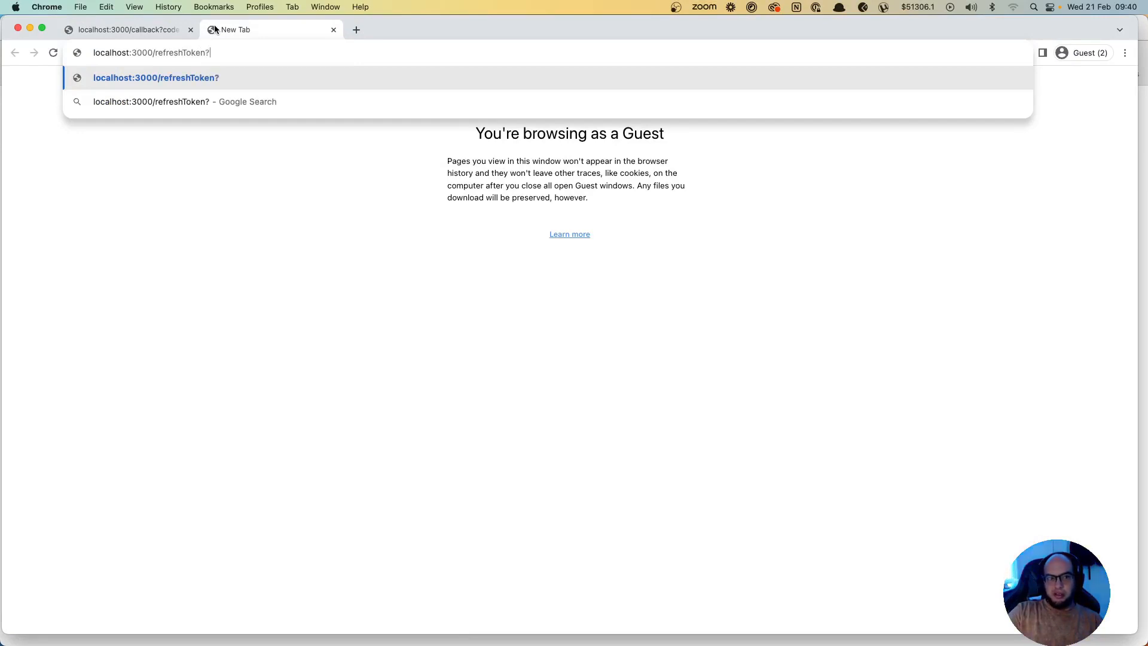
type("refreshTok")
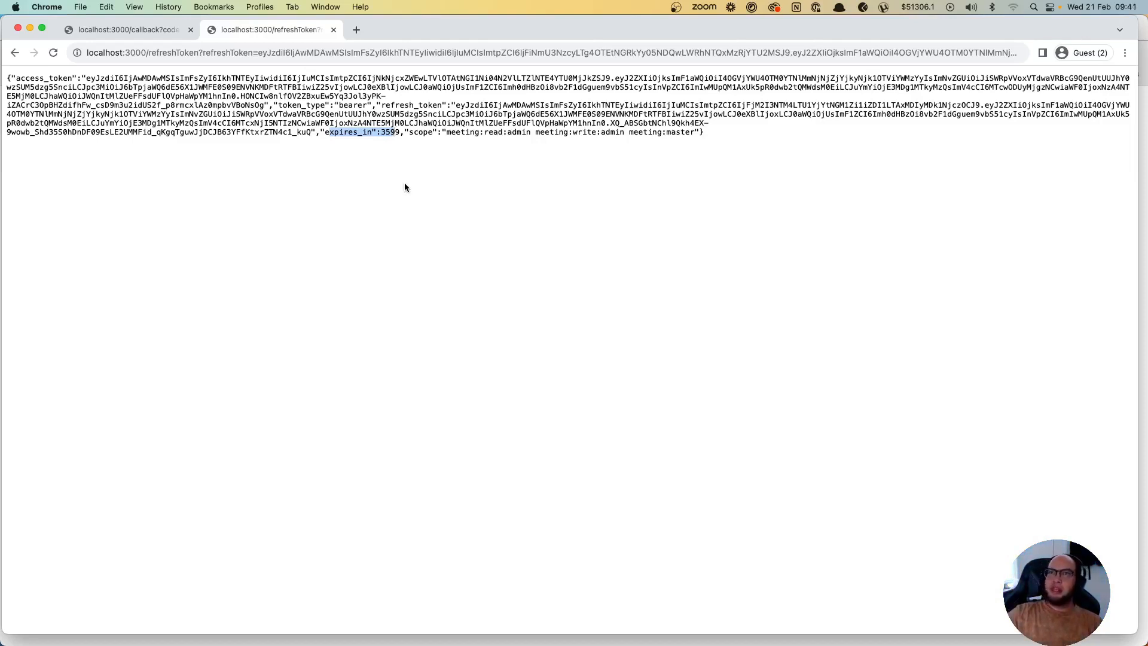
mouse_move(379, 152)
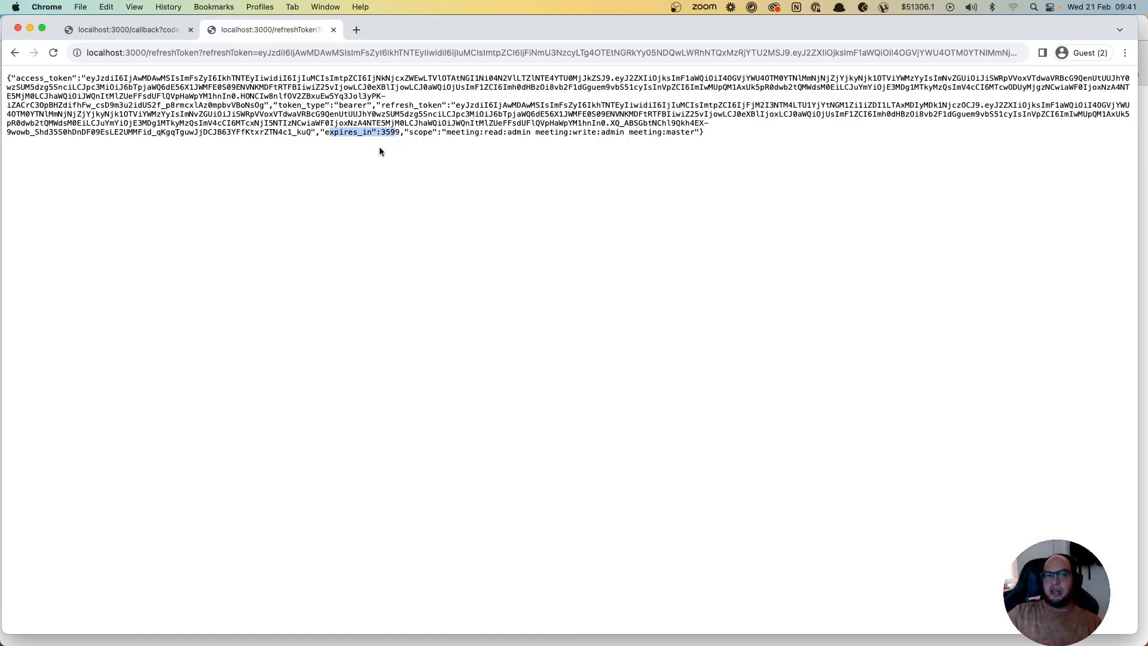